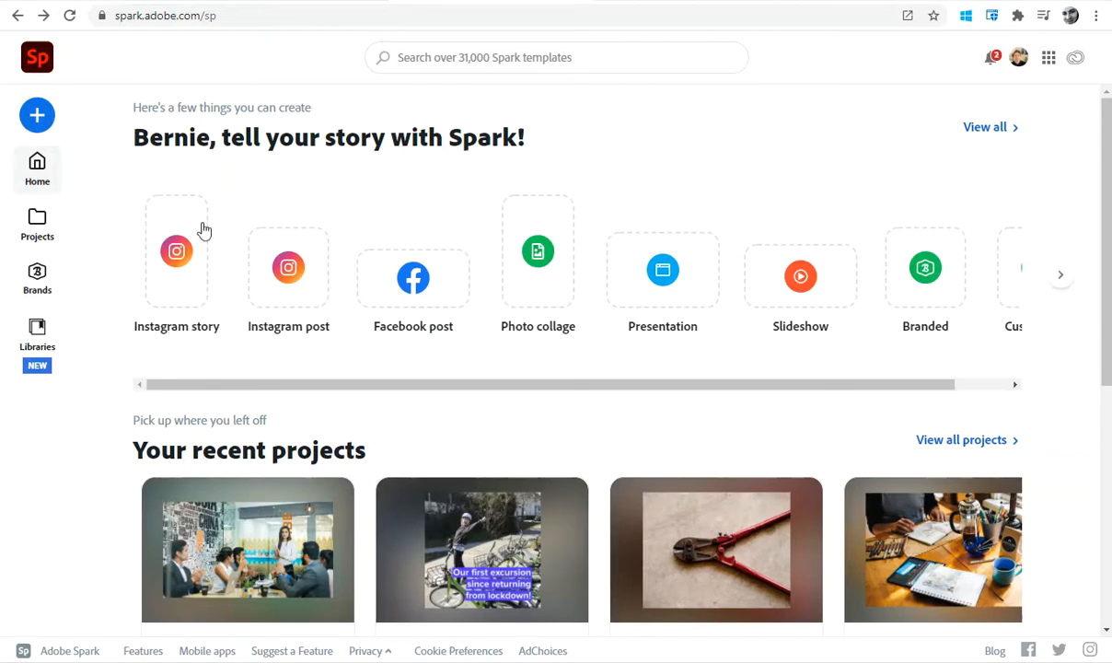
# Create a web page titled 'Creative Thinking folio' with subtitle 'BERNIE SLATER'.
pyautogui.click(166, 15)
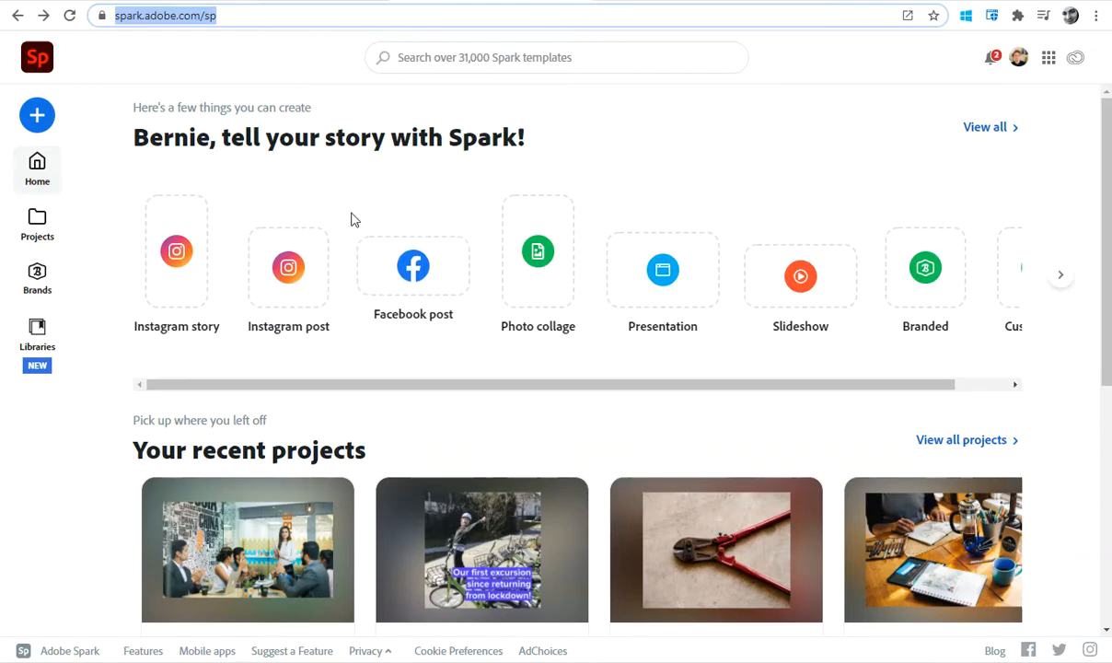
pyautogui.moveTo(522, 106)
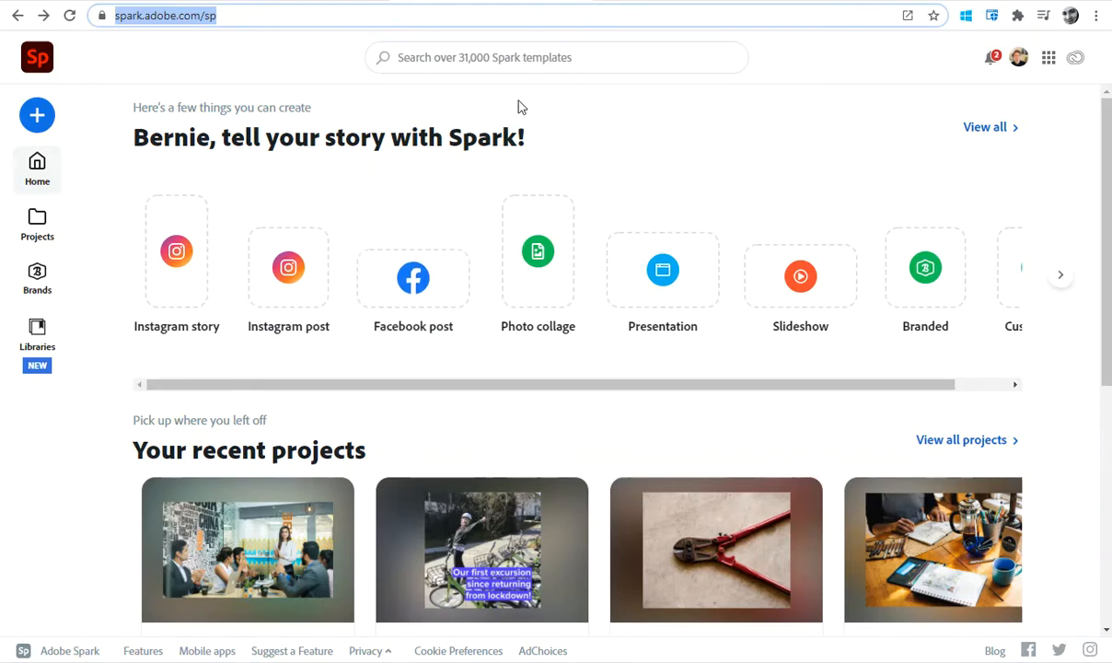
pyautogui.moveTo(37, 115)
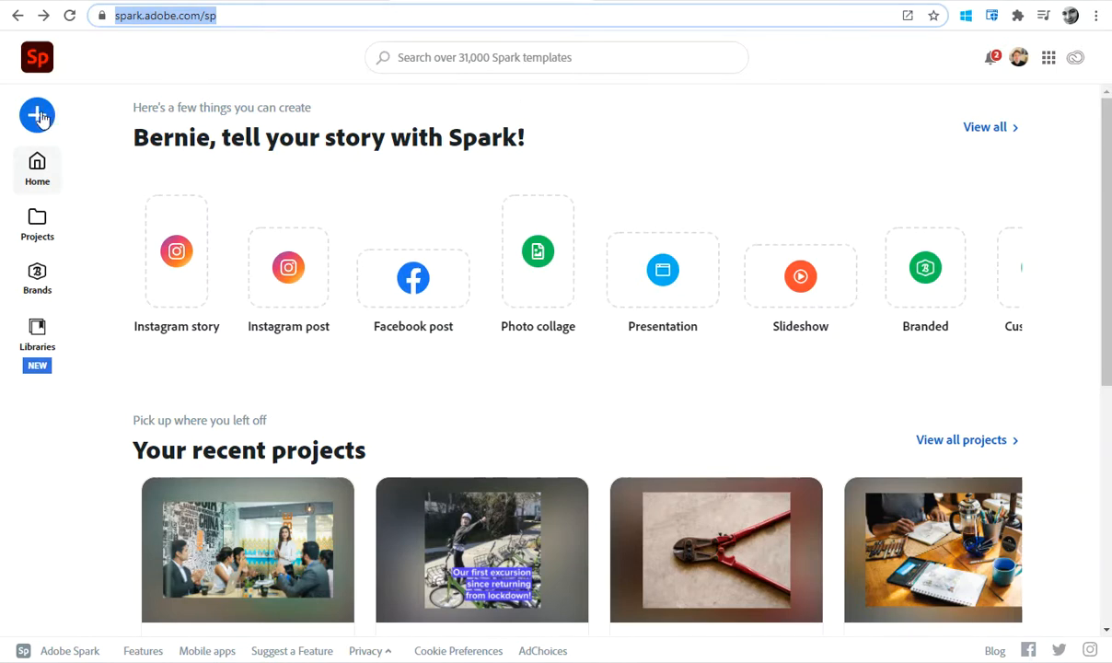
pyautogui.moveTo(37, 127)
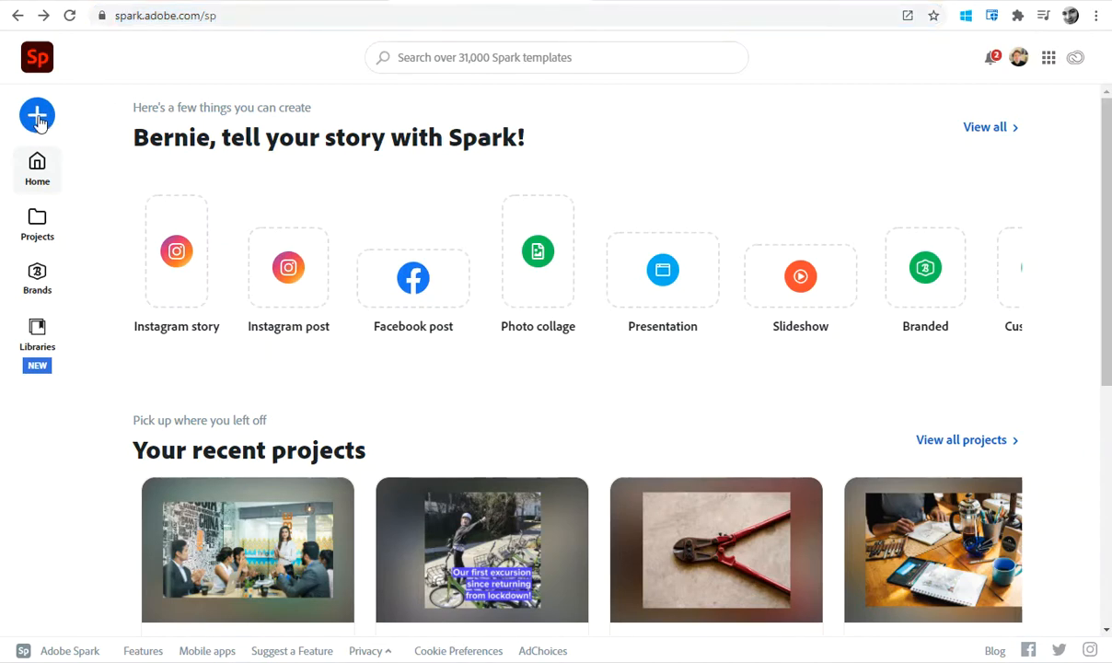
pyautogui.click(37, 115)
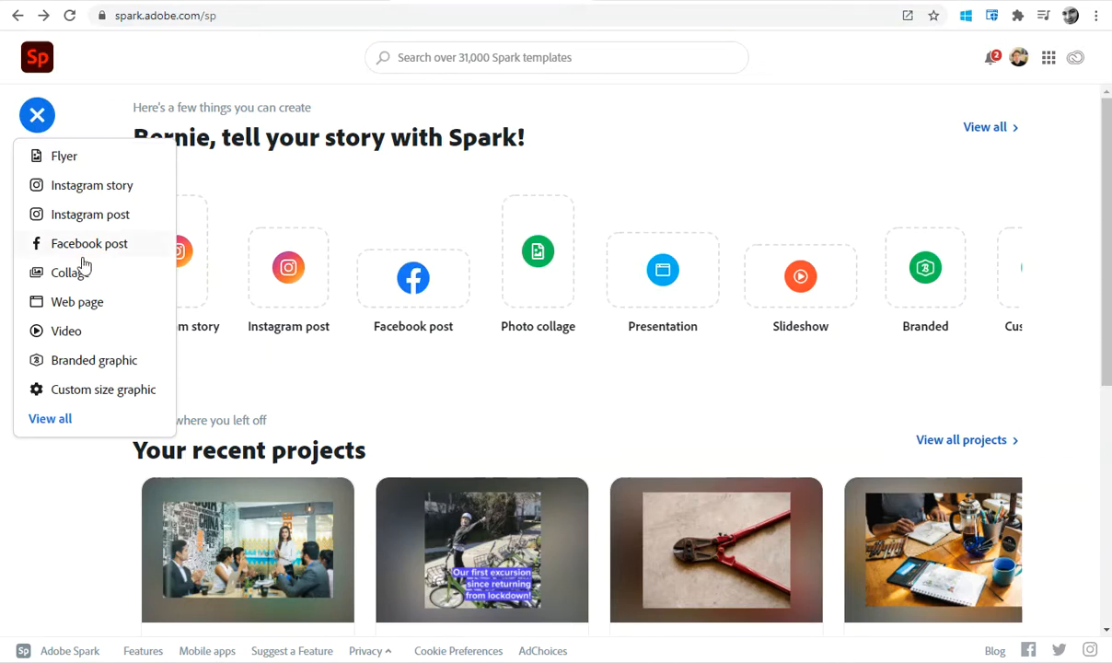
pyautogui.moveTo(87, 304)
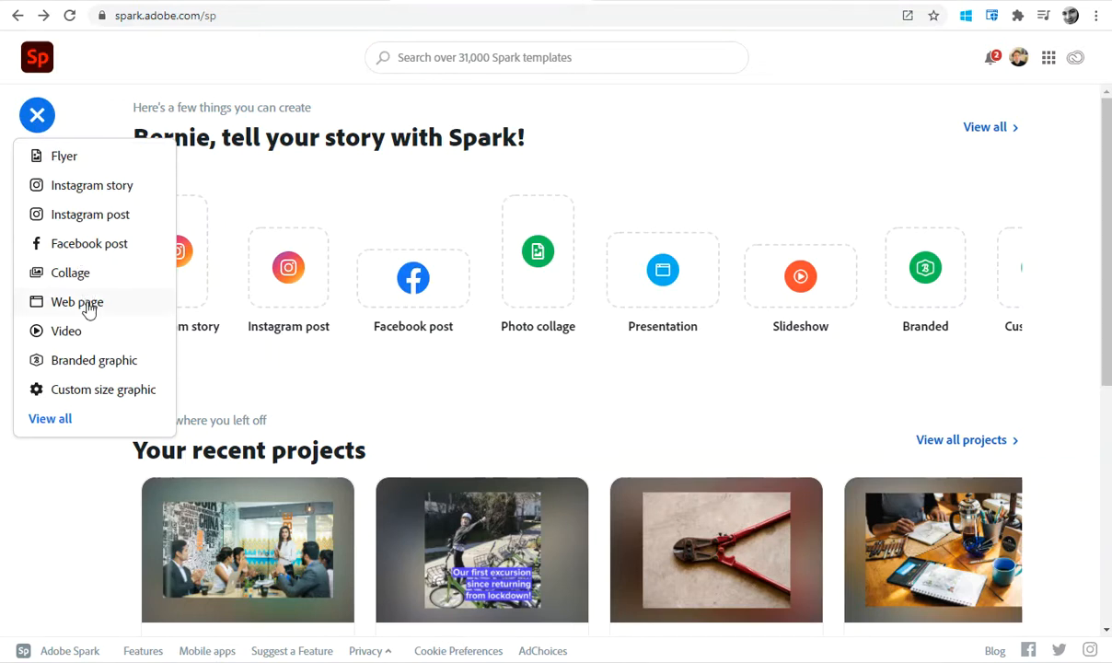
pyautogui.click(76, 301)
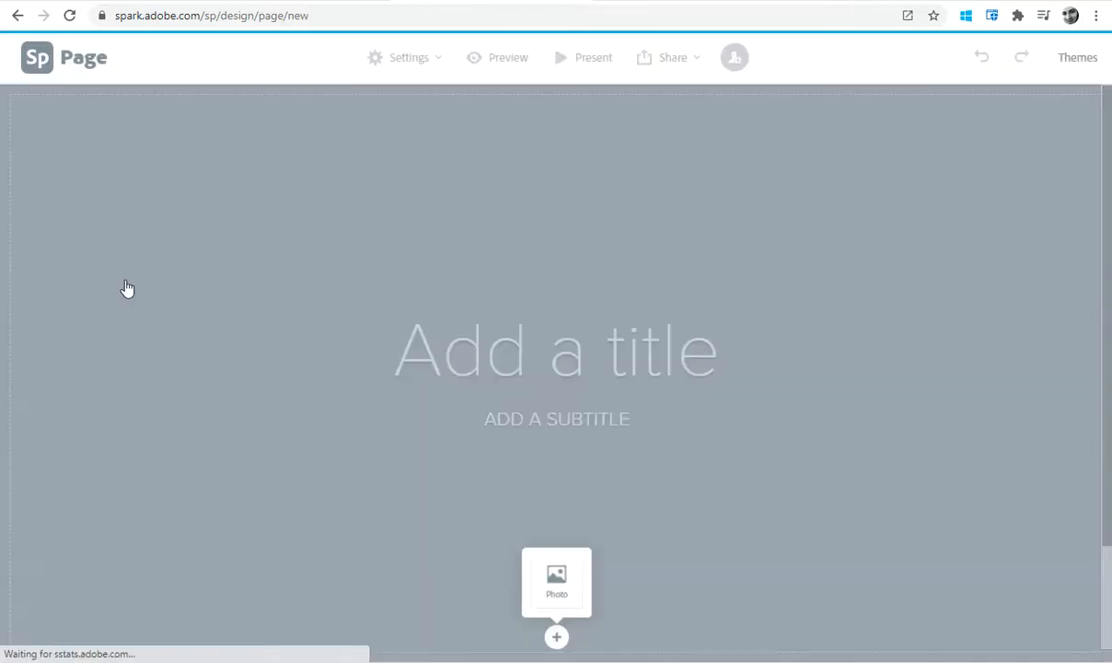
pyautogui.click(556, 636)
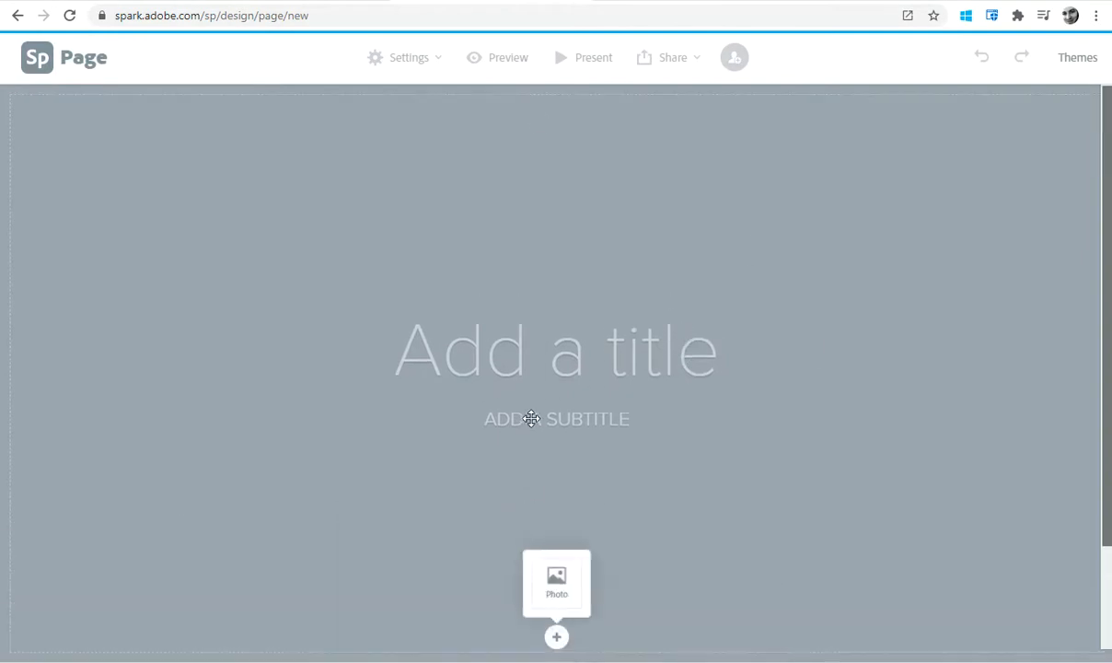
pyautogui.moveTo(542, 396)
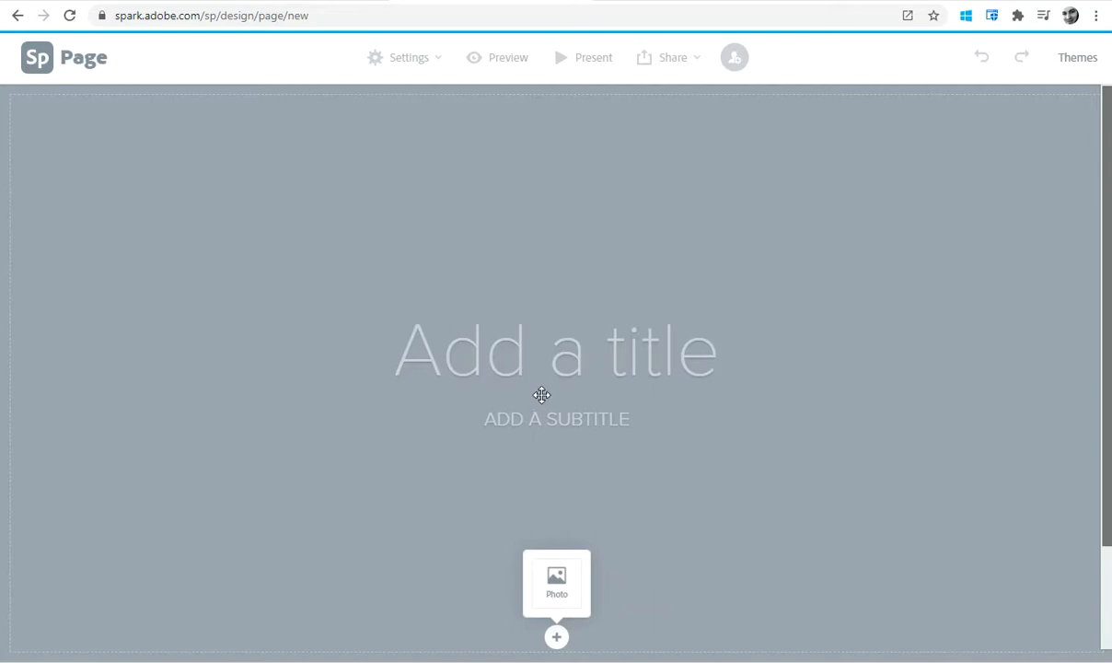
pyautogui.moveTo(556, 361)
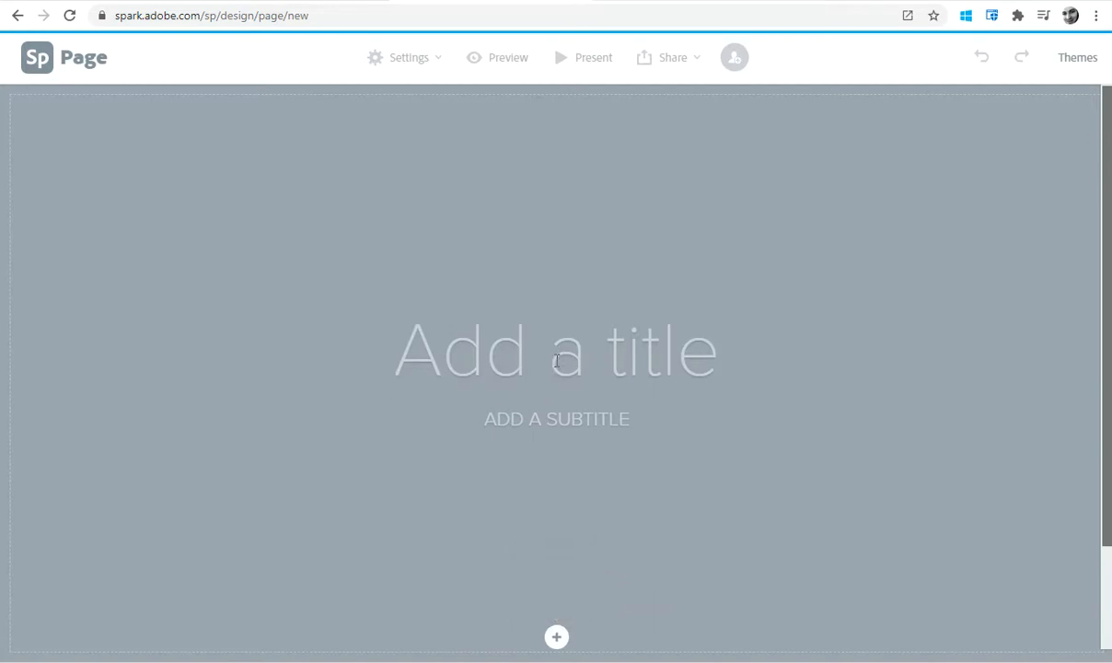
pyautogui.write('Creat')
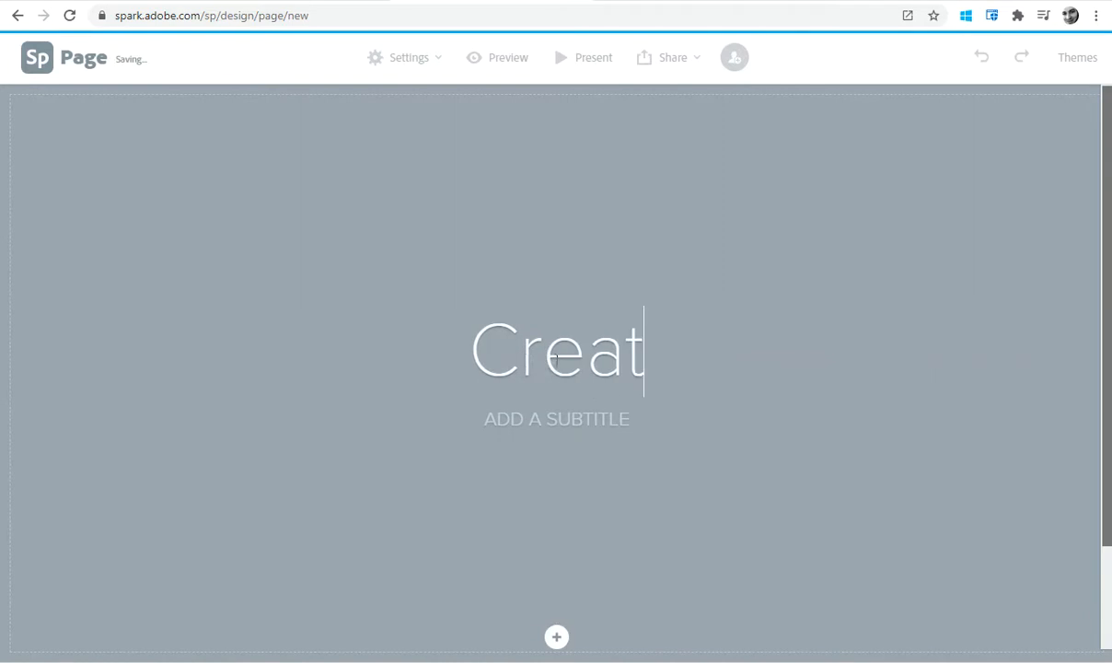
pyautogui.write('ive Thinking folio')
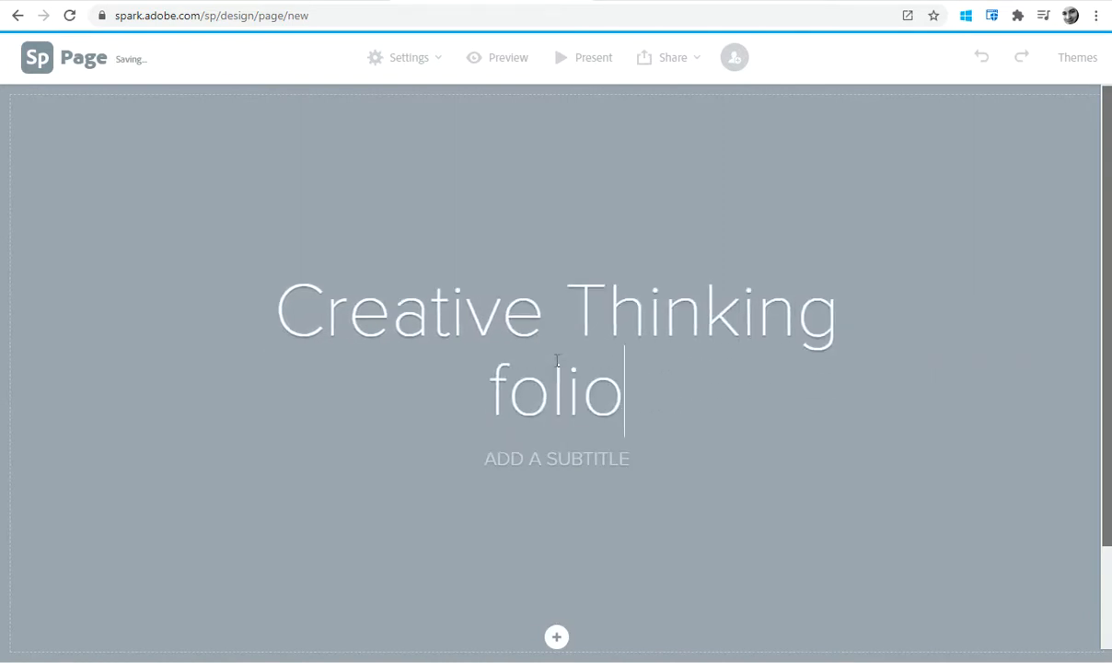
pyautogui.click(556, 457)
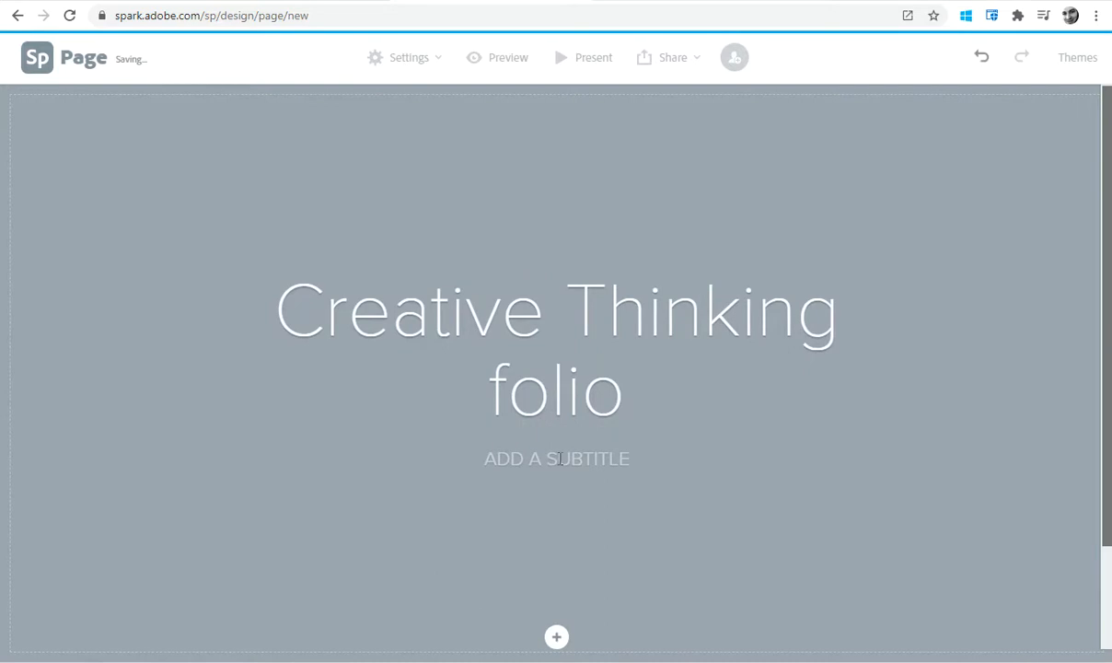
pyautogui.write('BERNIE SLATER')
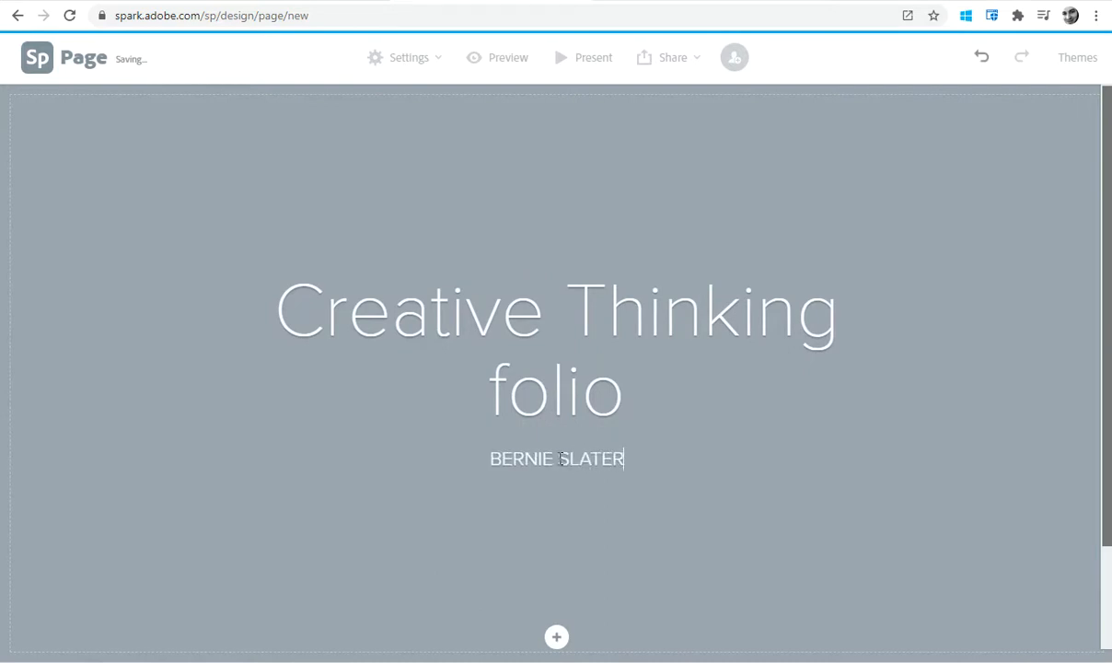
pyautogui.click(556, 636)
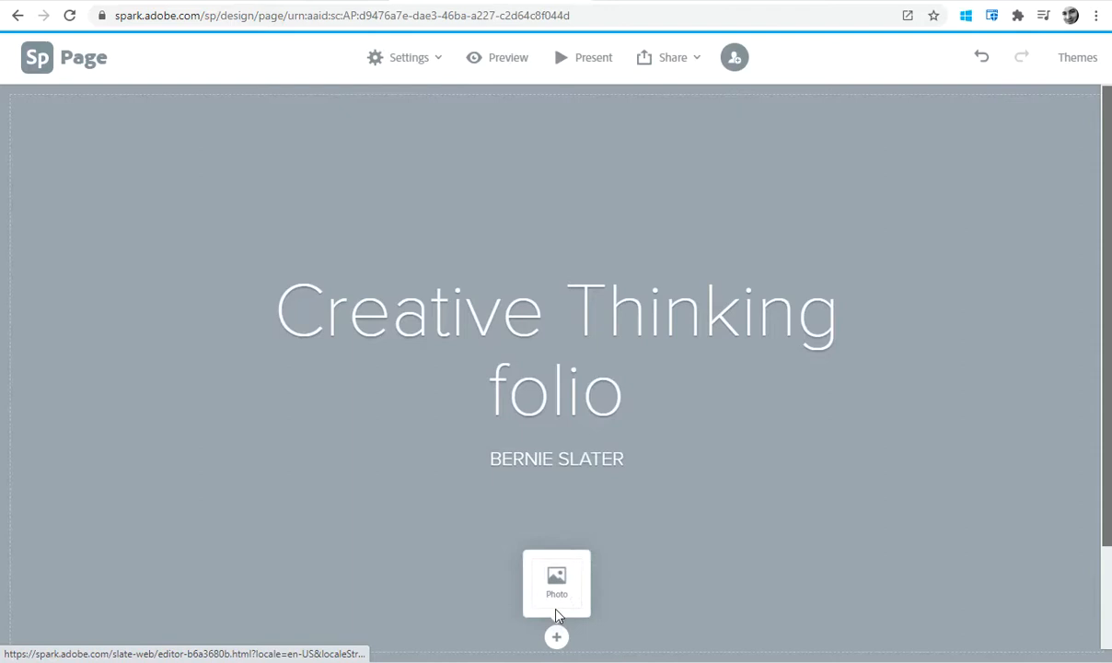
# Upload the author's profile photo as the cover image behind the title.
pyautogui.click(556, 581)
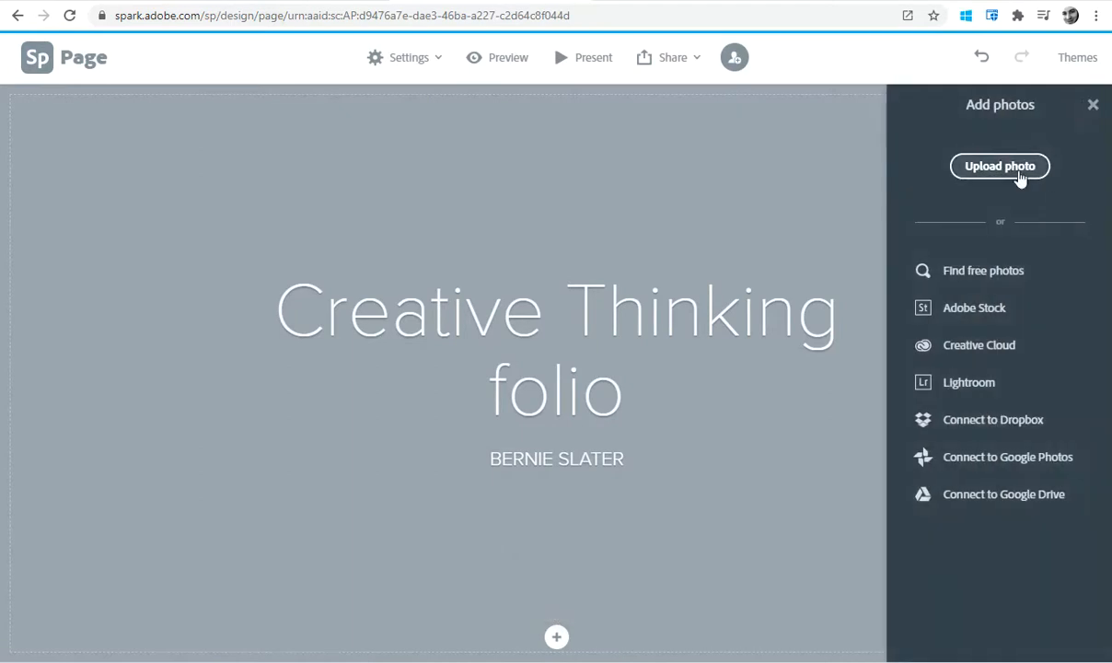
pyautogui.moveTo(1000, 190)
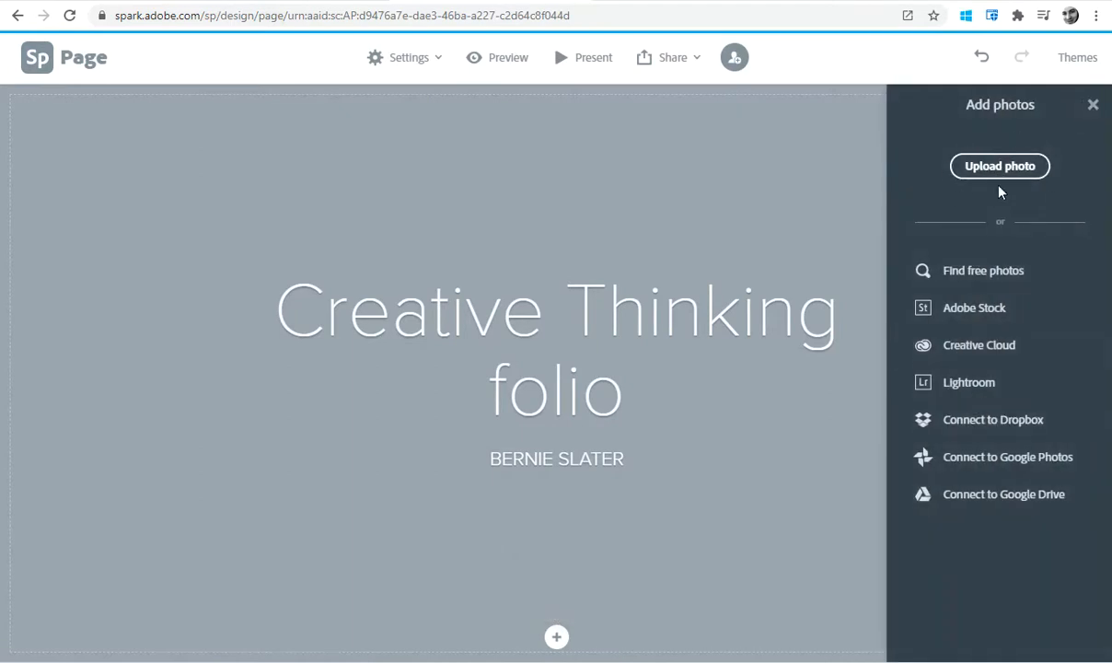
pyautogui.click(1000, 166)
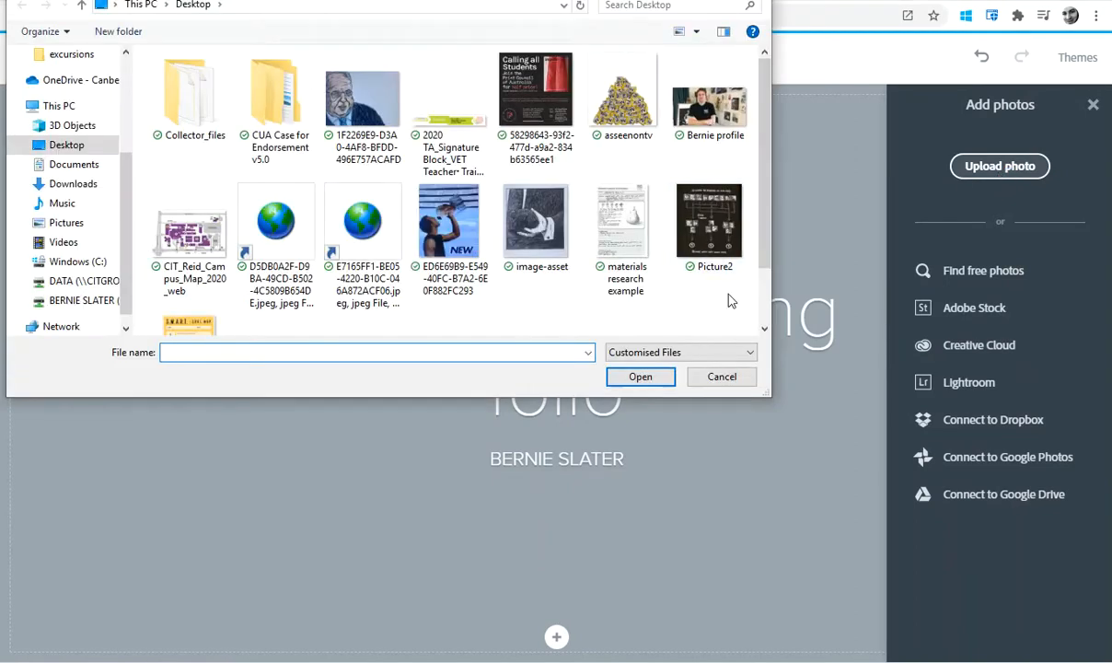
pyautogui.click(709, 97)
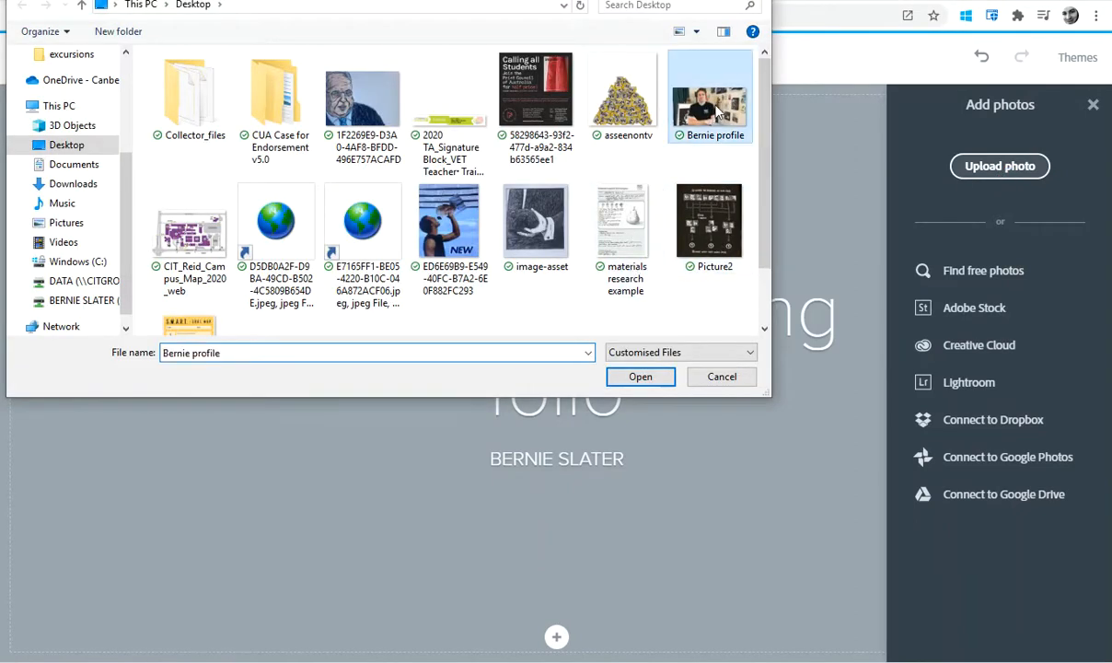
pyautogui.click(639, 376)
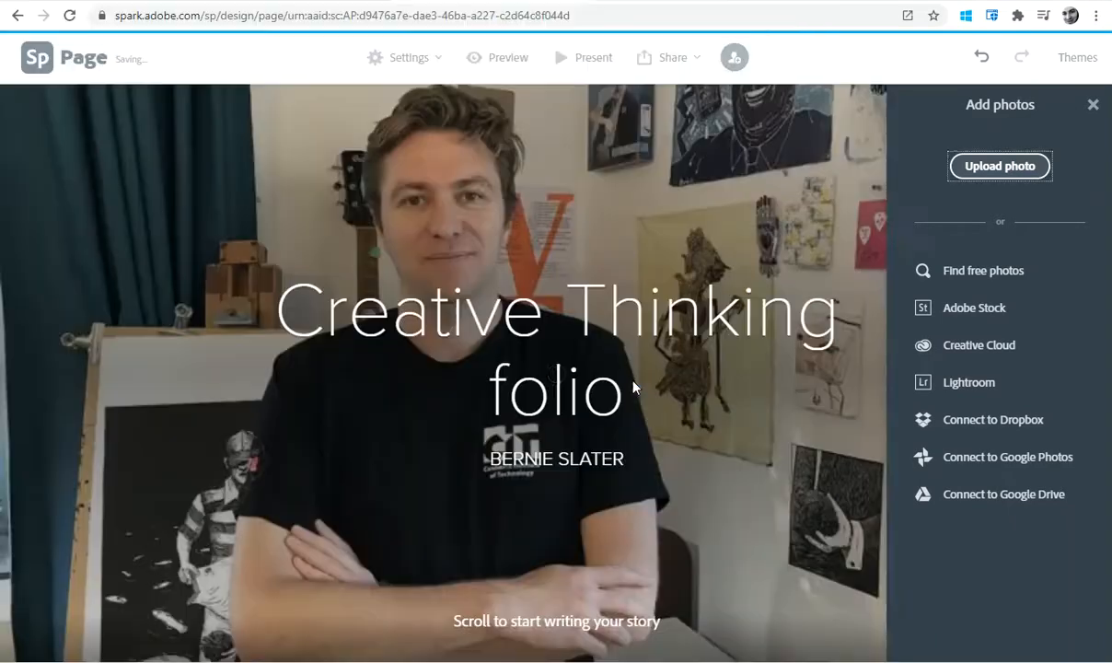
pyautogui.click(1093, 104)
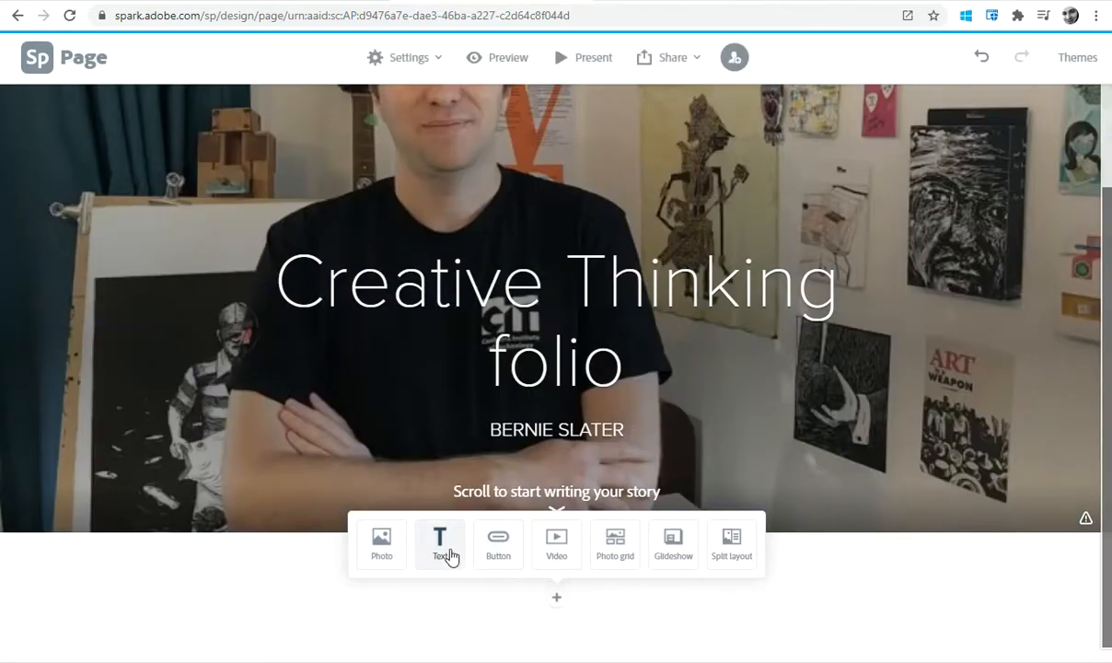
# Add a text block reading 'Exercise 1 - collage' below the cover, formatted as a bulleted item.
pyautogui.click(440, 543)
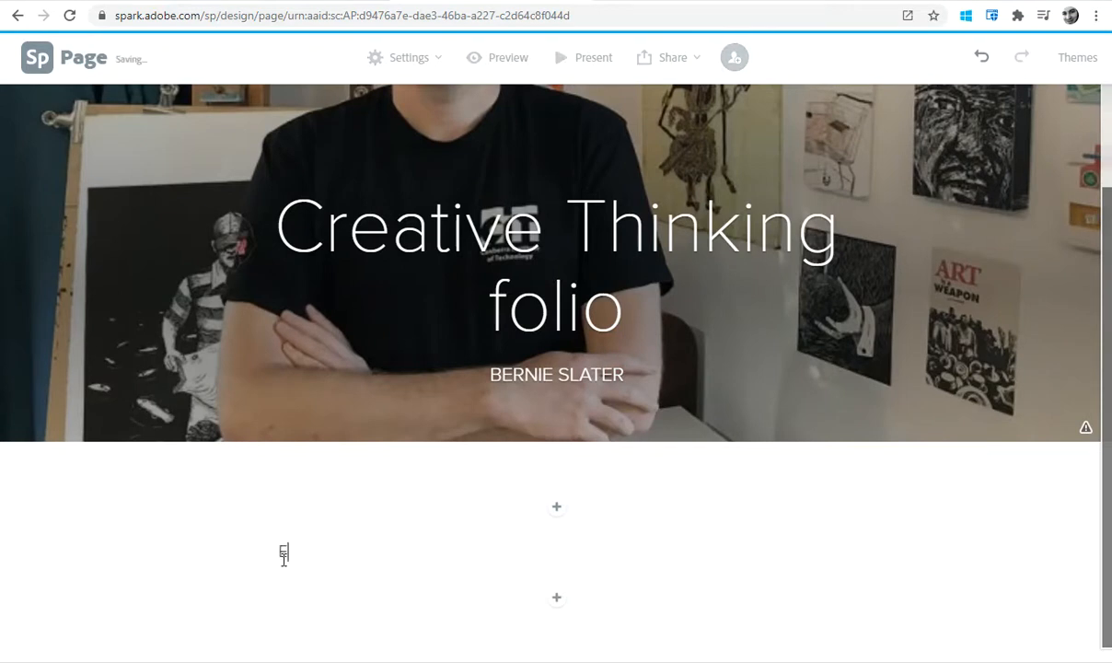
pyautogui.write('Exerci')
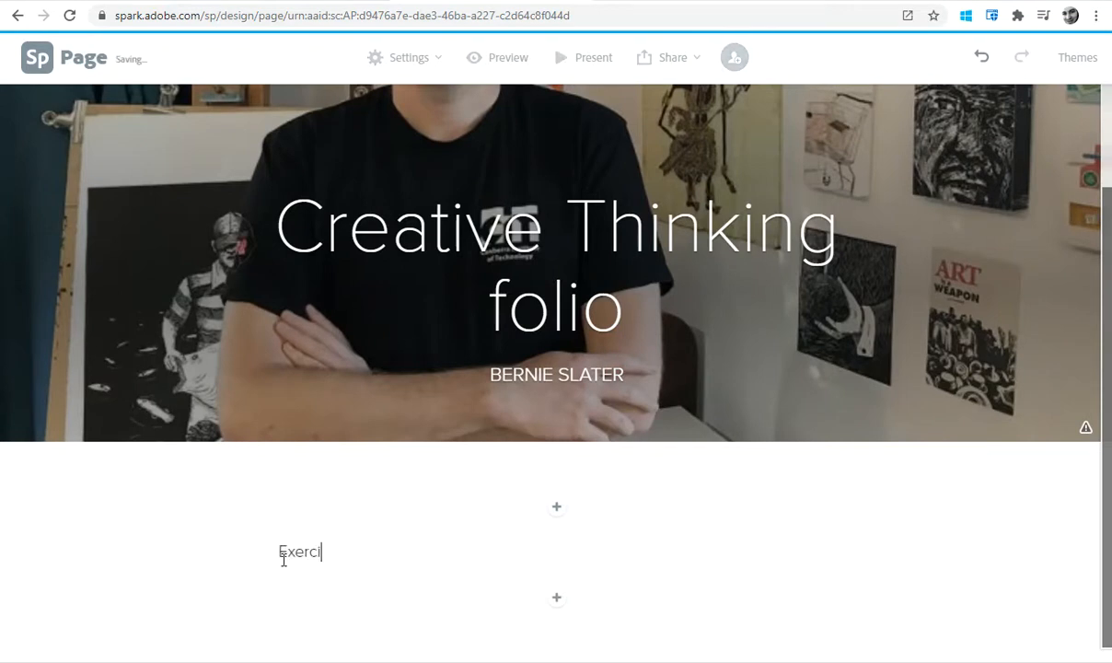
pyautogui.press('Backspace')
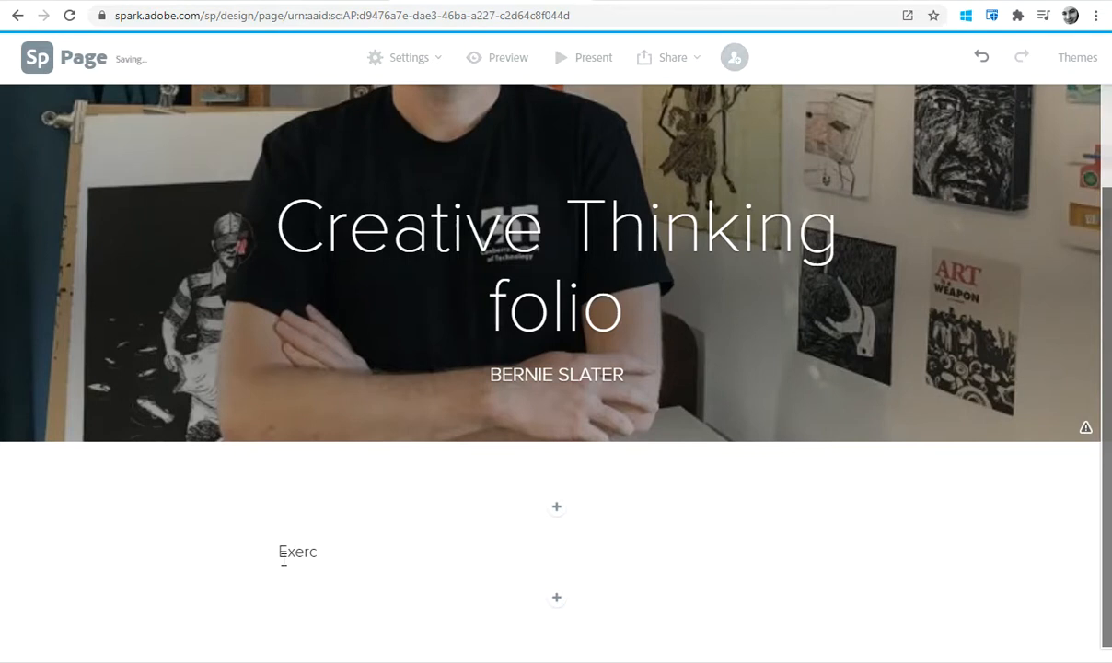
pyautogui.write('ise 1')
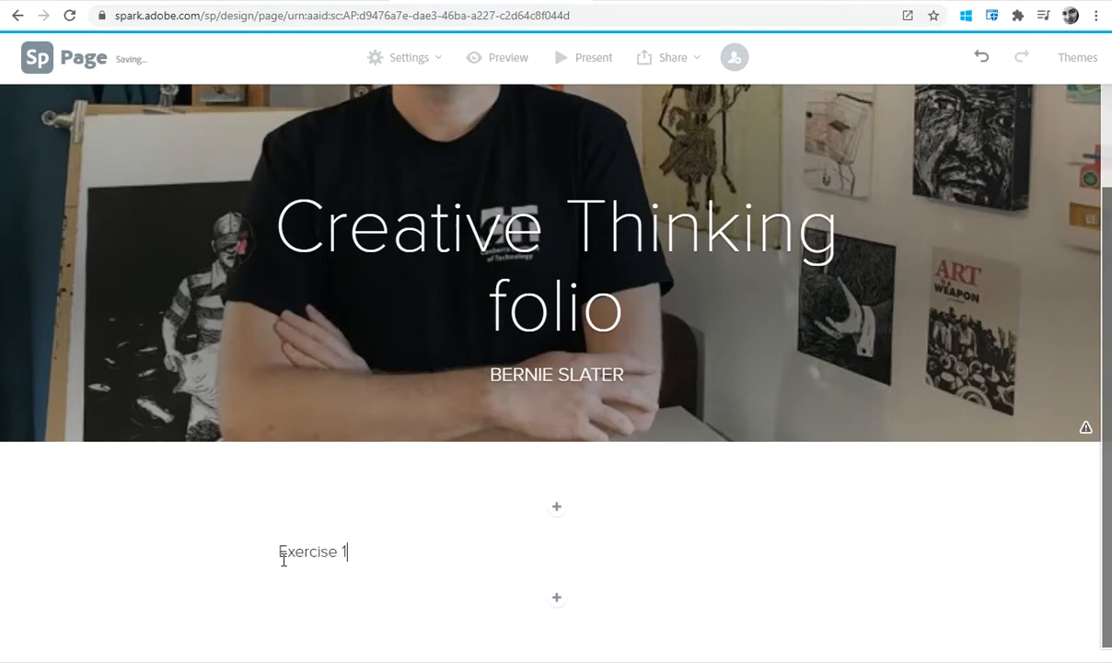
pyautogui.write('-')
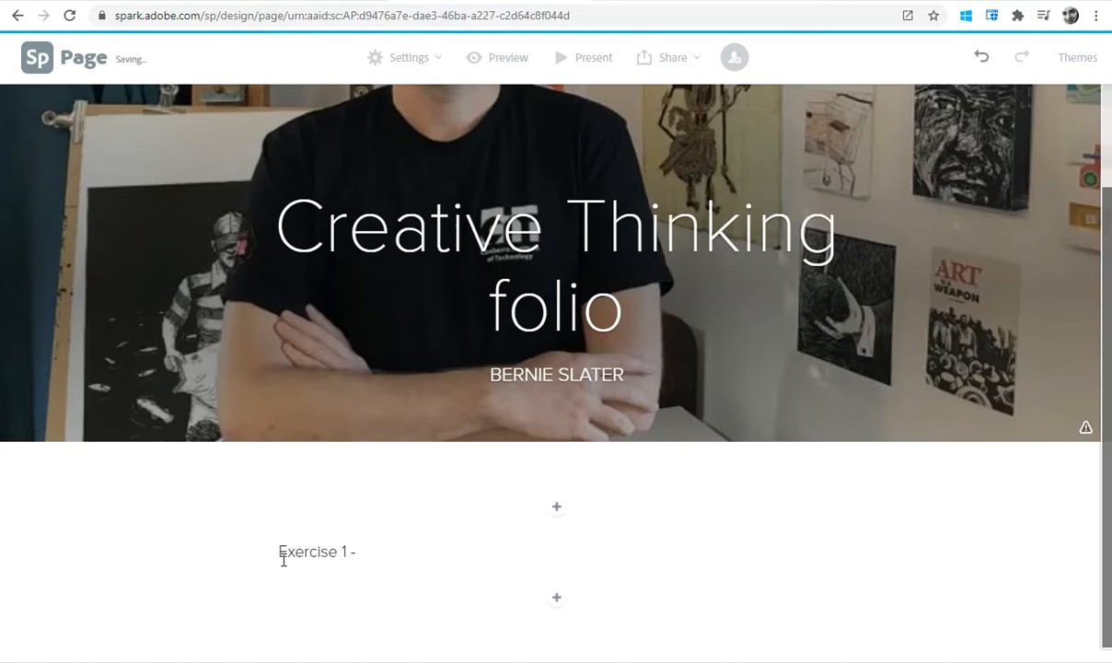
pyautogui.write('c')
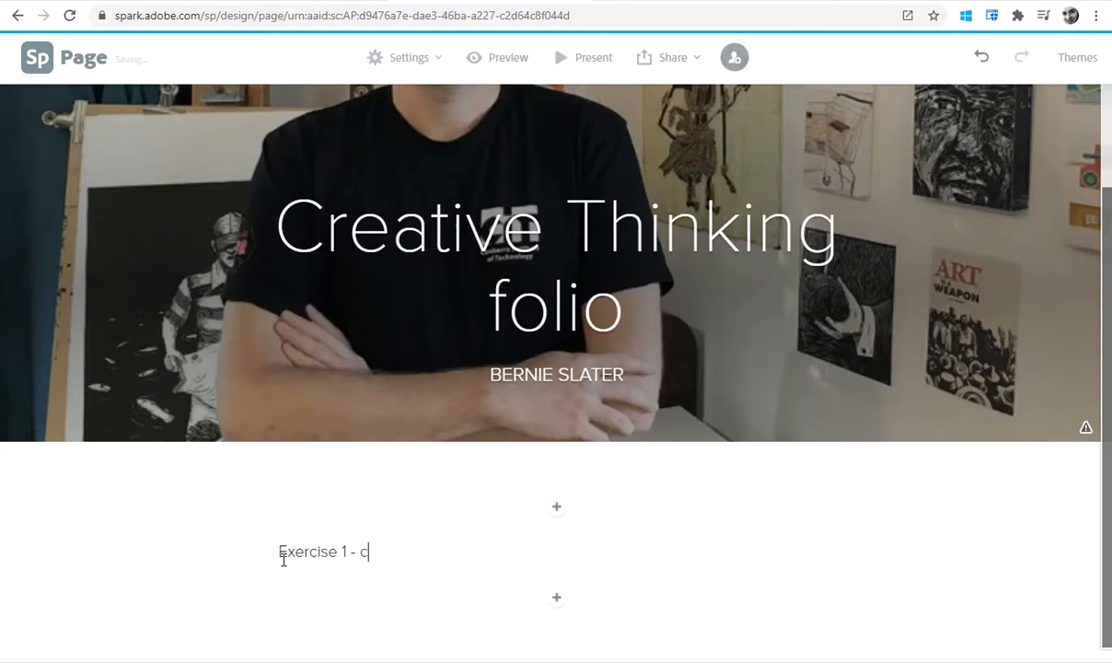
pyautogui.write('ollage')
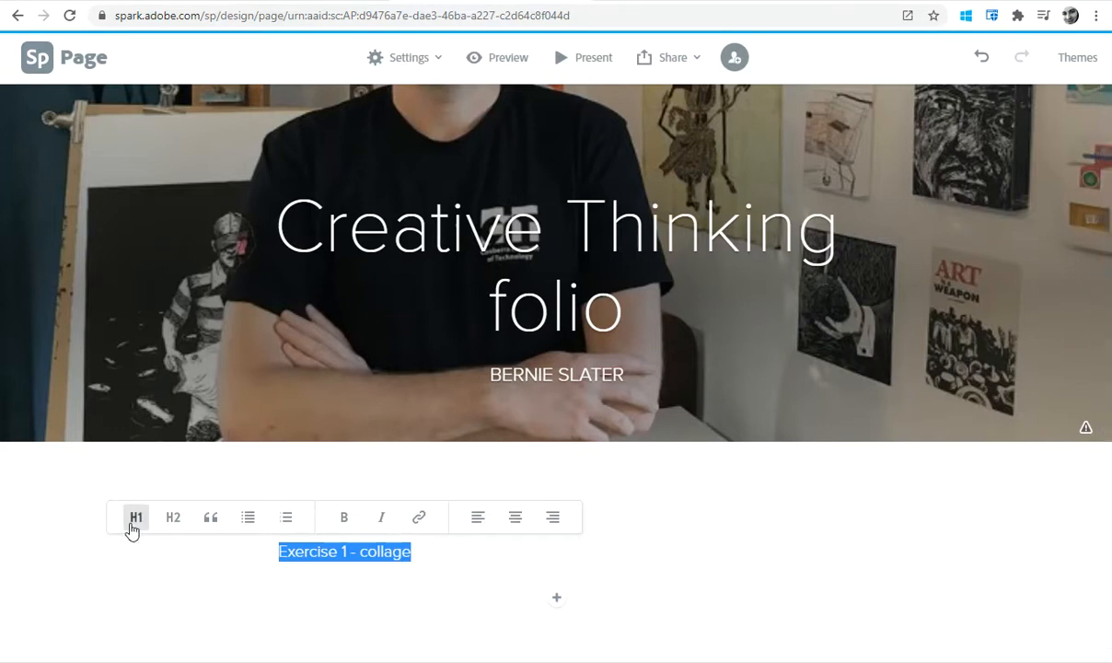
pyautogui.click(173, 517)
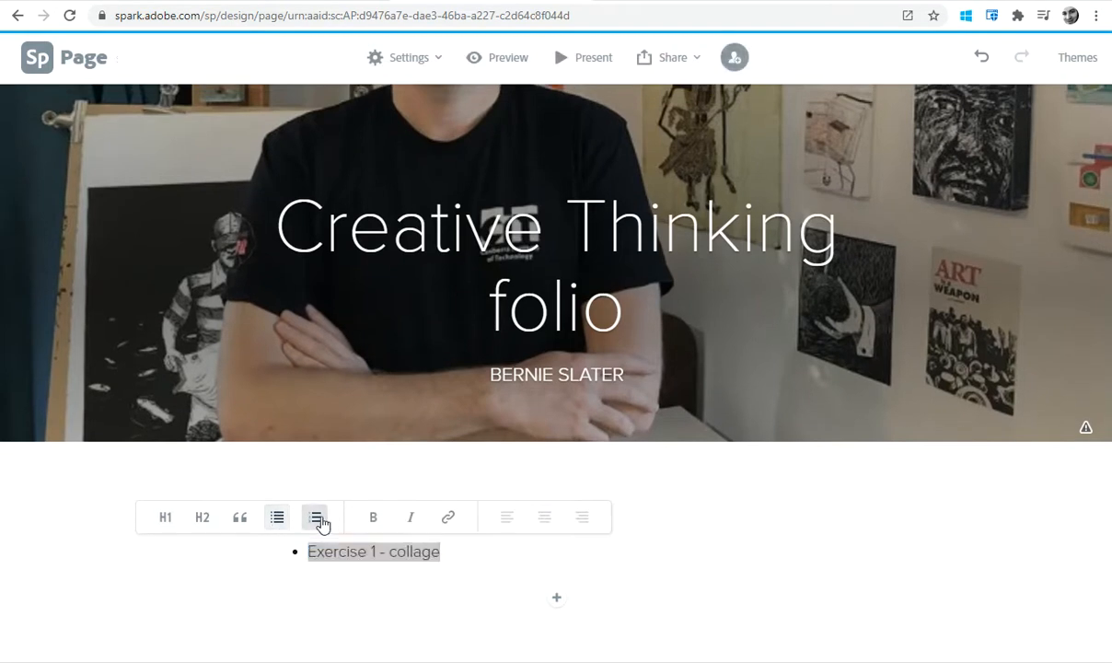
pyautogui.click(267, 481)
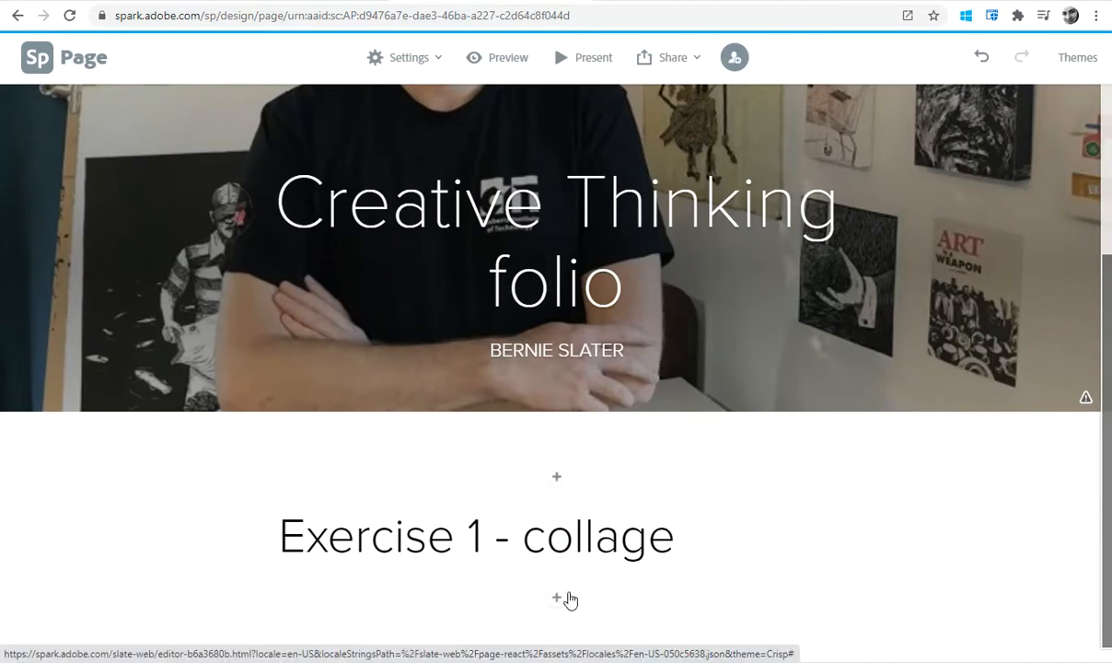
# Upload the asseenontv image as a photo block beneath the heading.
pyautogui.click(556, 600)
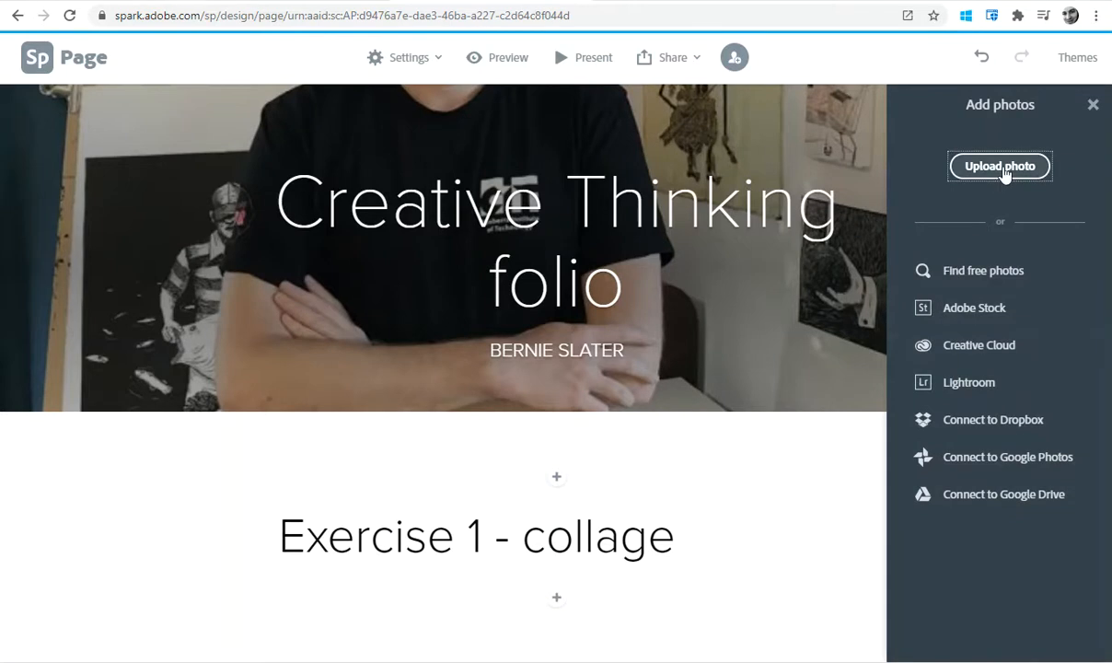
pyautogui.click(1000, 166)
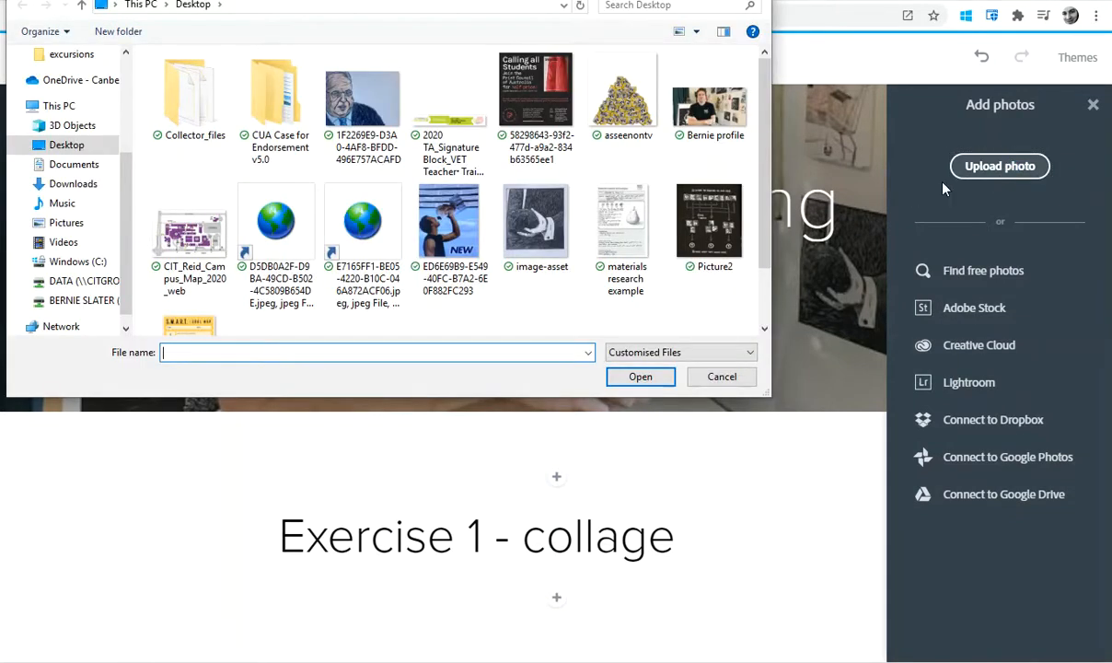
pyautogui.click(624, 92)
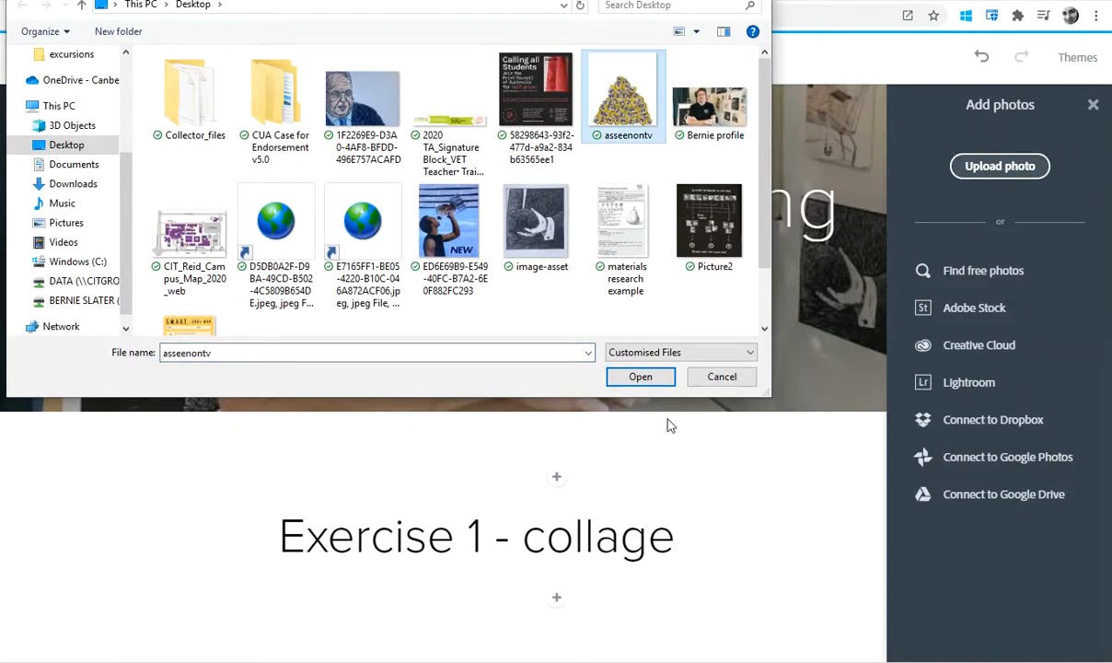
pyautogui.click(640, 377)
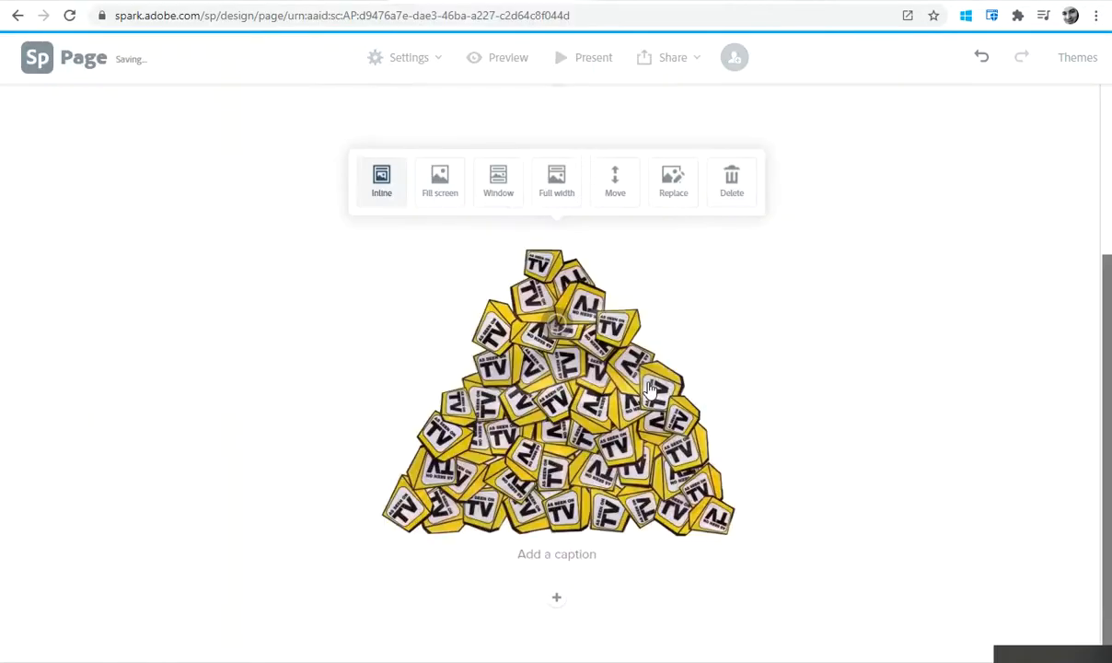
pyautogui.scroll(3)
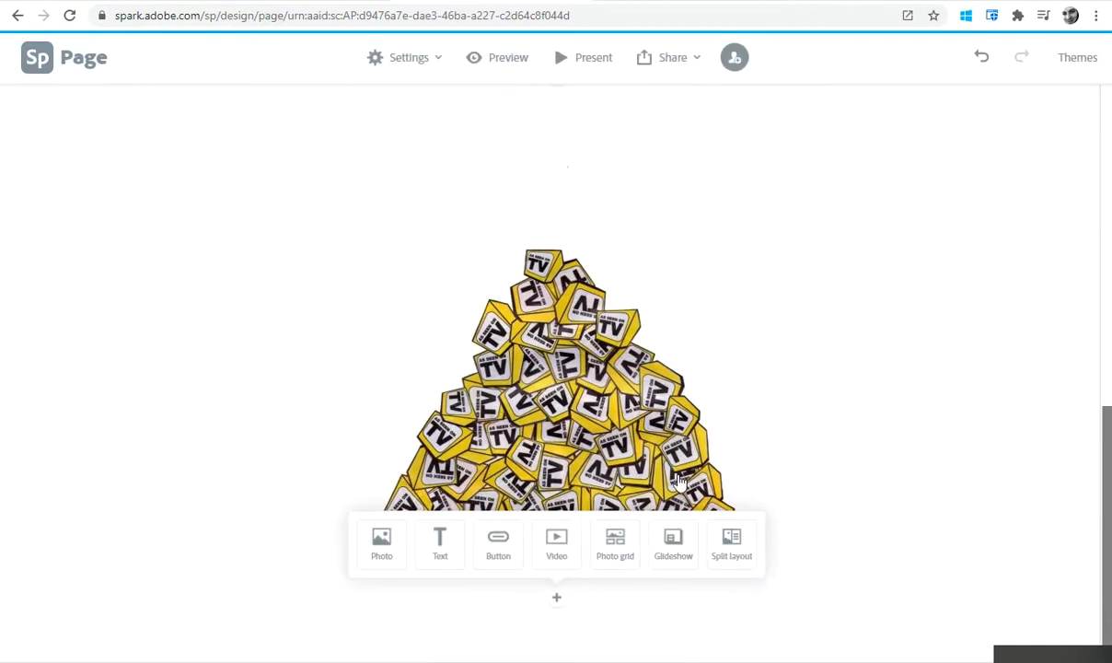
pyautogui.moveTo(615, 544)
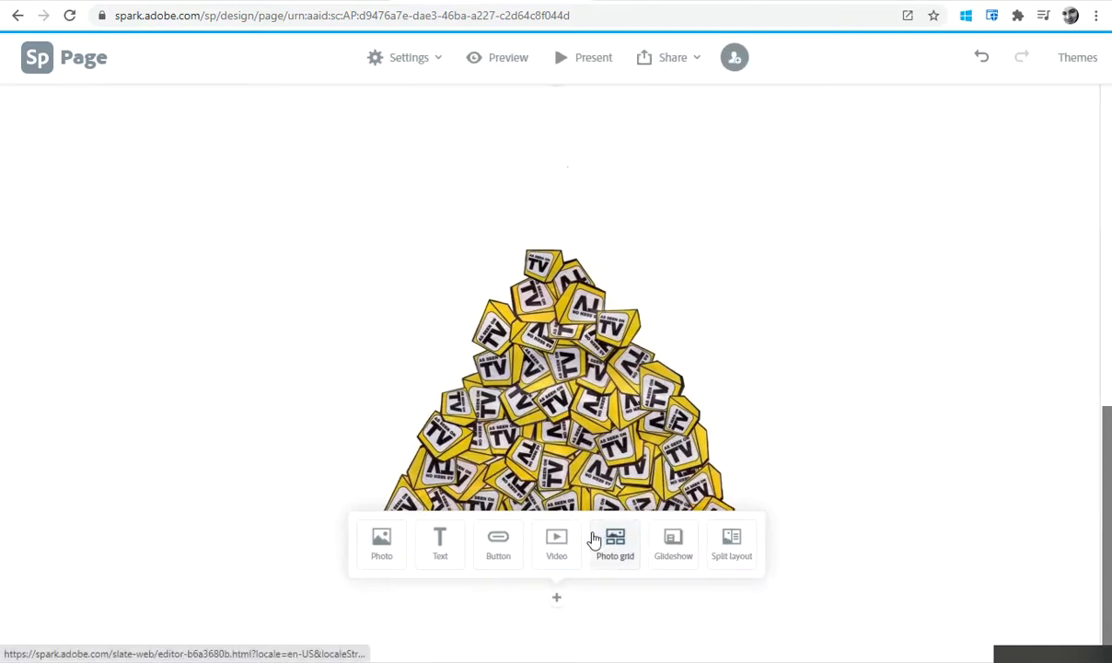
pyautogui.moveTo(672, 628)
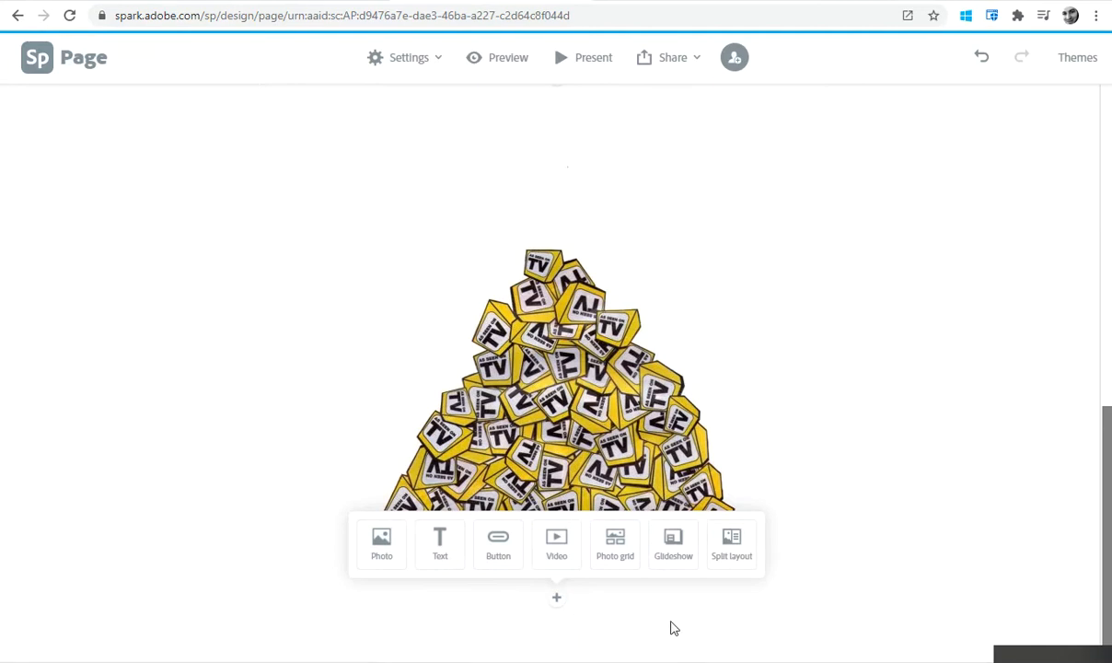
pyautogui.moveTo(615, 543)
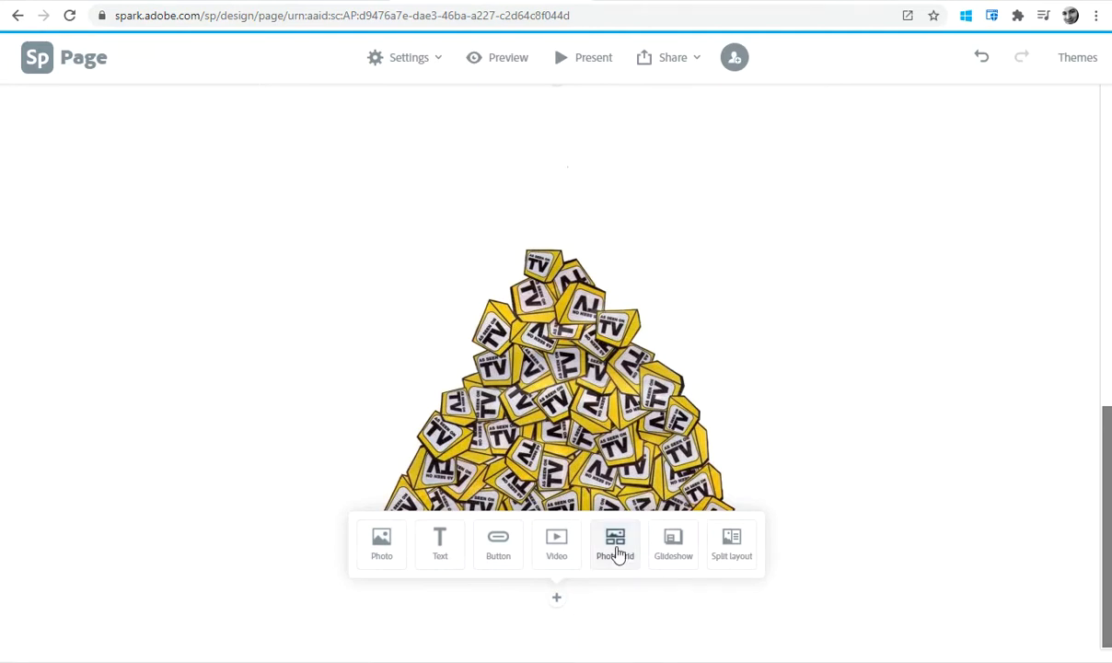
# Create a photo grid and upload the woodcut hand and NEW advert collage images.
pyautogui.click(615, 538)
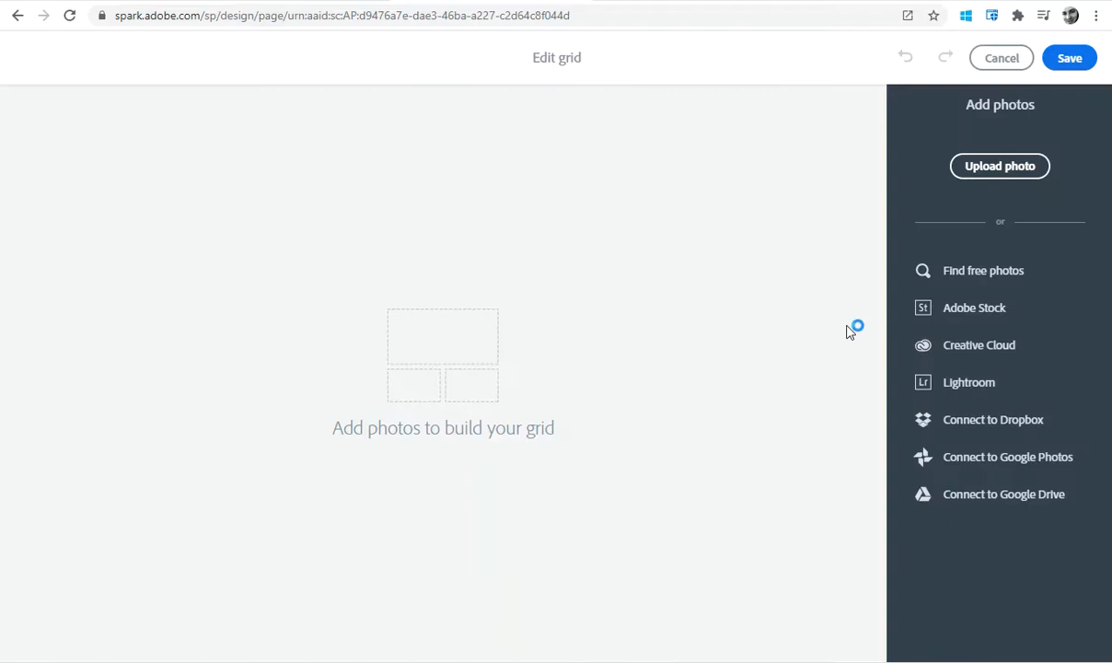
pyautogui.click(1000, 166)
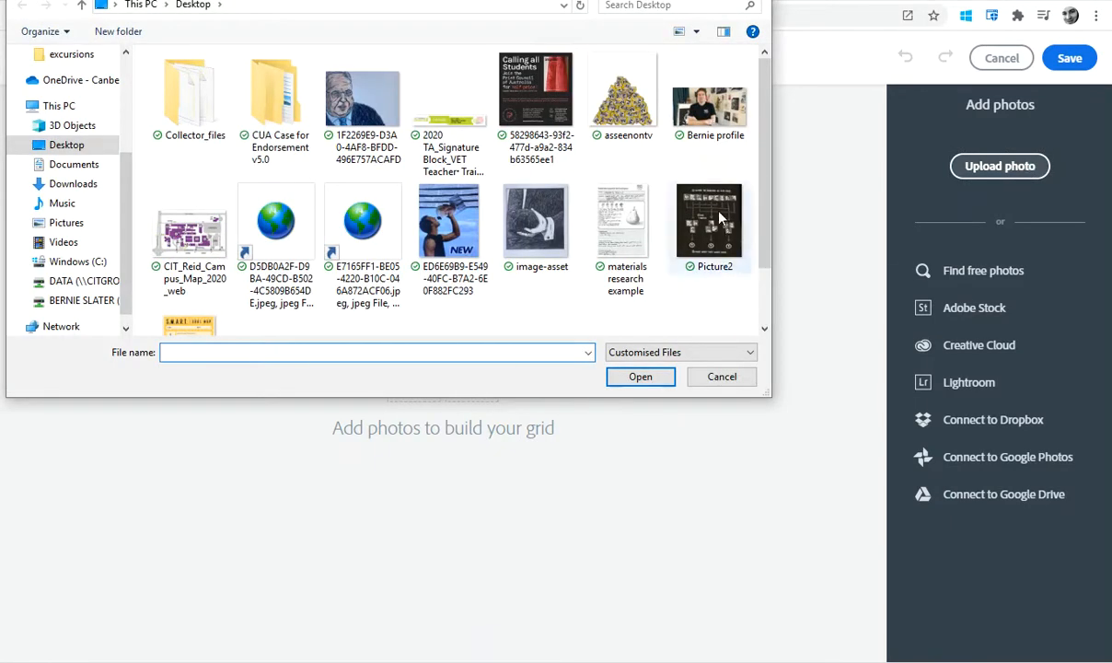
pyautogui.click(709, 97)
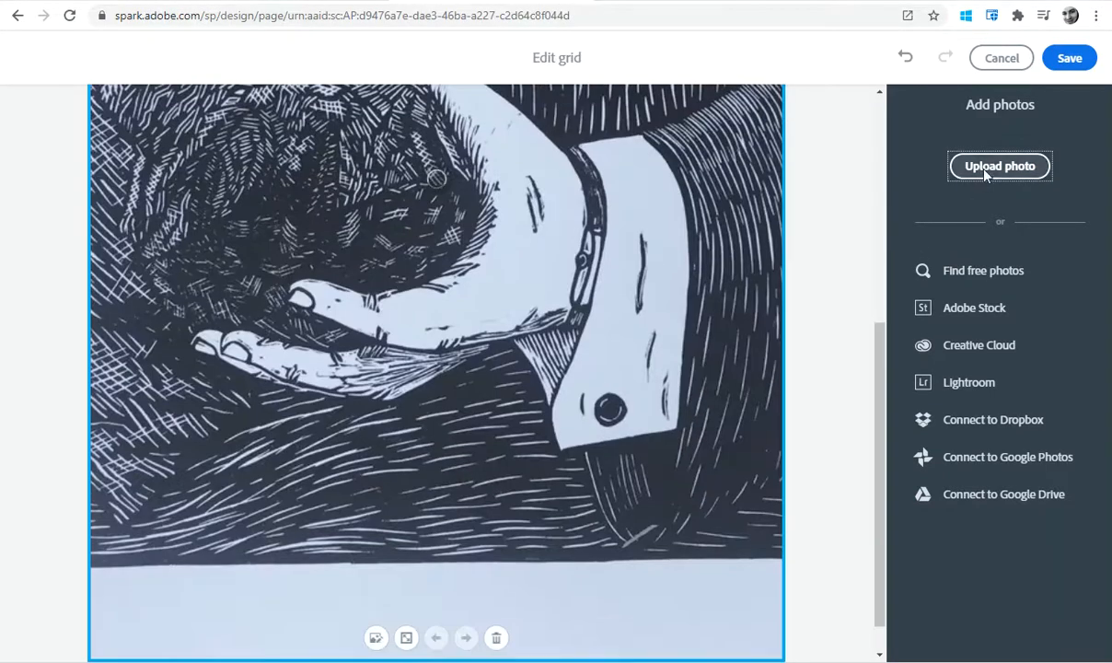
pyautogui.click(1000, 166)
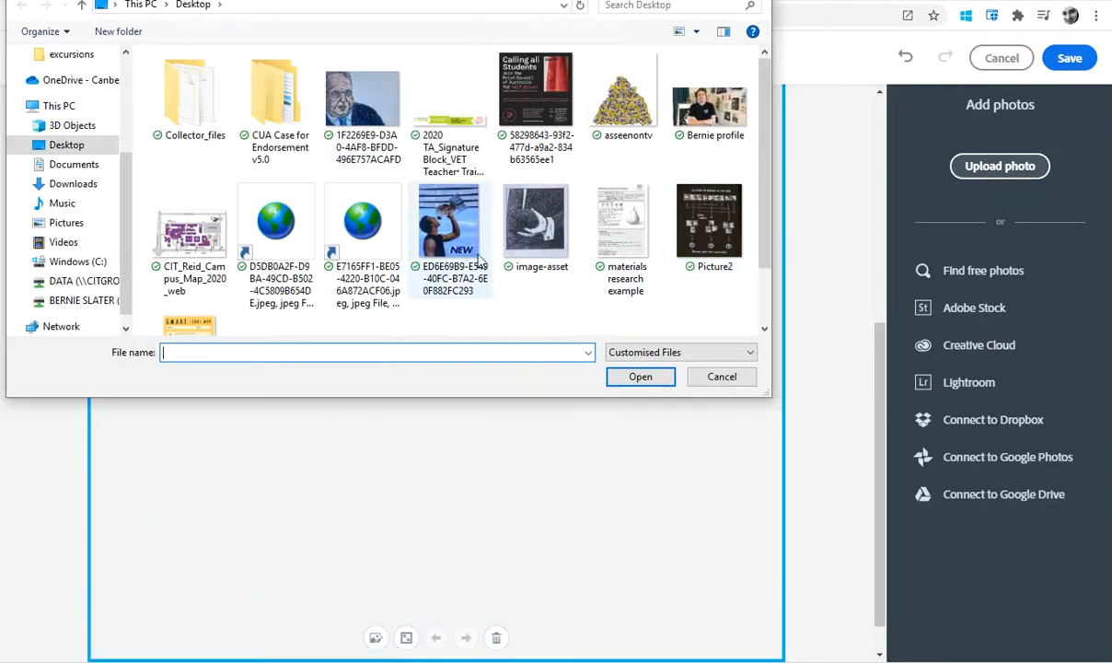
pyautogui.click(450, 221)
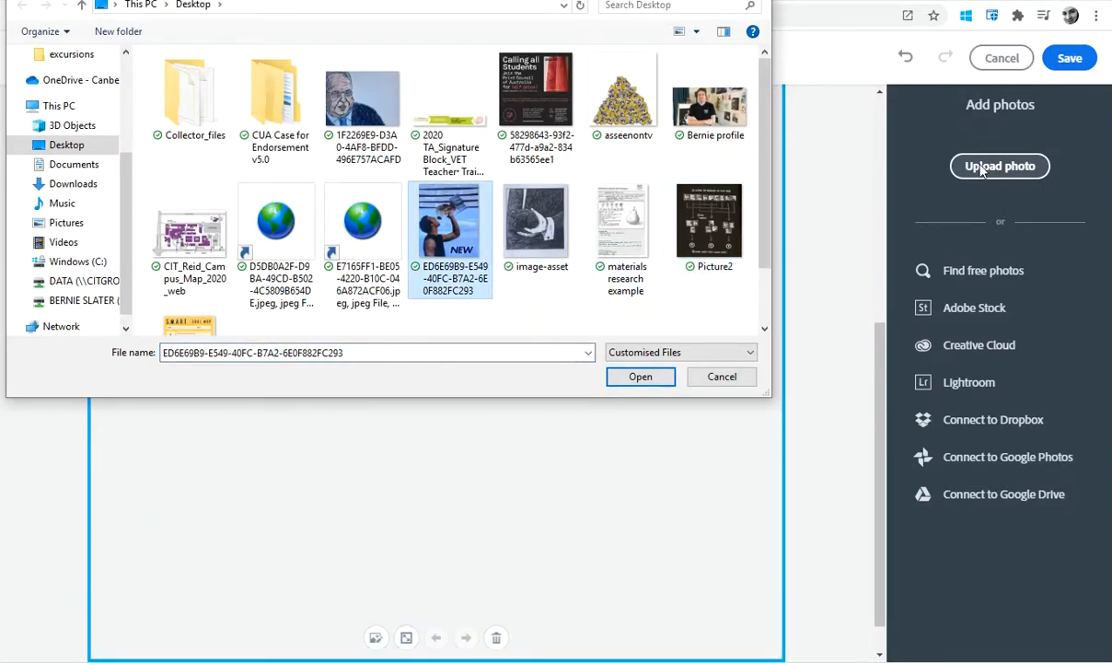
pyautogui.click(639, 375)
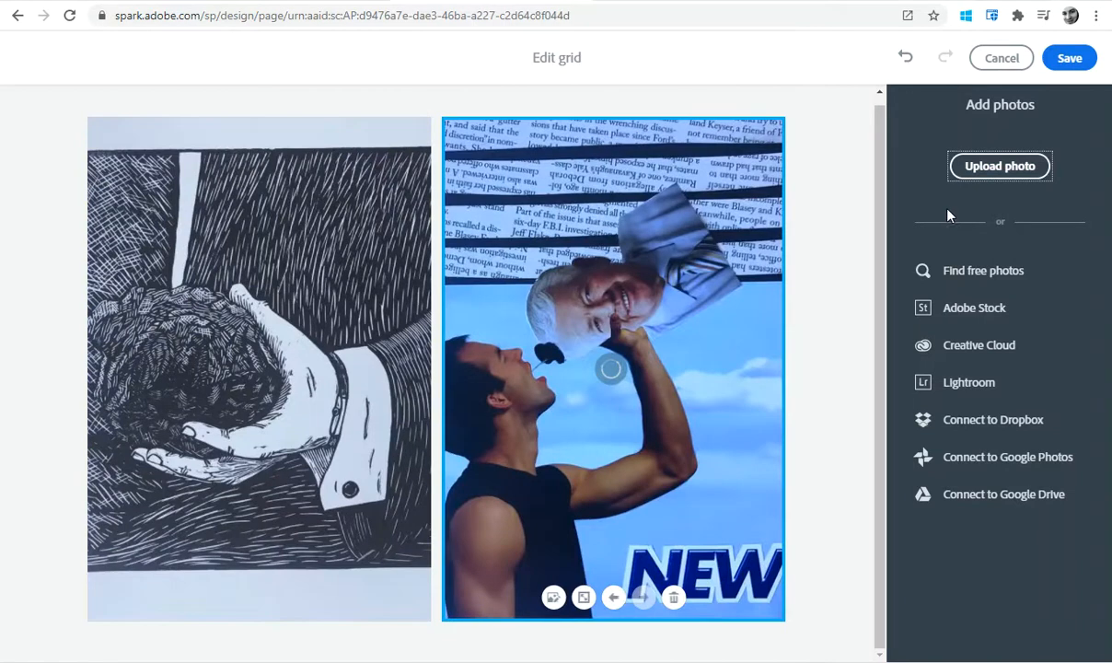
# Add the pastel portrait and materials research sheet images to the grid.
pyautogui.click(1000, 166)
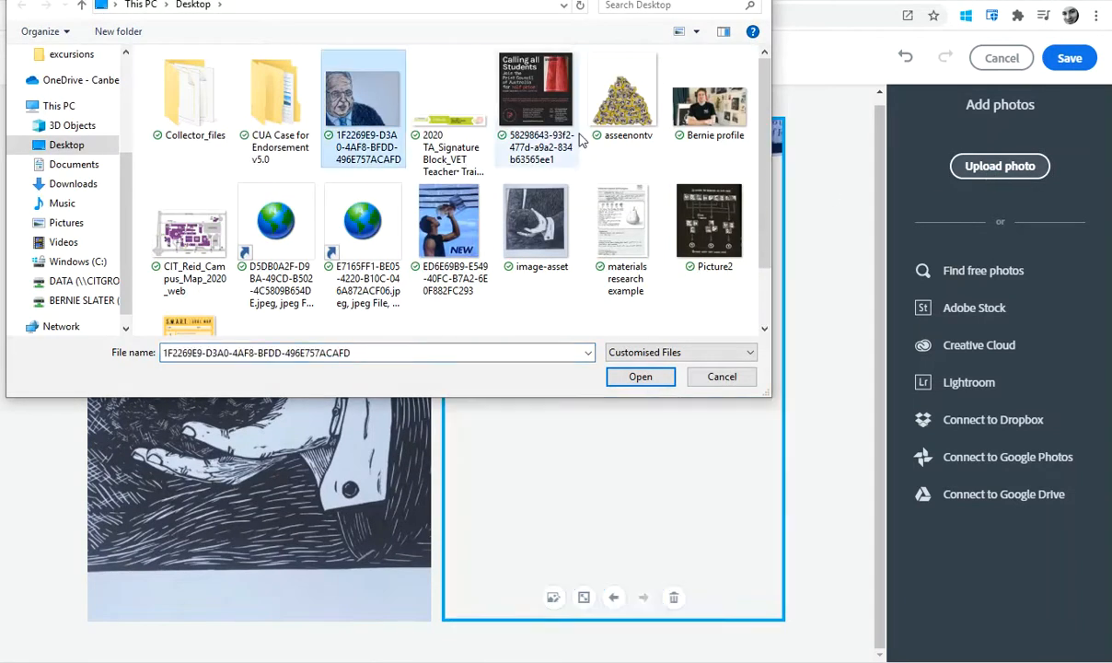
pyautogui.click(640, 376)
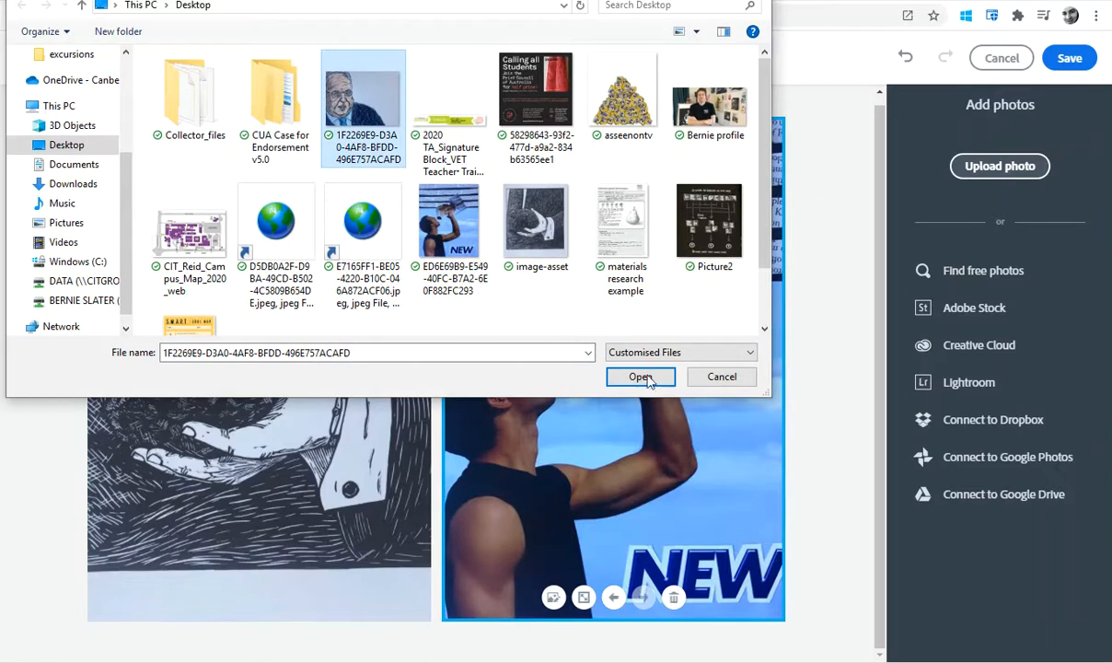
pyautogui.click(640, 377)
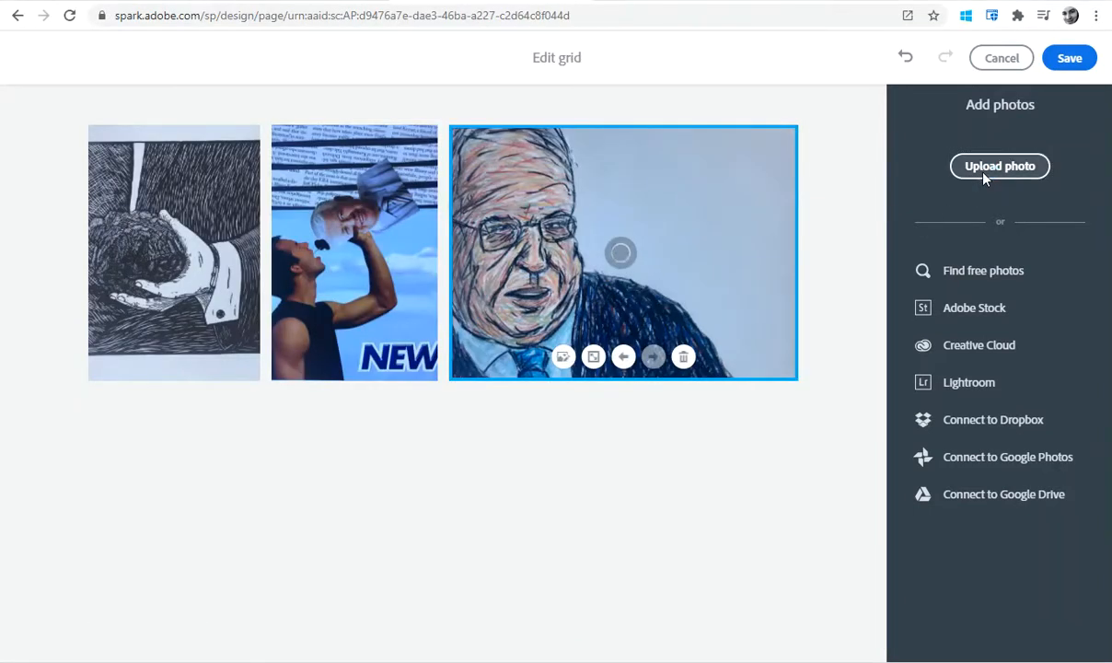
pyautogui.click(1000, 165)
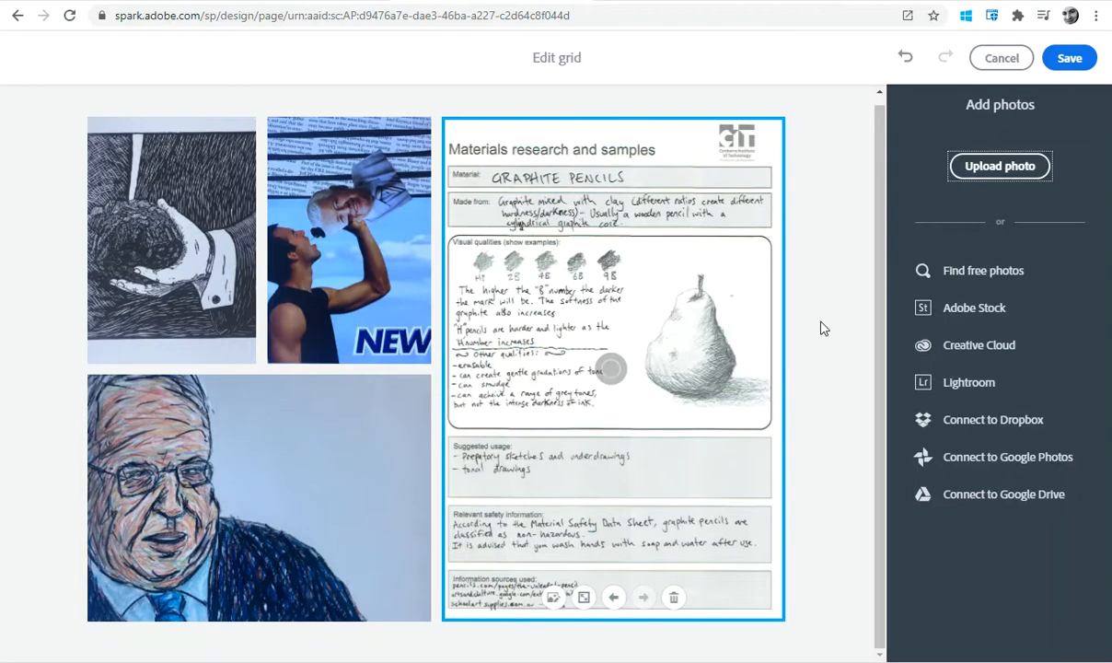
pyautogui.click(673, 597)
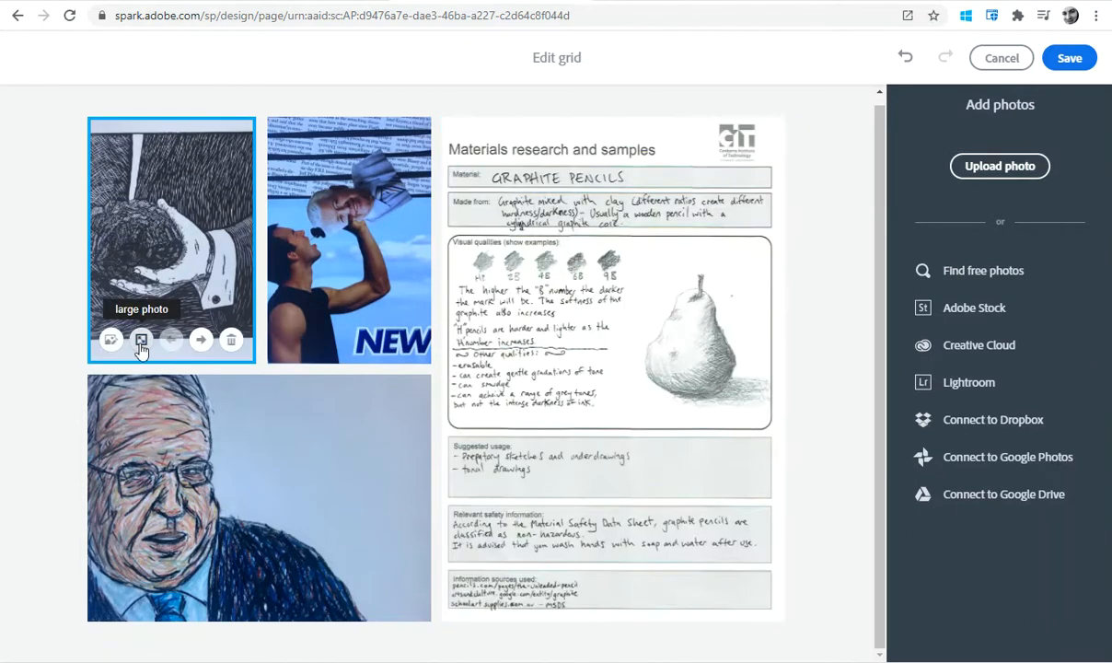
# Make the woodcut hand a large photo and move the NEW collage later in the grid.
pyautogui.click(141, 340)
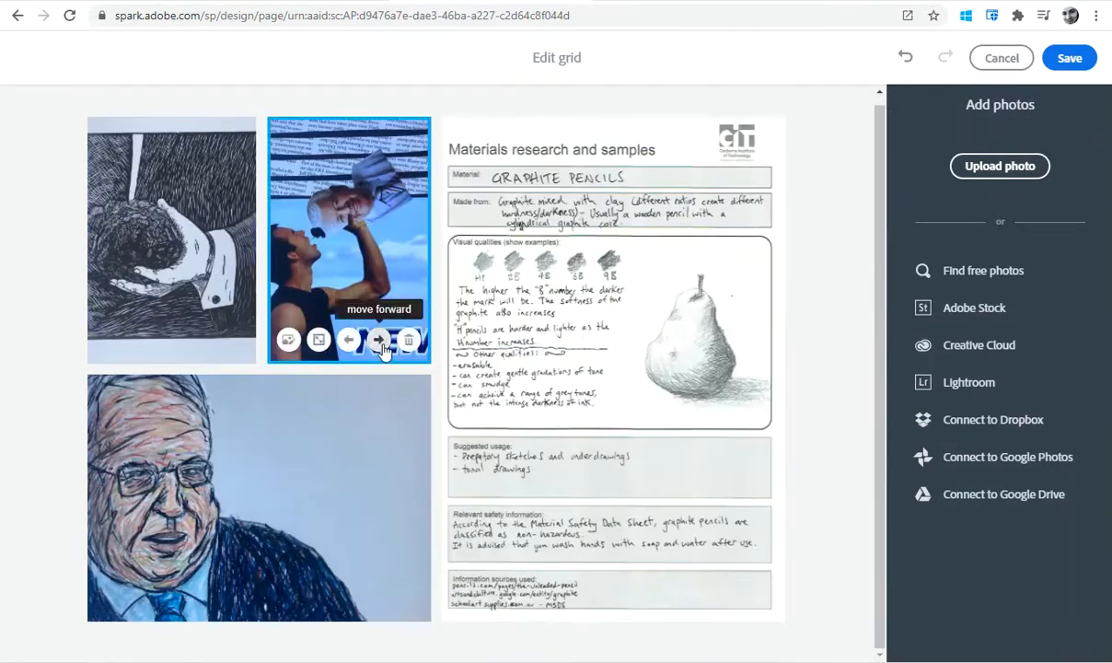
pyautogui.click(378, 339)
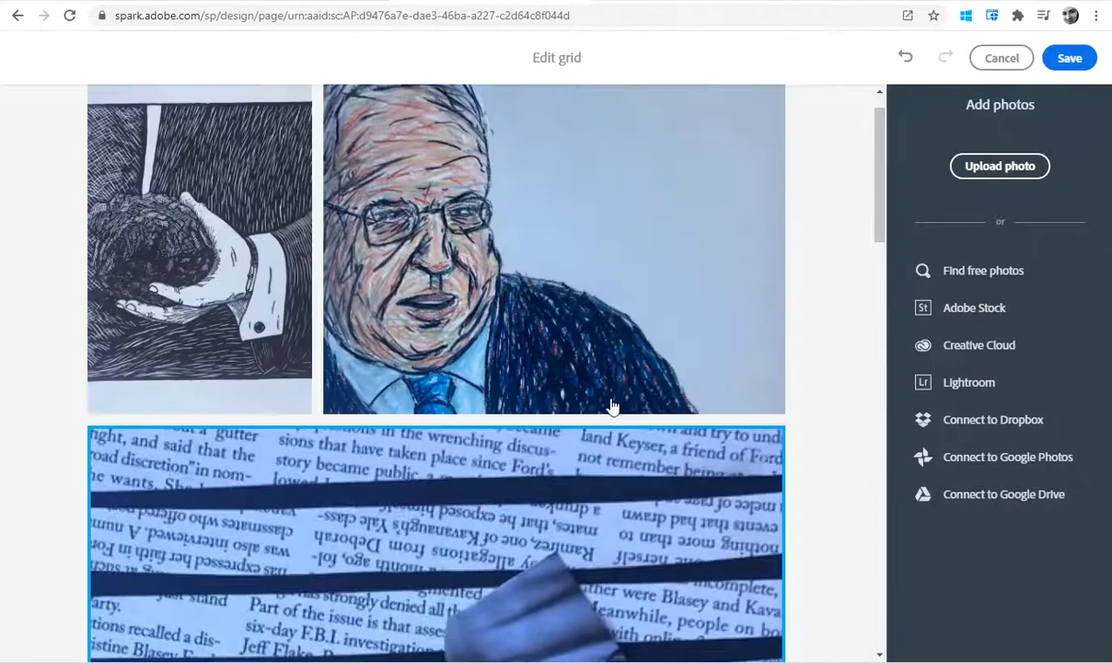
pyautogui.scroll(3)
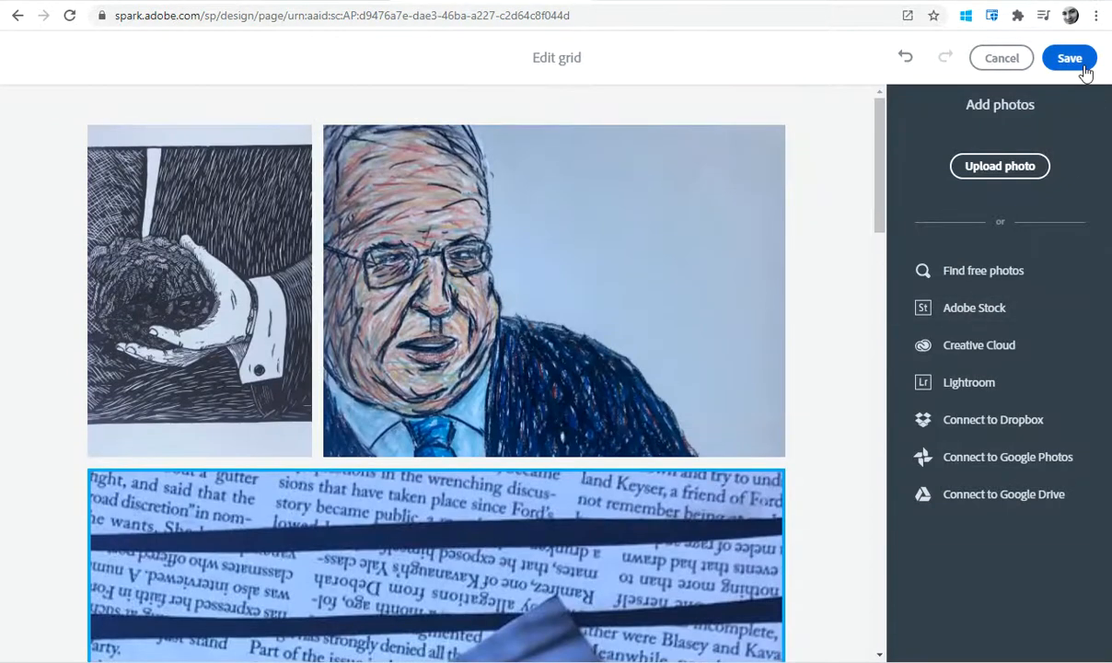
# Save the grid edits and scroll down to review it through the materials sheet.
pyautogui.click(1070, 57)
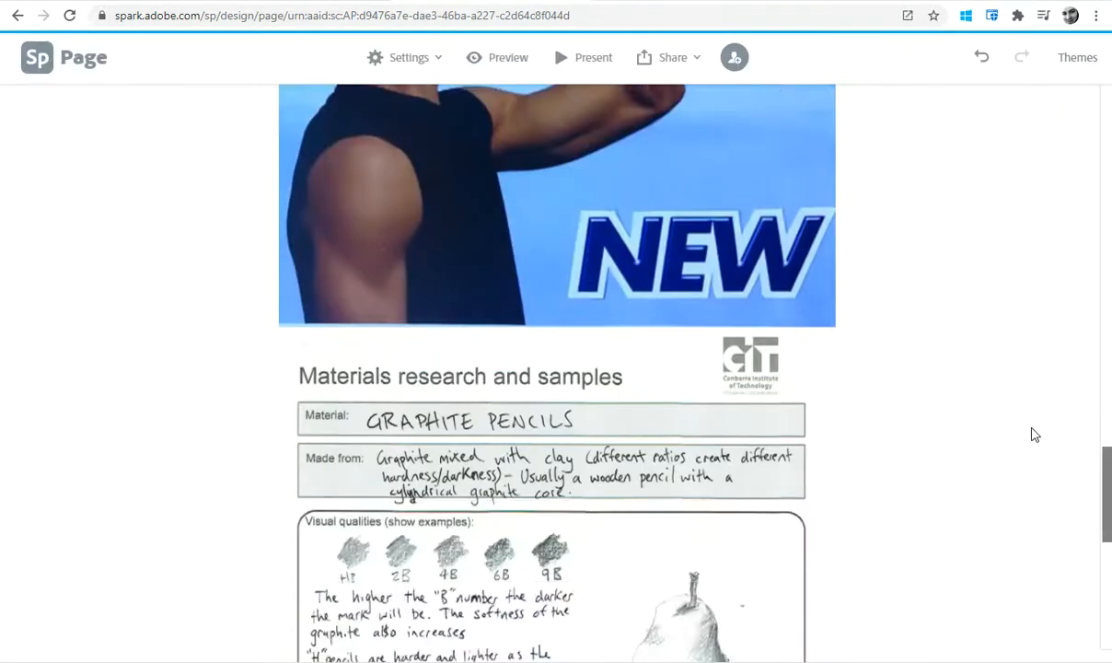
pyautogui.scroll(-3)
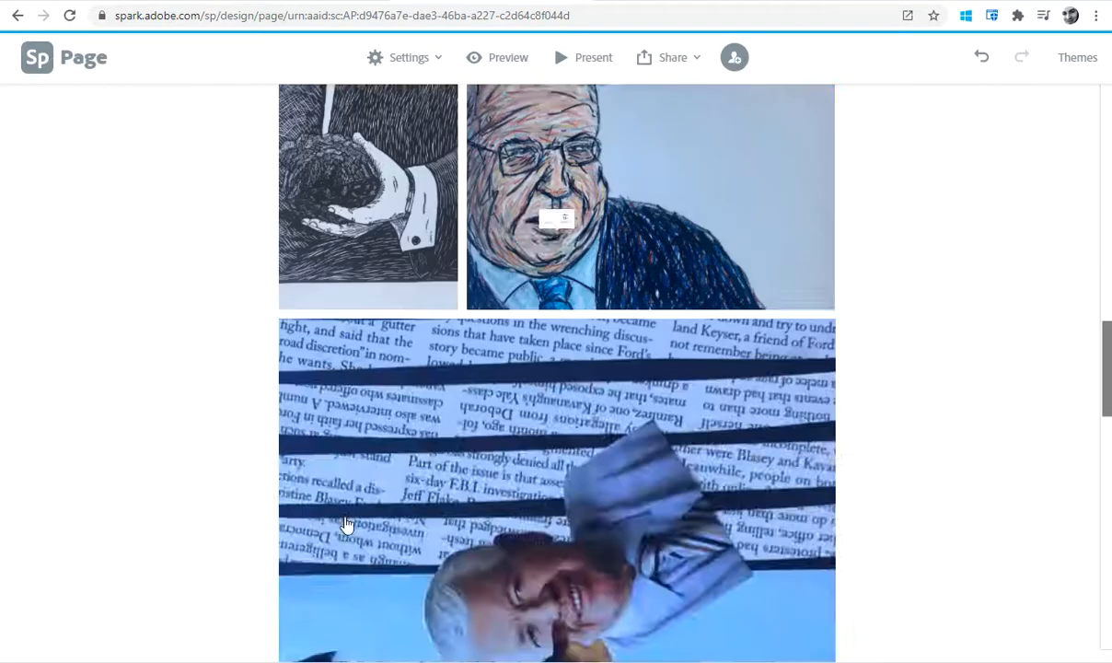
pyautogui.scroll(-3)
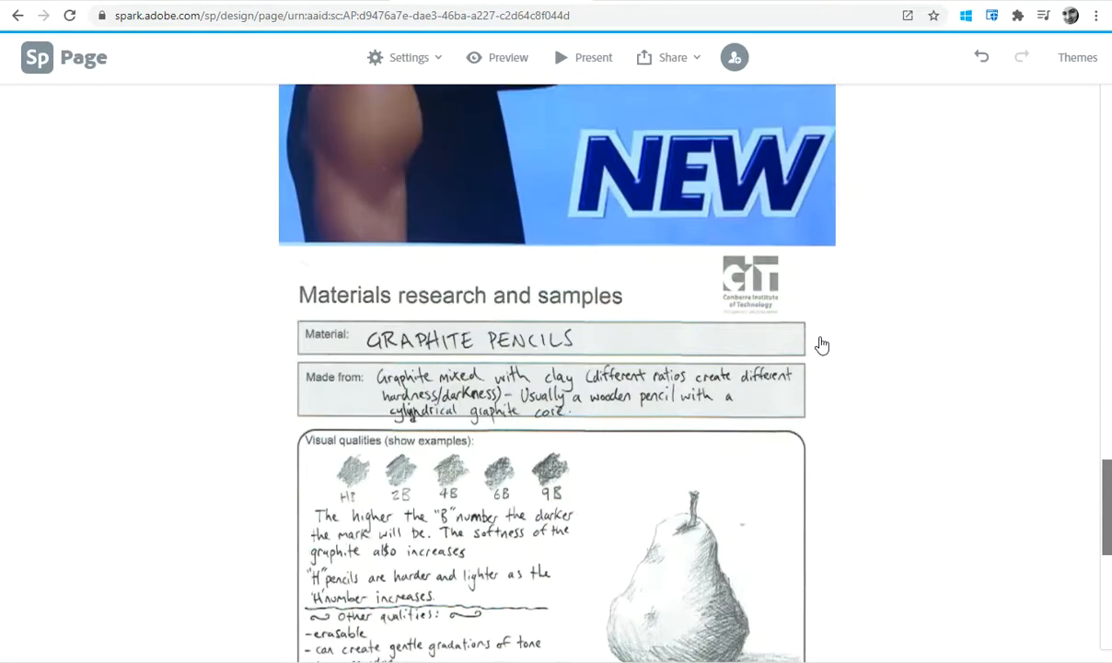
pyautogui.scroll(-3)
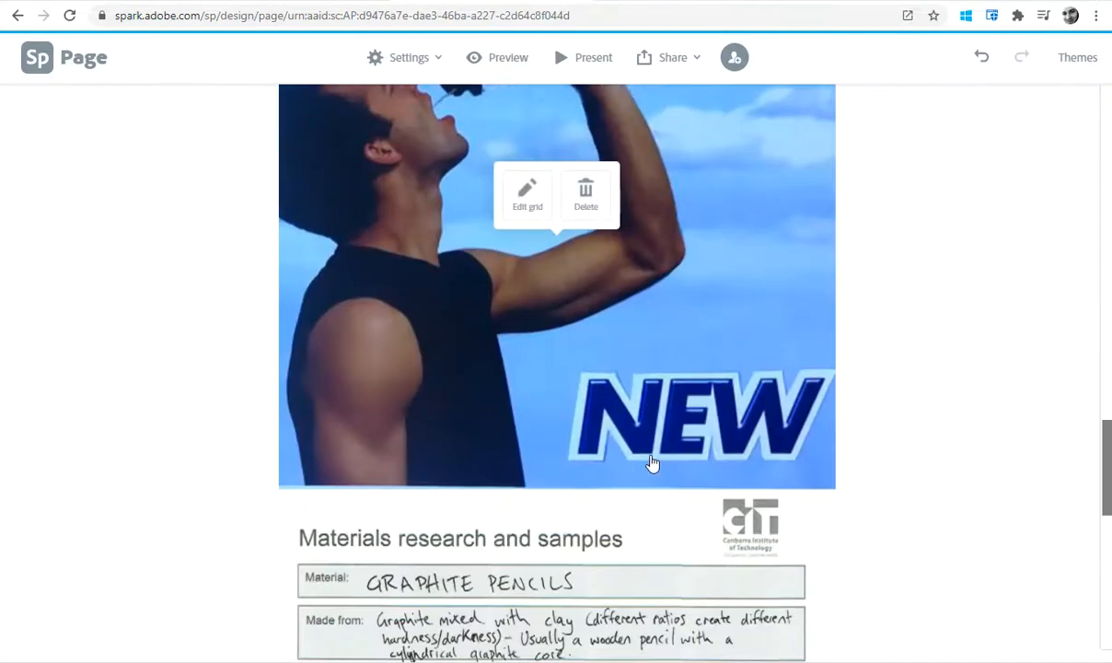
pyautogui.scroll(-3)
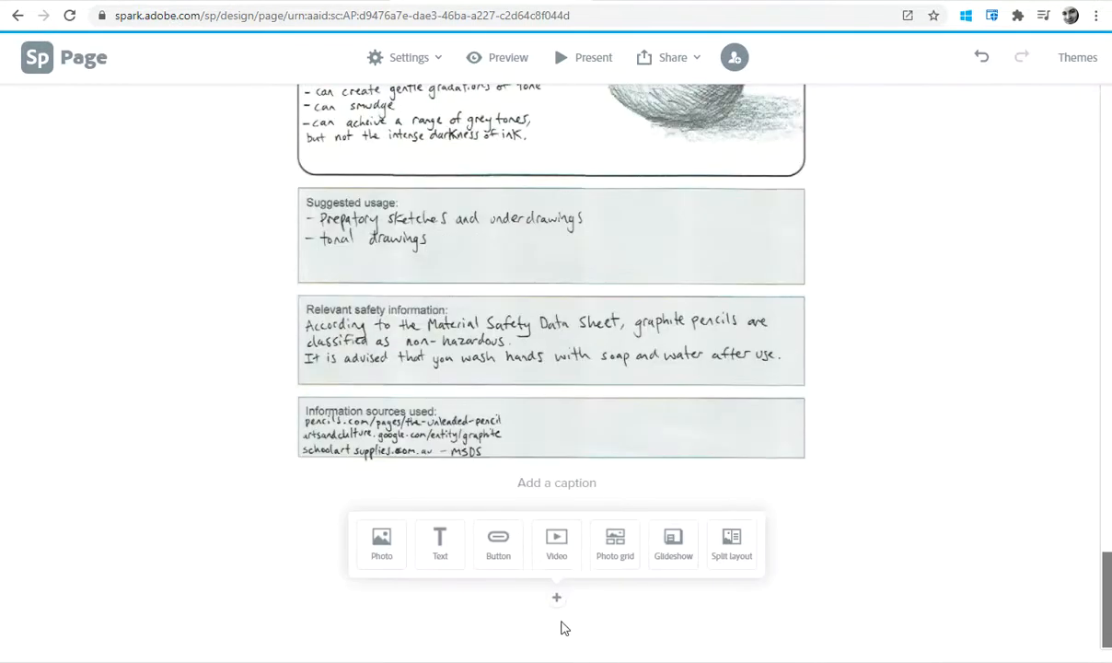
pyautogui.moveTo(731, 543)
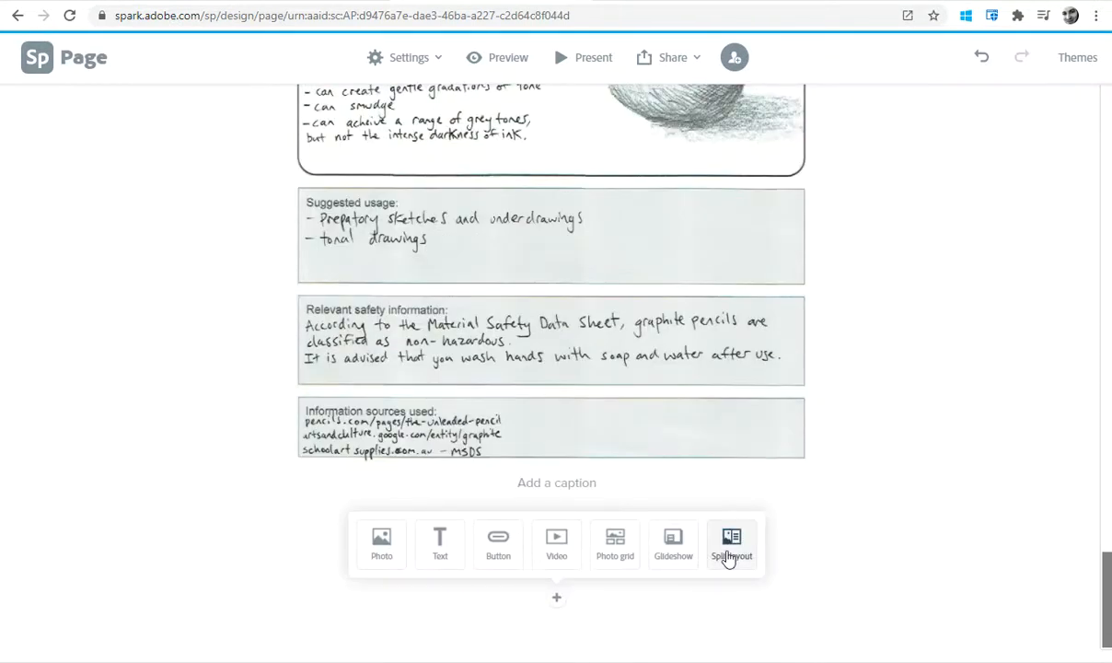
# Add a split layout block below the grid and upload the pastel portrait into its image half.
pyautogui.click(732, 543)
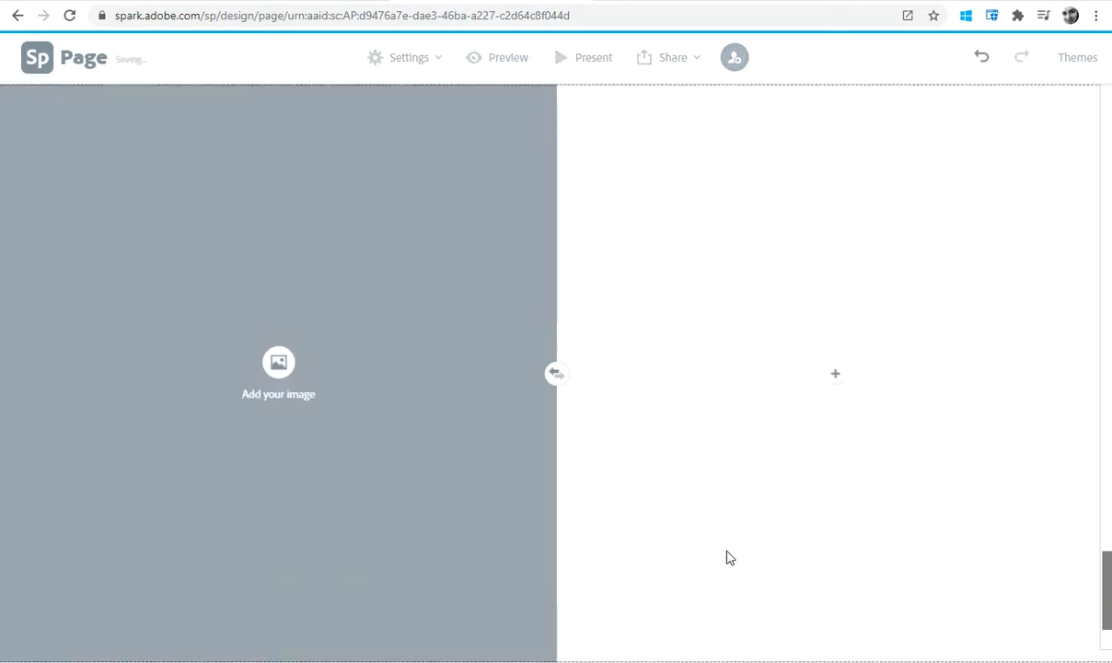
pyautogui.click(278, 362)
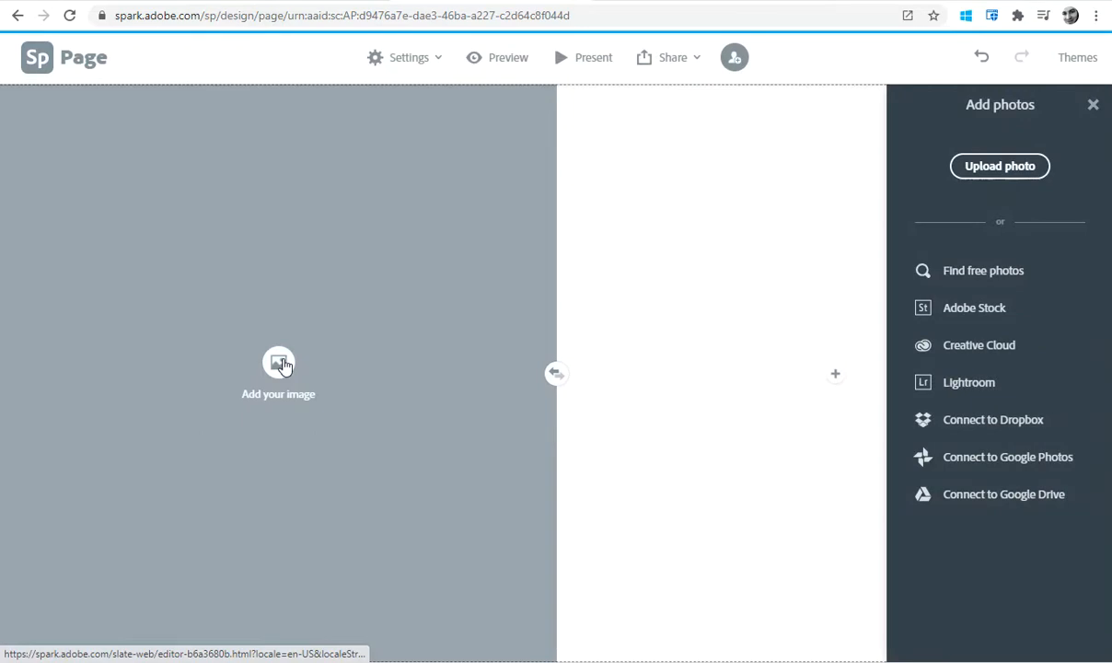
pyautogui.moveTo(999, 165)
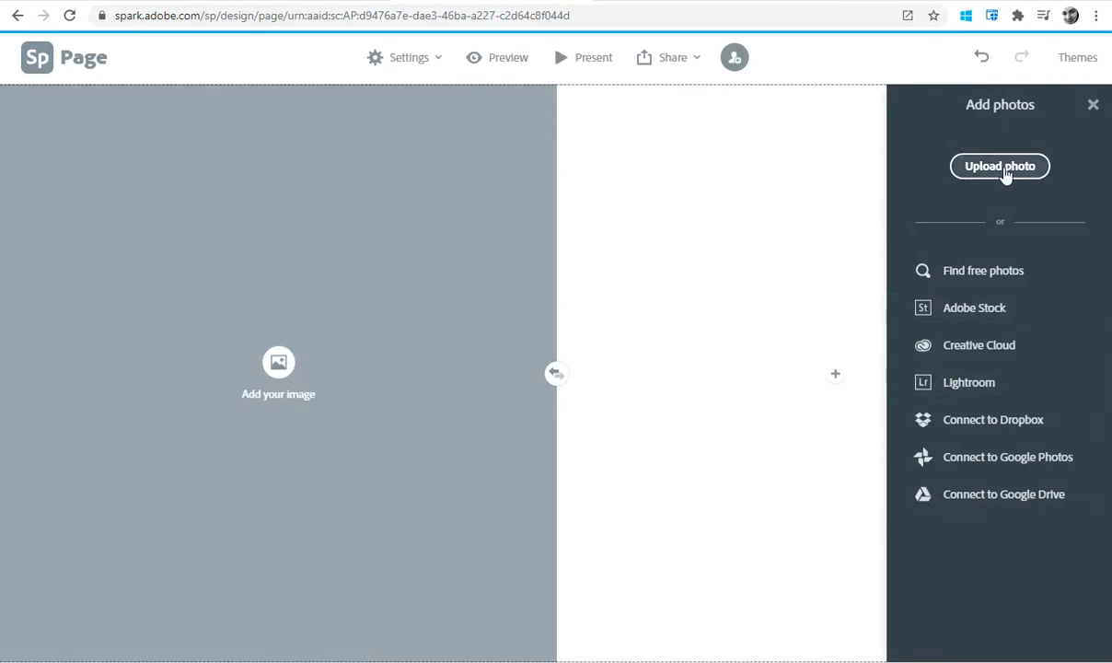
pyautogui.click(999, 166)
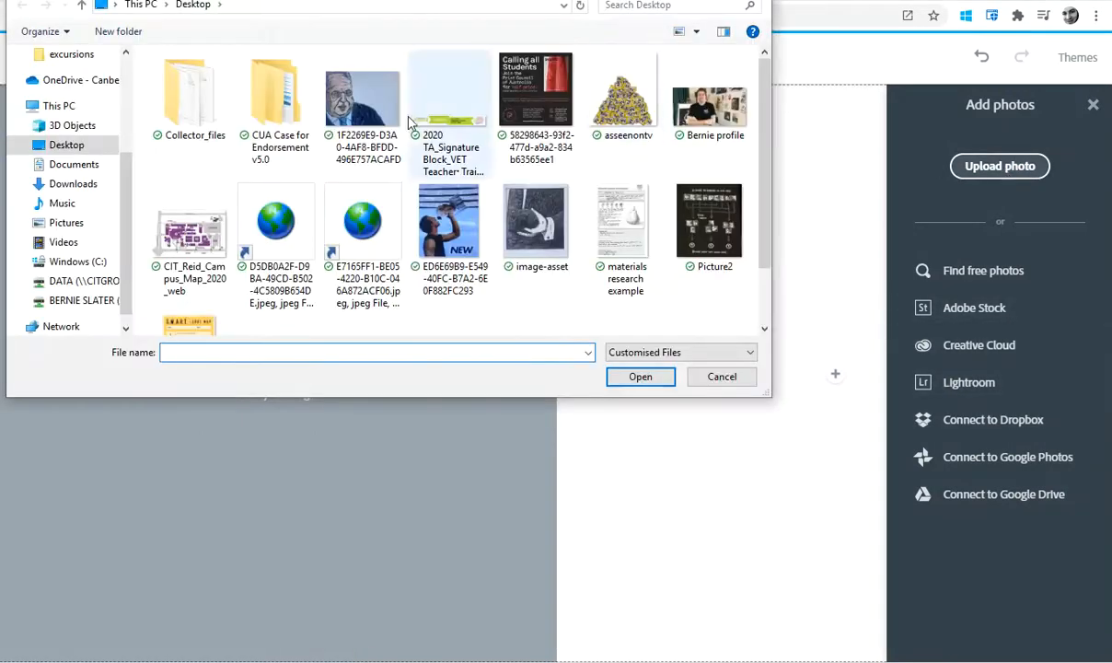
pyautogui.click(721, 376)
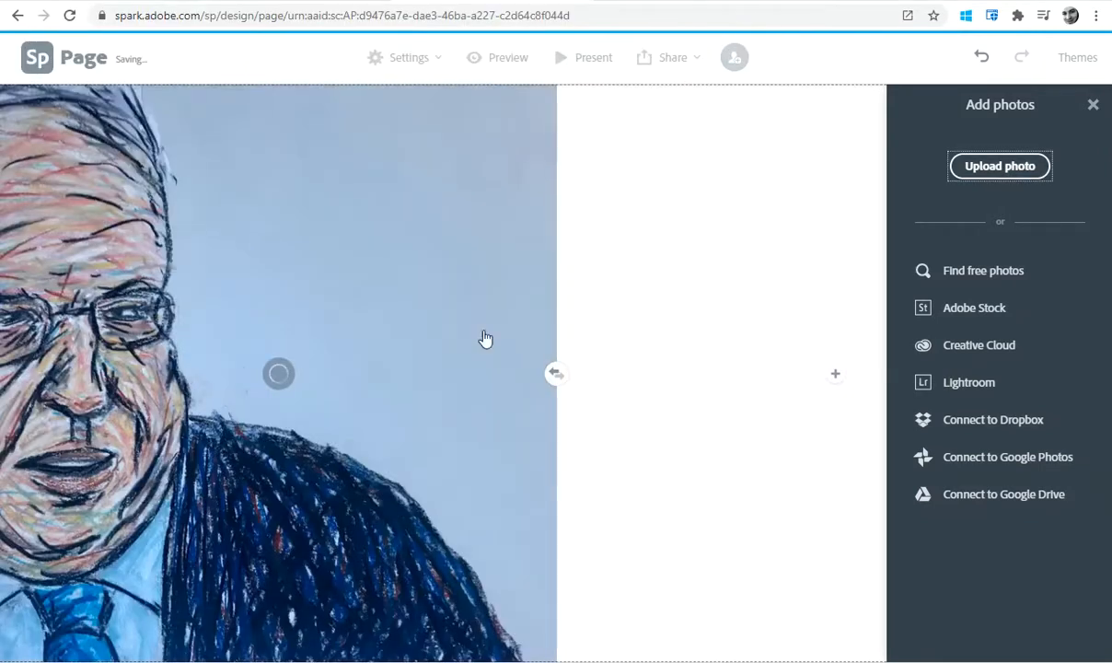
pyautogui.moveTo(359, 426)
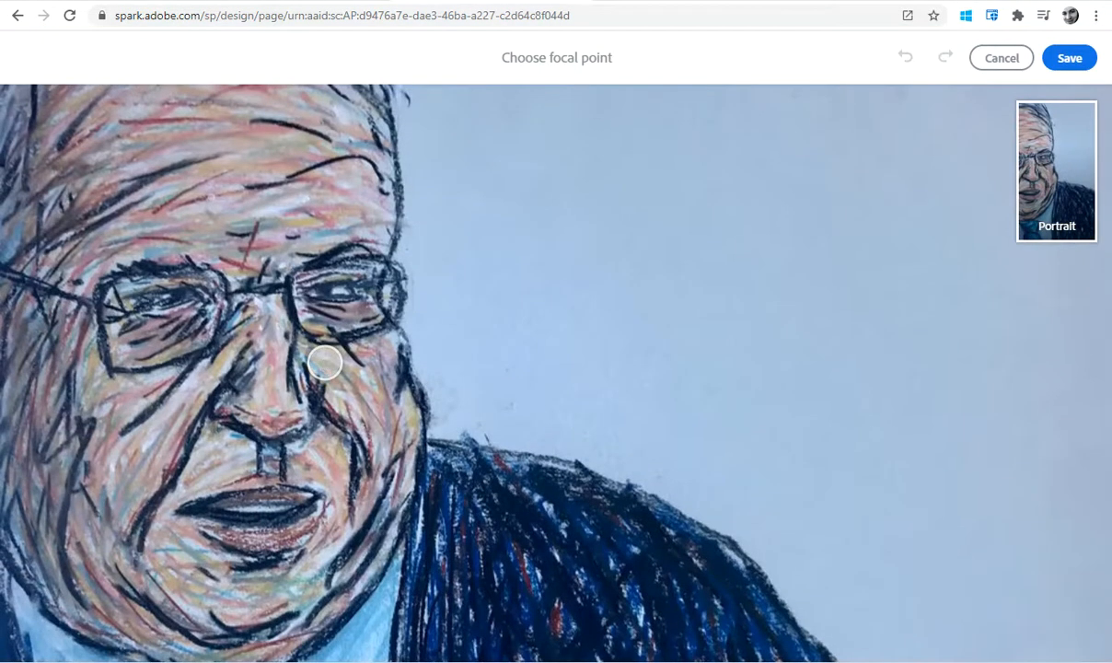
pyautogui.moveTo(1069, 57)
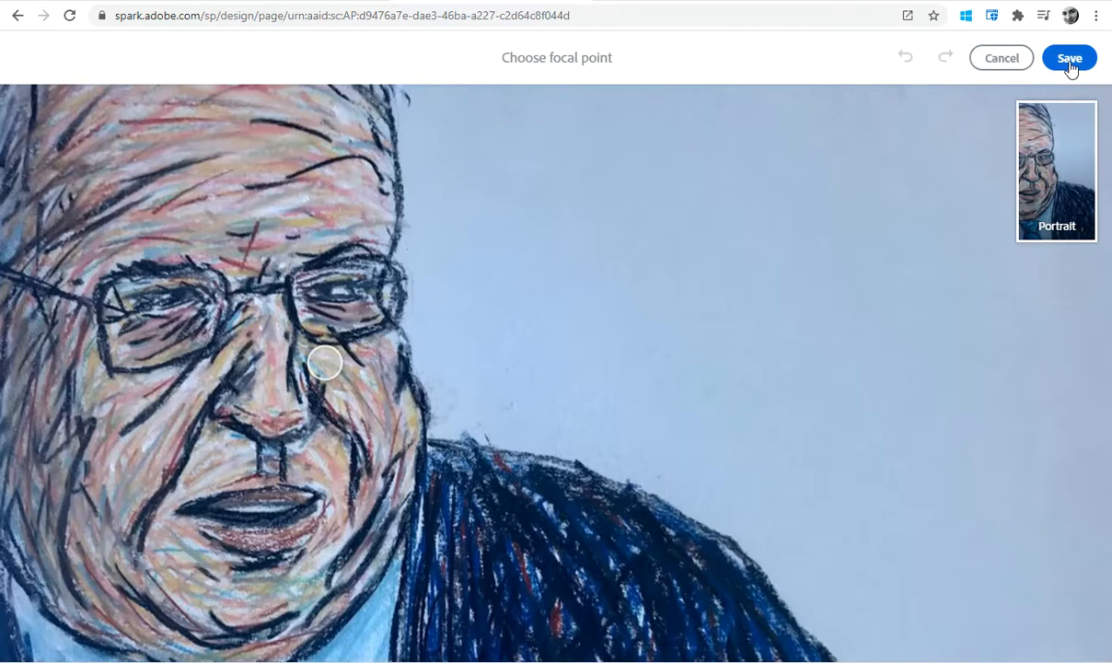
# Save the portrait's focal point placed on the face.
pyautogui.click(1068, 58)
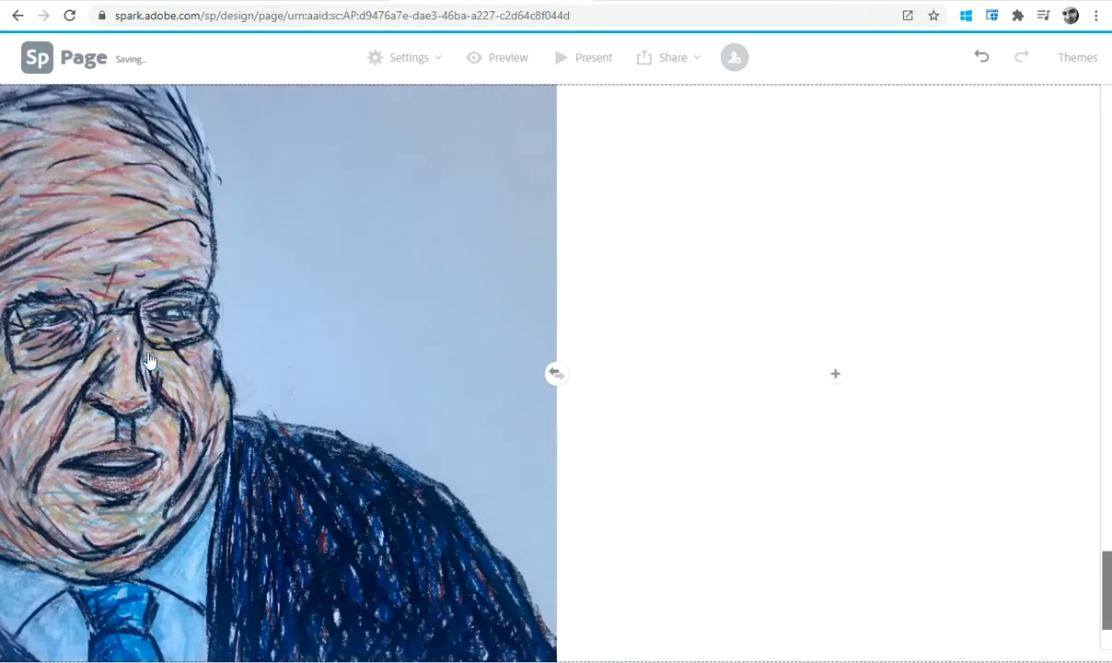
# Add a 'Portrait 1' heading text block in the right half beside the portrait.
pyautogui.click(835, 372)
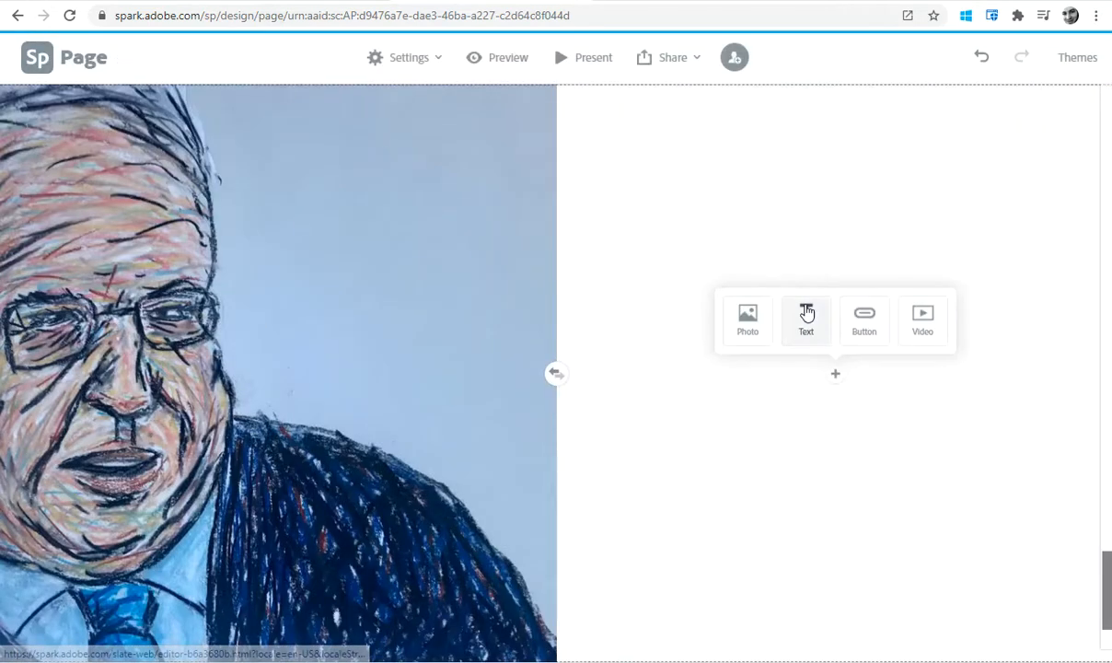
pyautogui.click(805, 319)
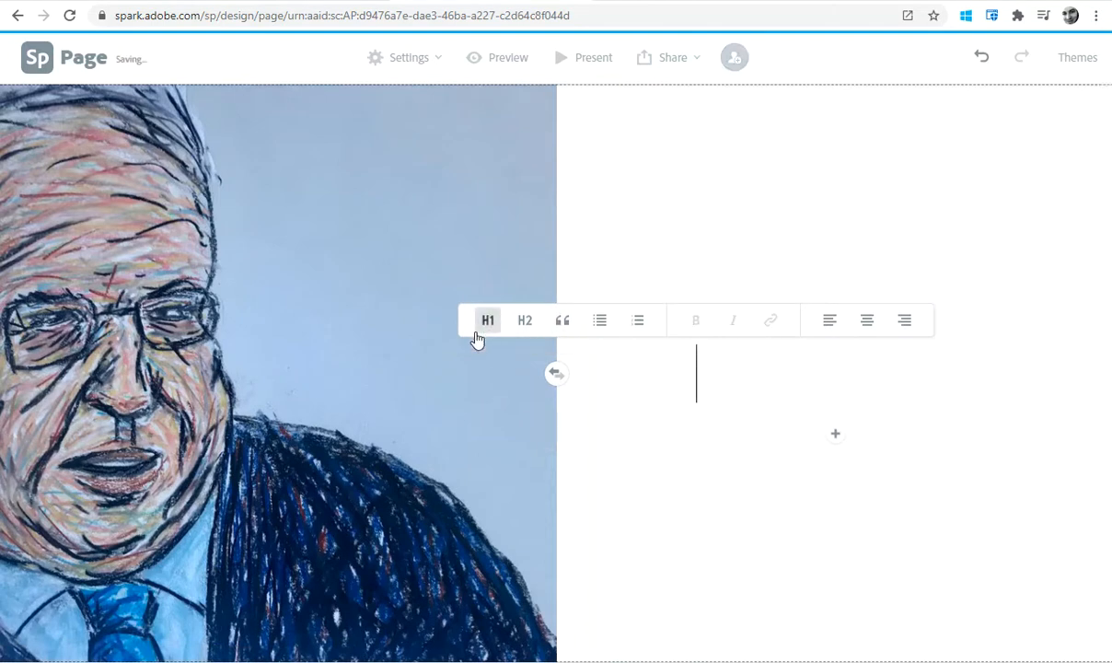
pyautogui.write('Port')
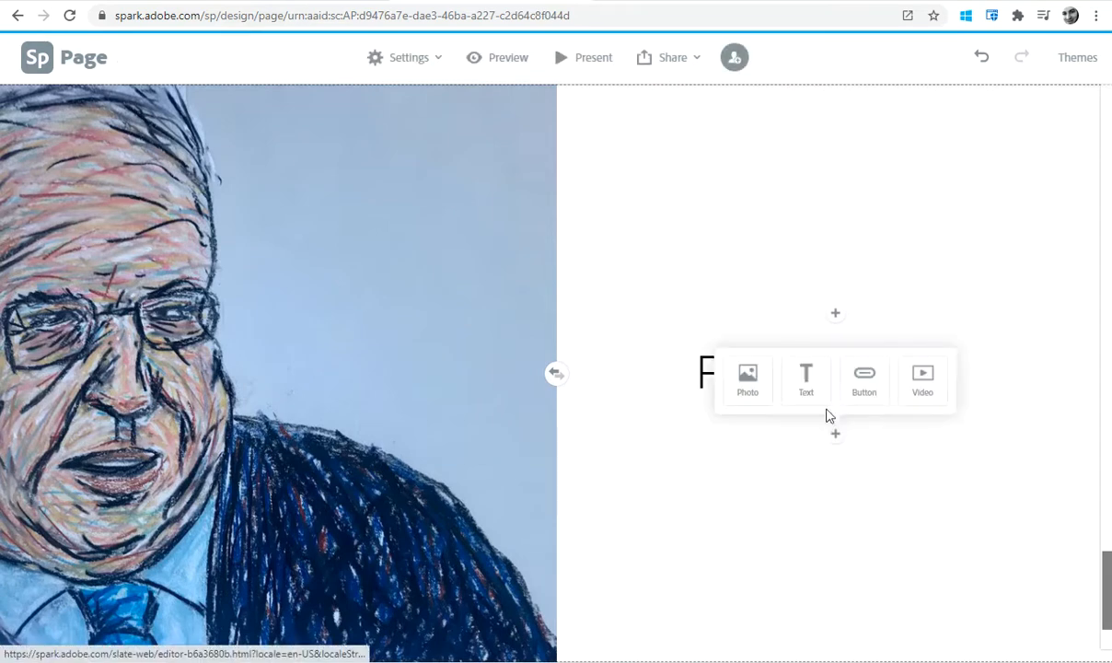
# Add a numbered list item with placeholder text below the heading.
pyautogui.click(805, 378)
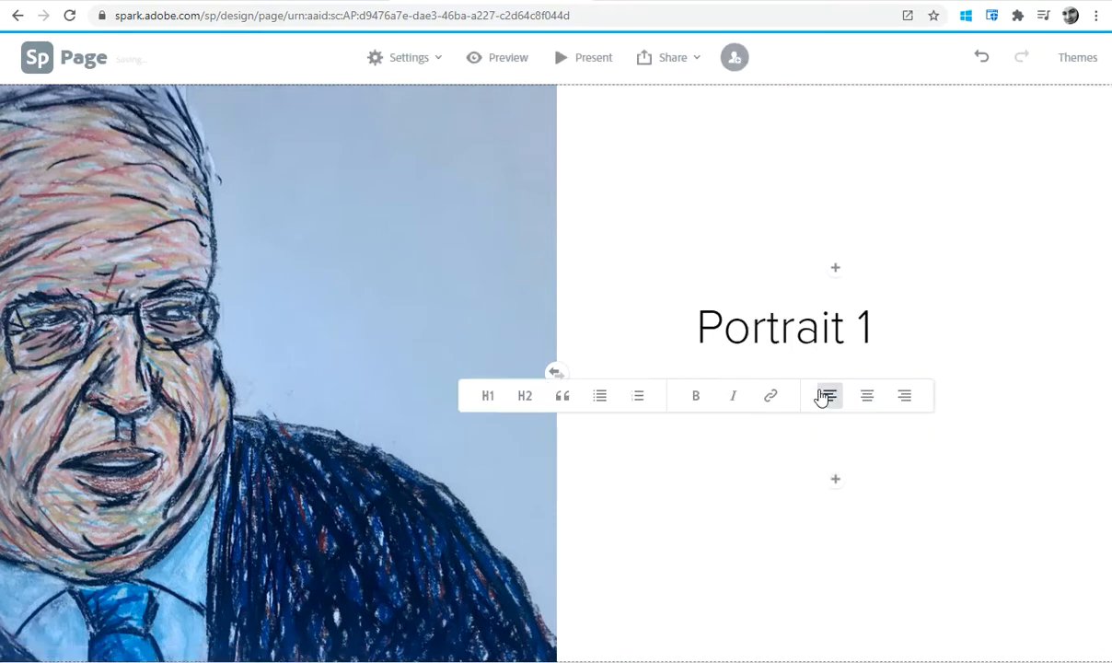
pyautogui.click(666, 396)
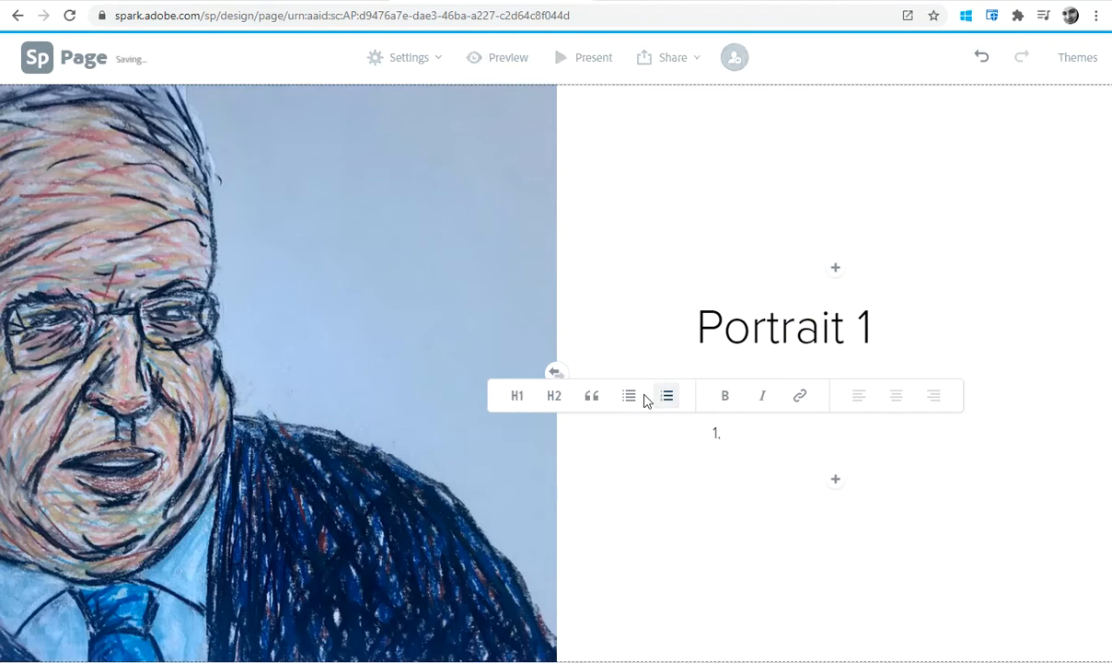
pyautogui.write('first')
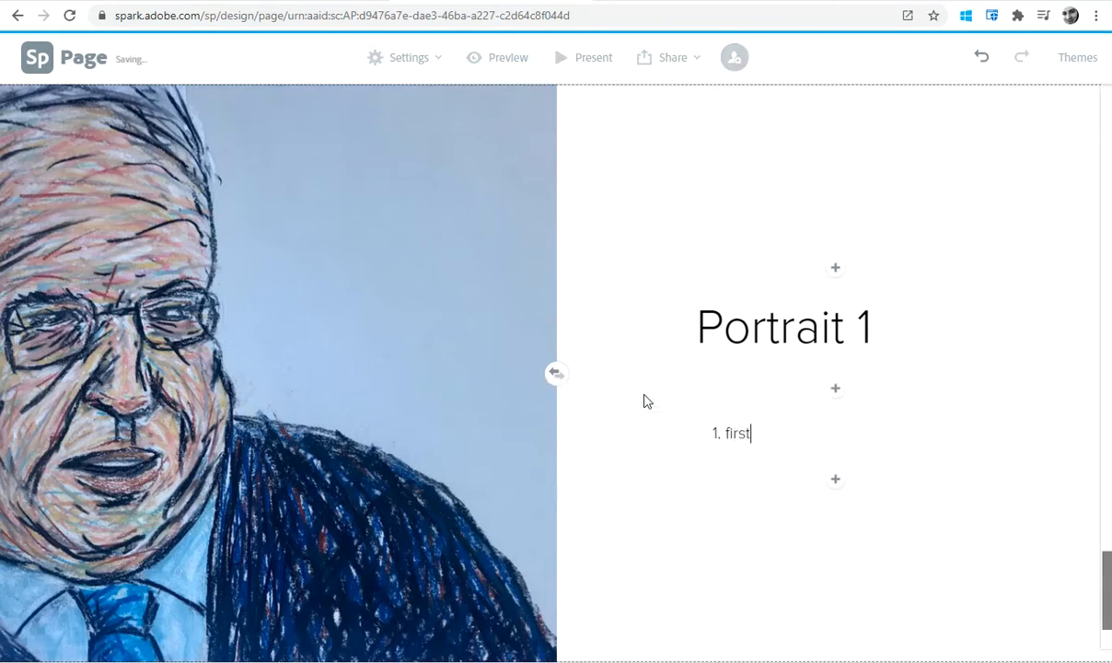
pyautogui.write('i')
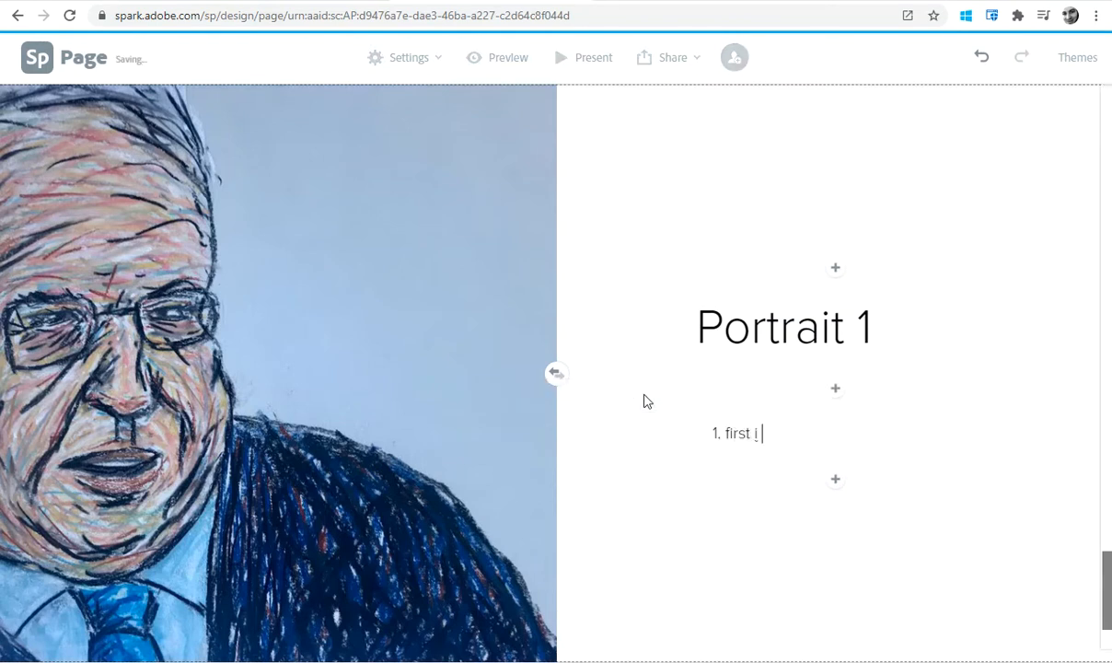
pyautogui.write('didjdslfkjas;dlkfjoif')
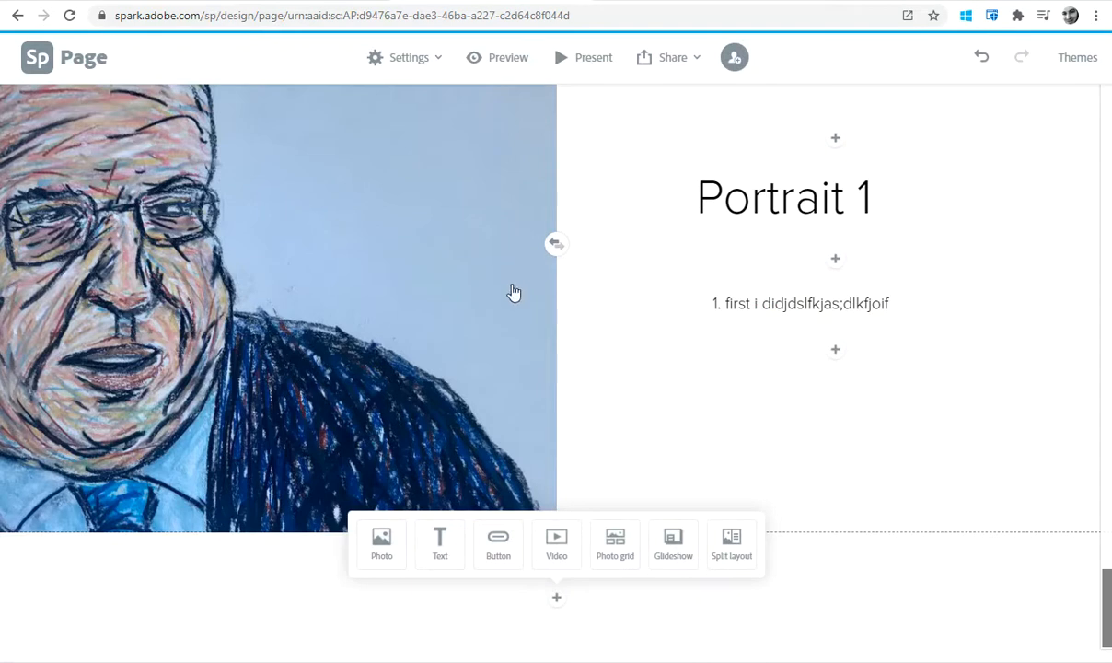
pyautogui.moveTo(511, 359)
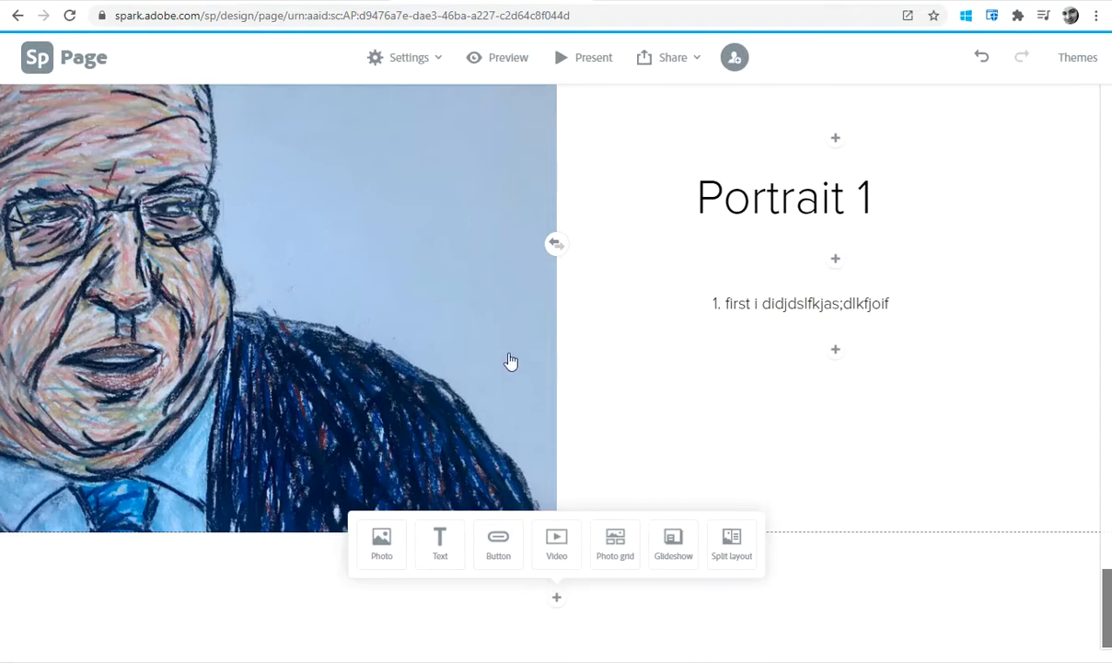
pyautogui.moveTo(702, 374)
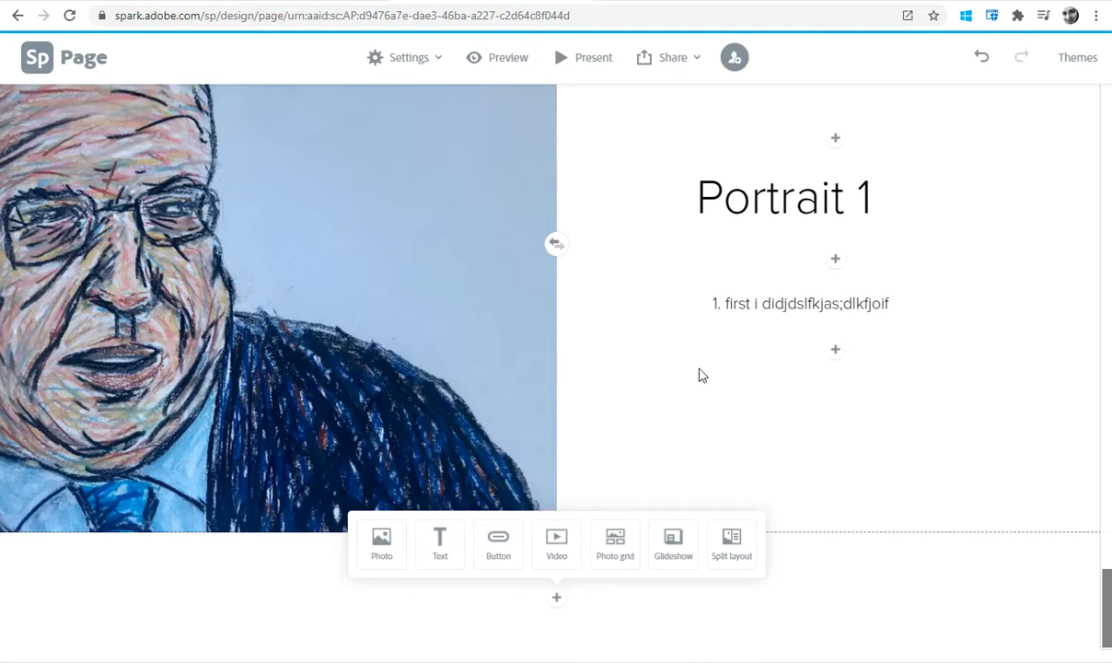
pyautogui.moveTo(543, 159)
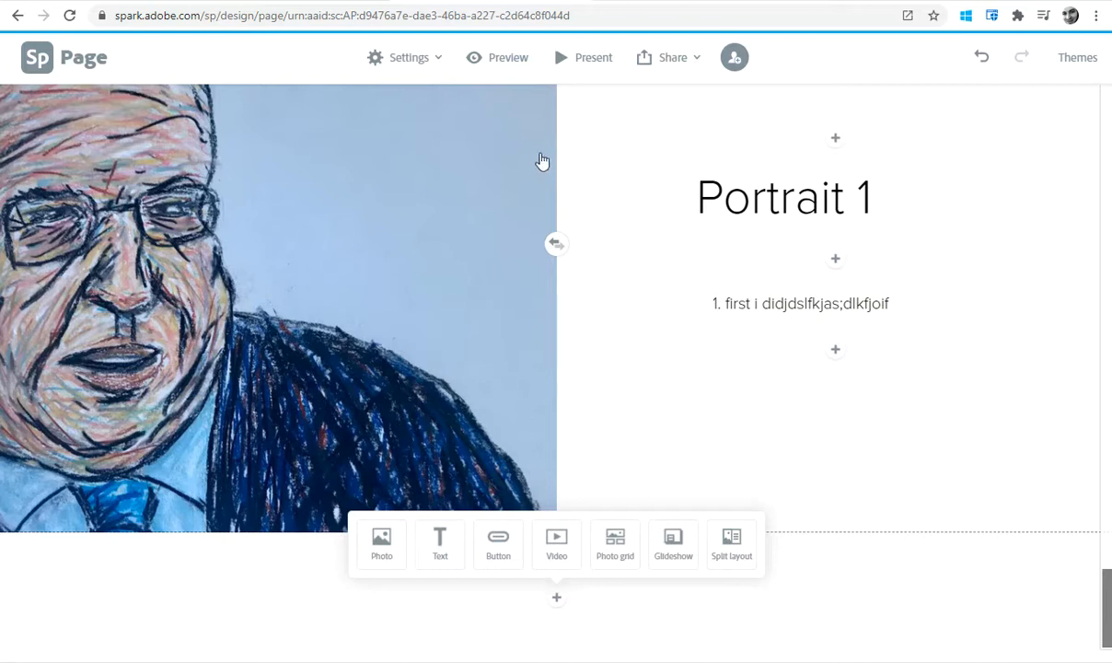
pyautogui.moveTo(501, 278)
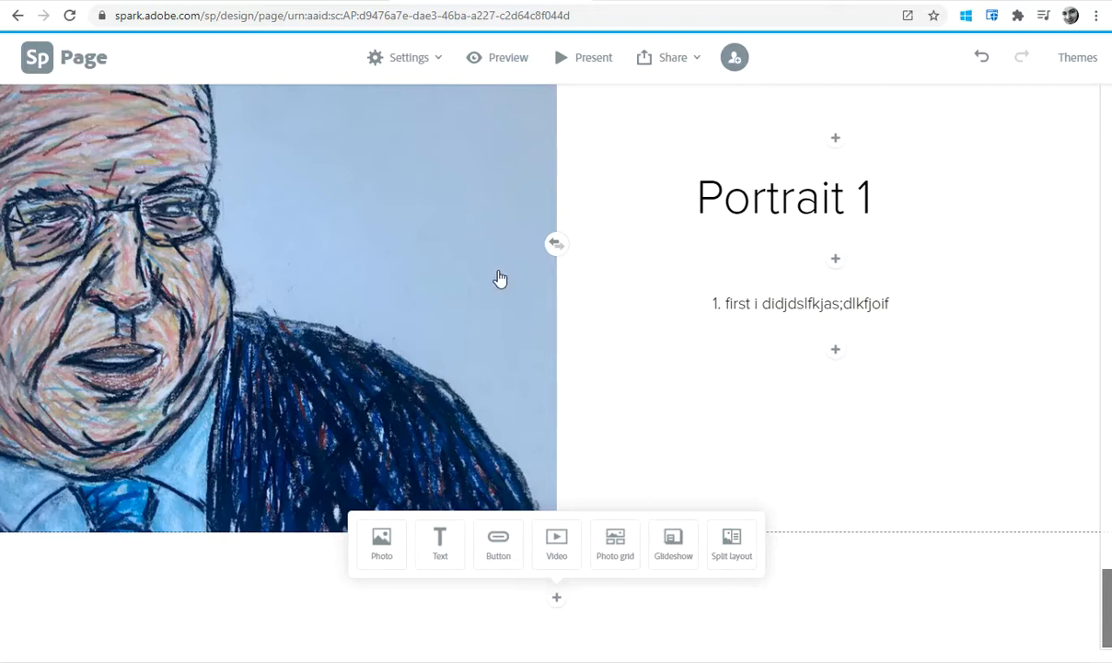
pyautogui.moveTo(536, 285)
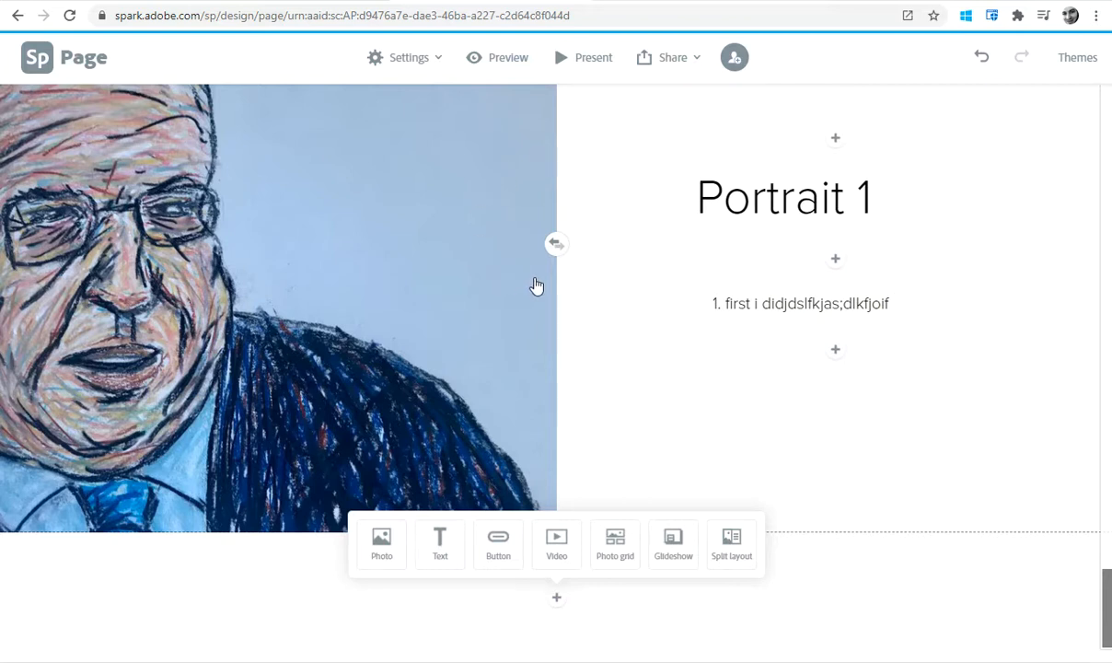
pyautogui.moveTo(598, 263)
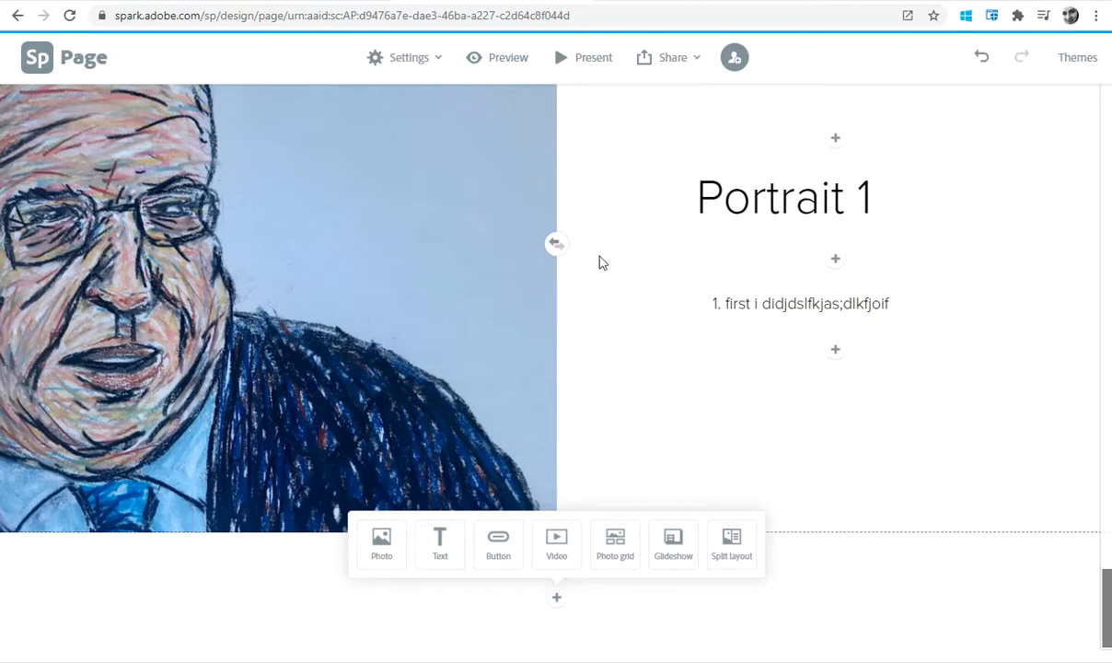
pyautogui.moveTo(606, 247)
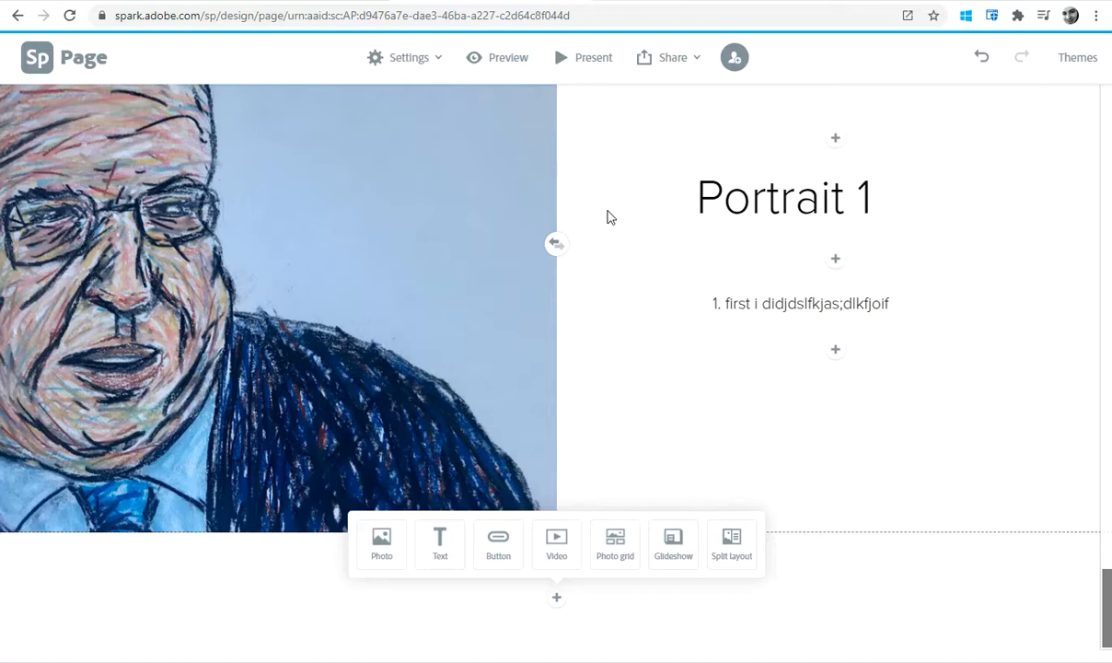
pyautogui.moveTo(525, 341)
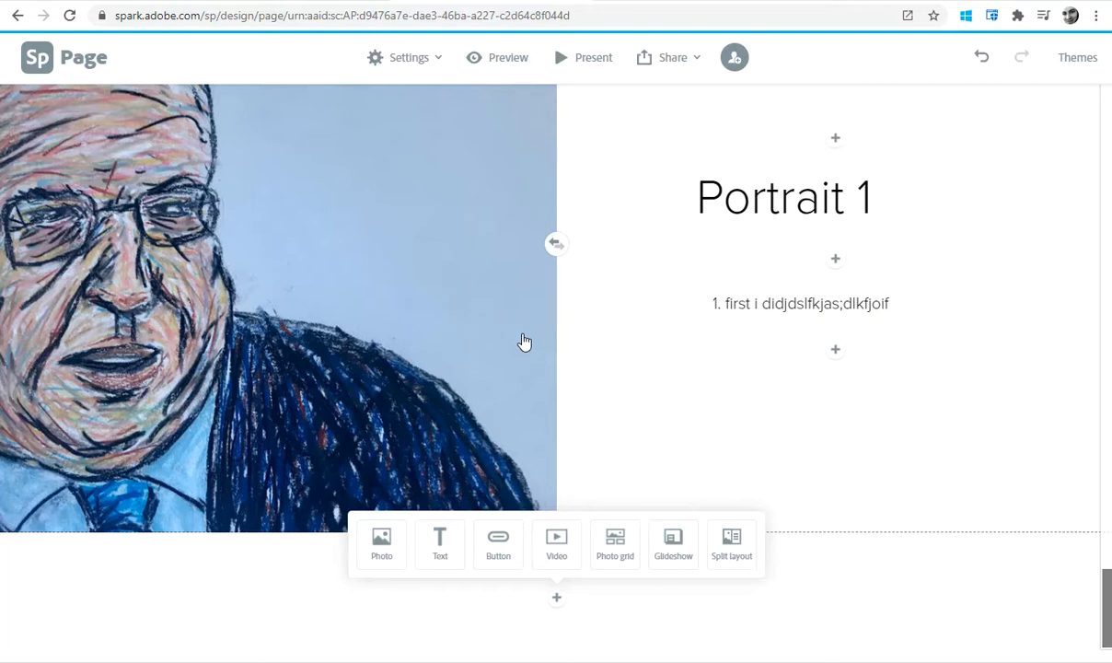
# Scroll back to the cover title, author subtitle and Exercise 1 heading.
pyautogui.scroll(-3)
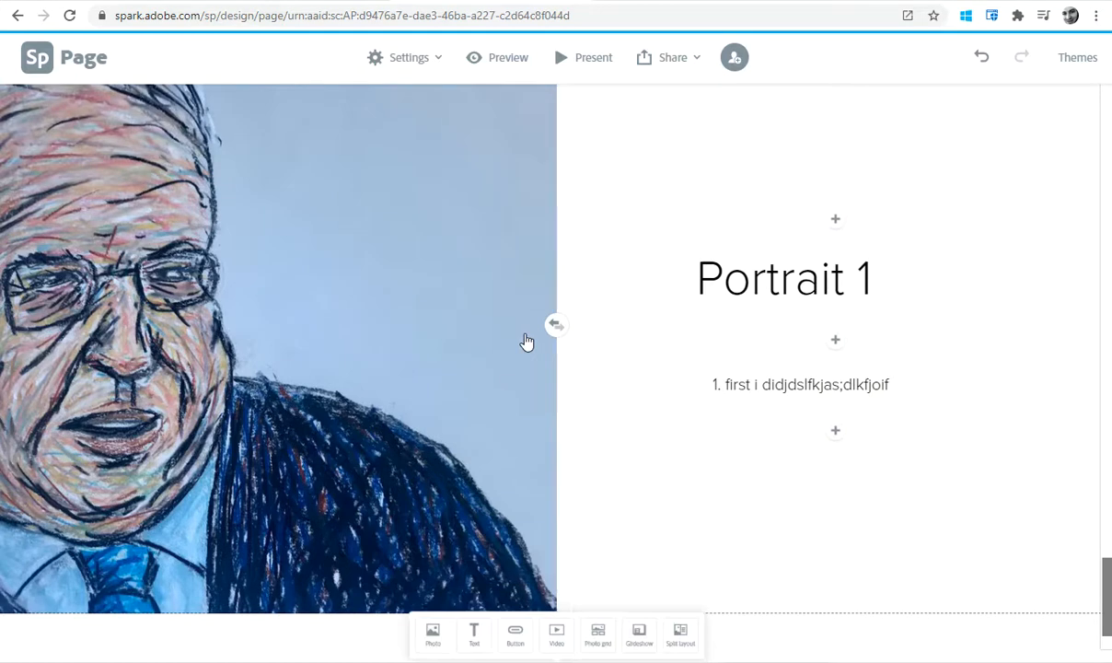
pyautogui.scroll(-3)
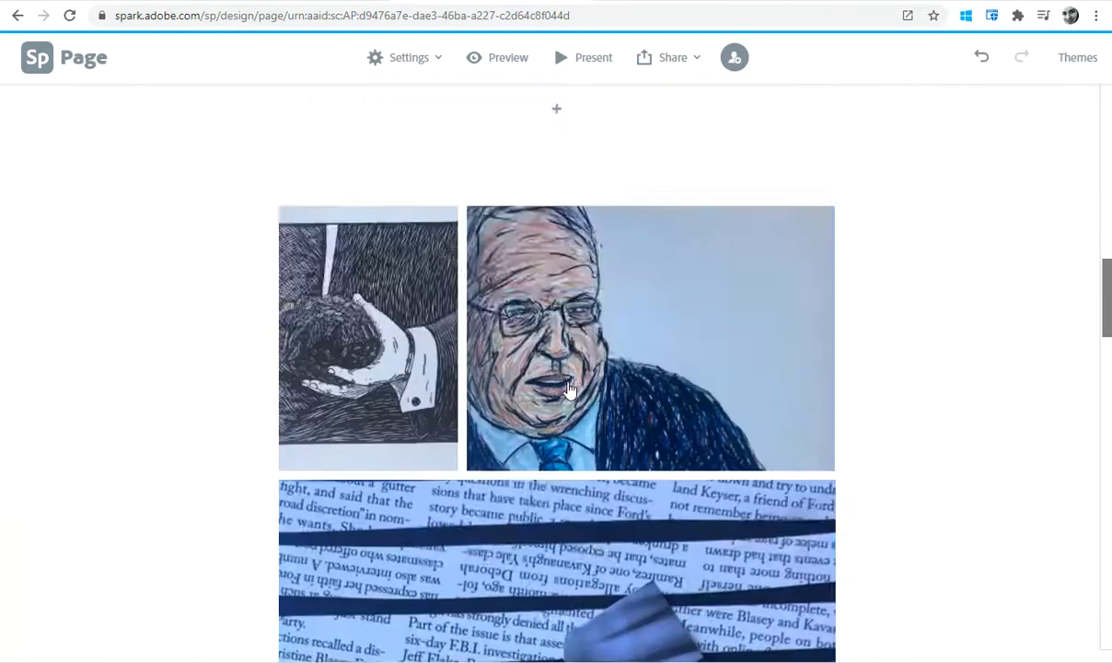
pyautogui.scroll(3)
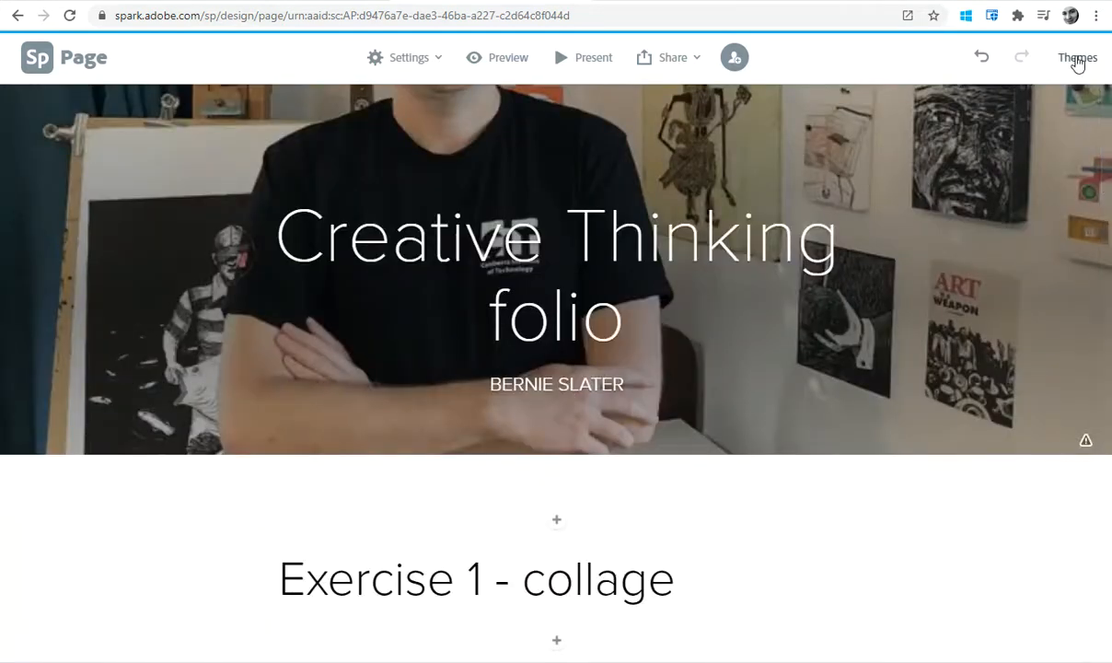
# Apply the Trek theme to the whole page, then dismiss the Themes panel to view Portrait 1.
pyautogui.click(1078, 57)
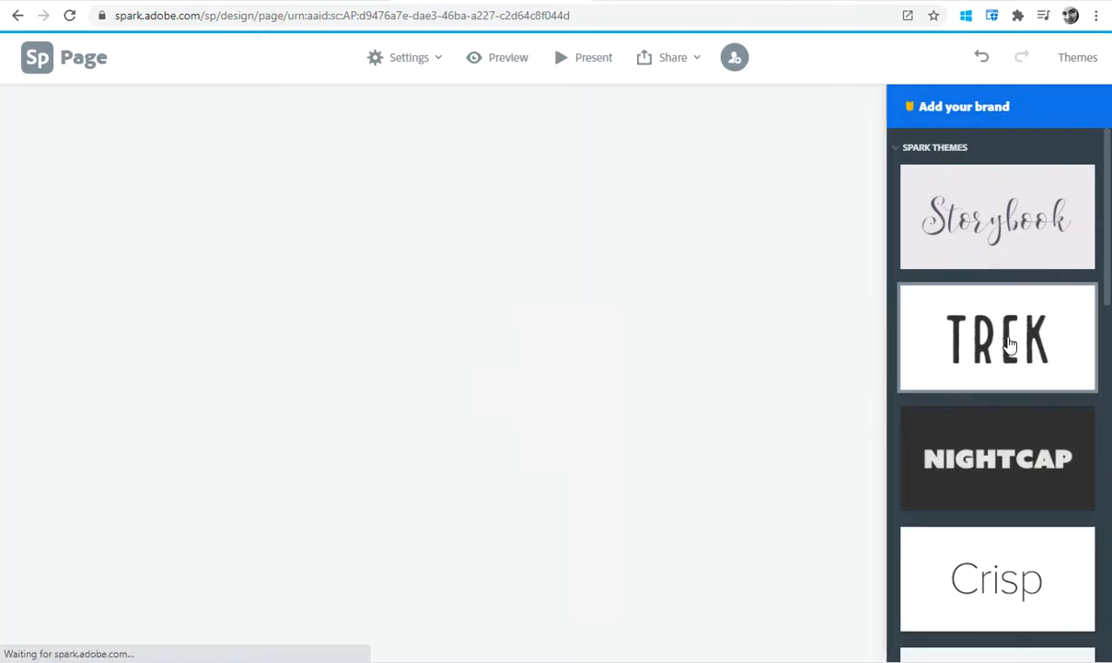
pyautogui.click(997, 337)
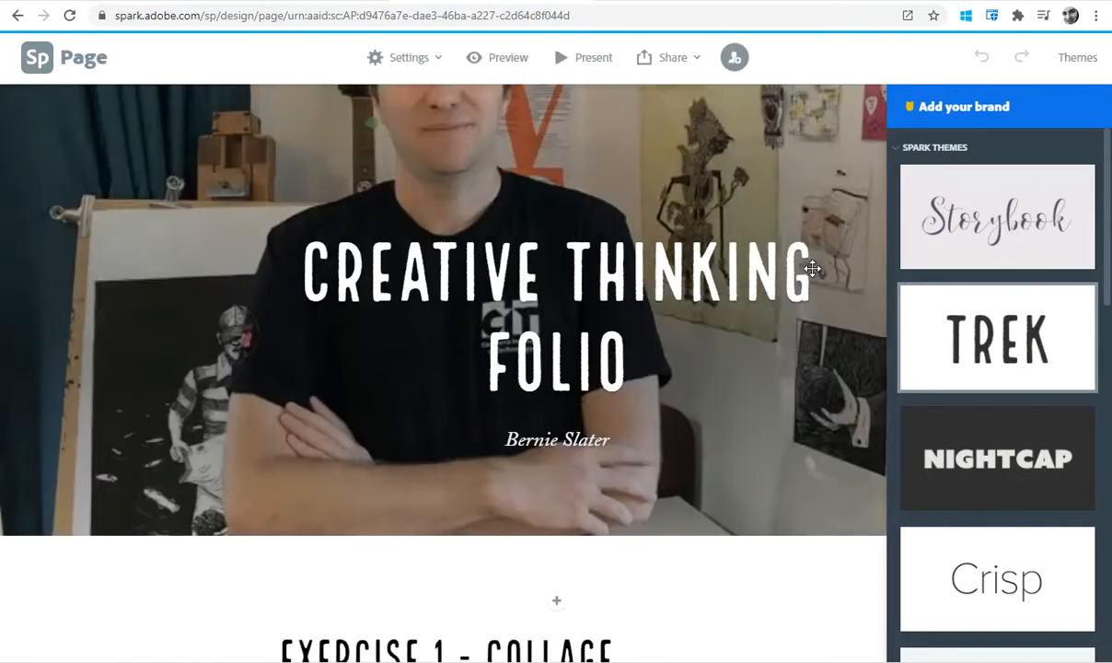
pyautogui.scroll(-3)
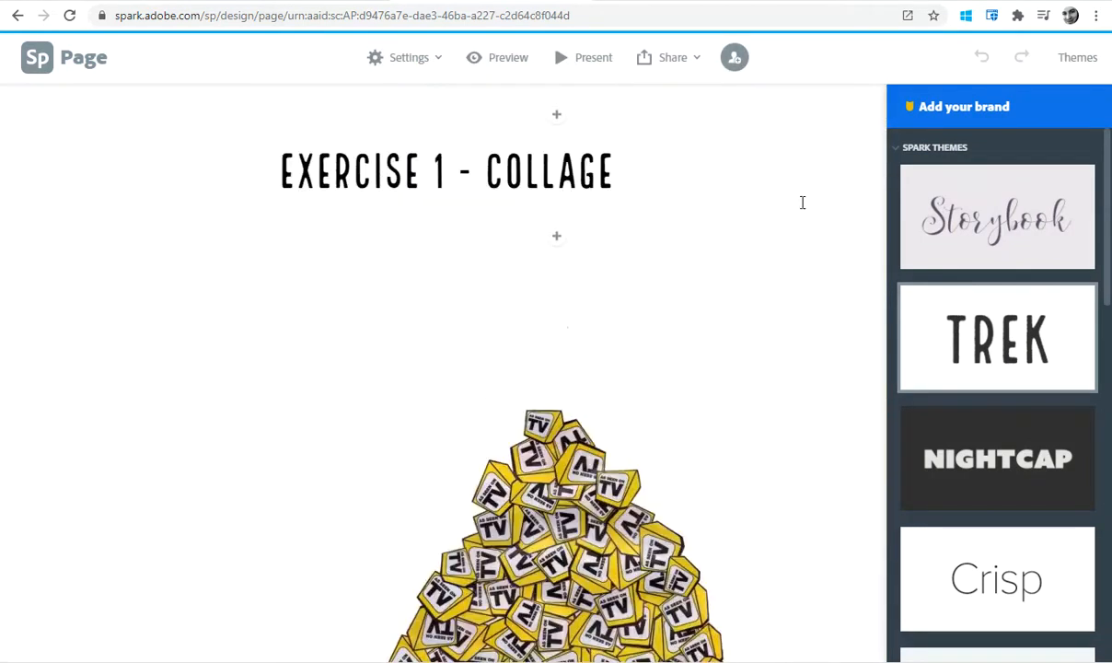
pyautogui.scroll(-3)
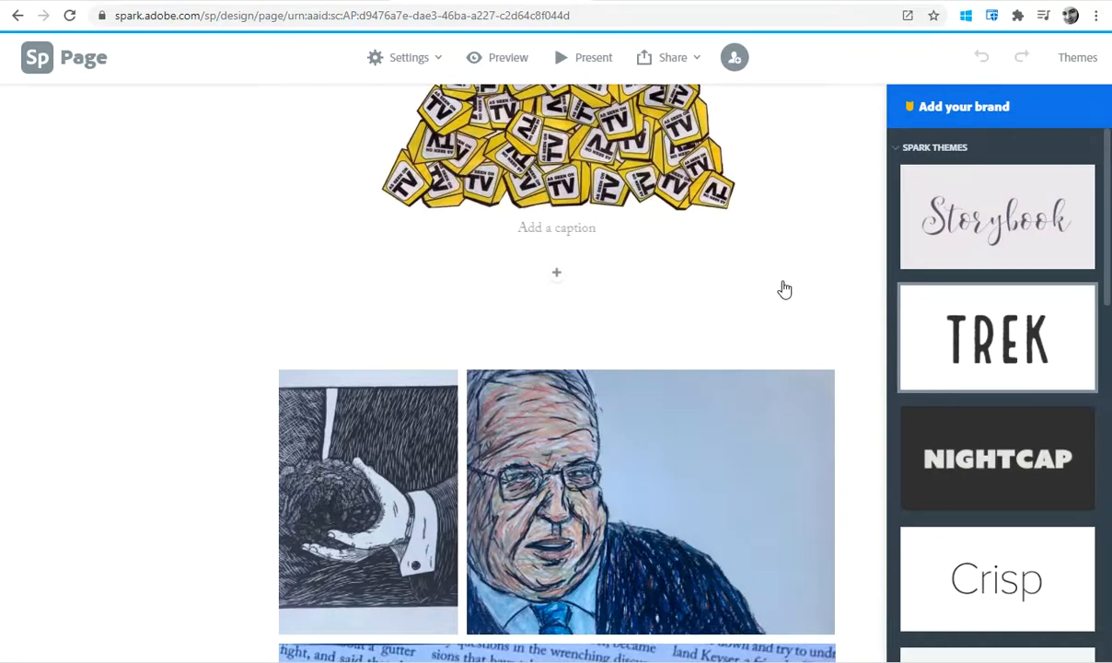
pyautogui.scroll(-3)
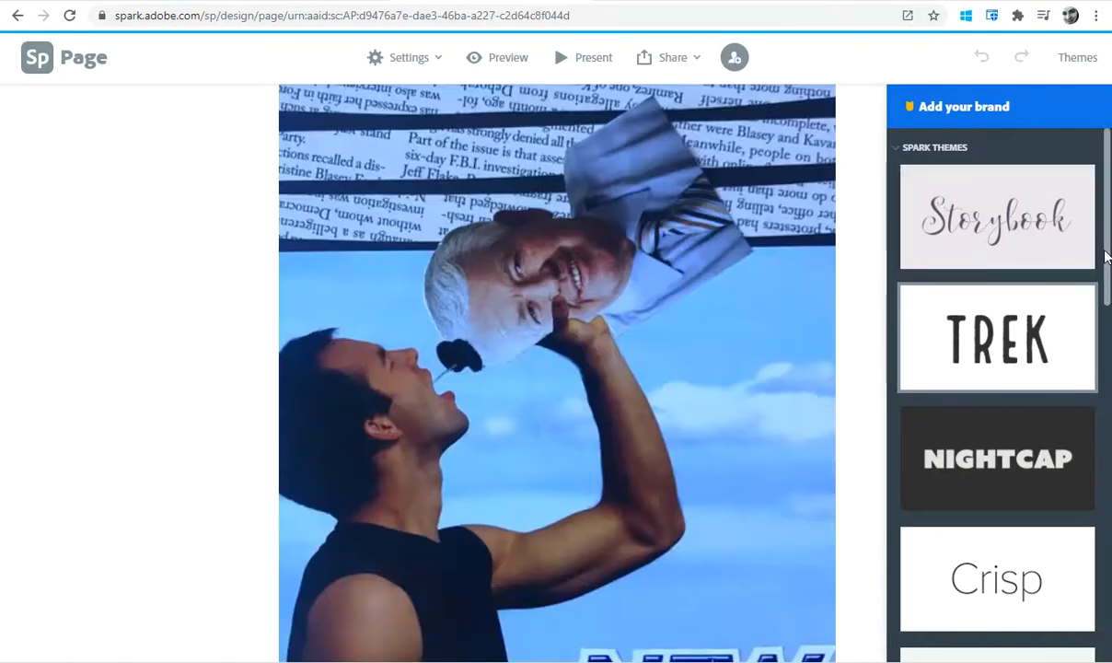
pyautogui.scroll(-3)
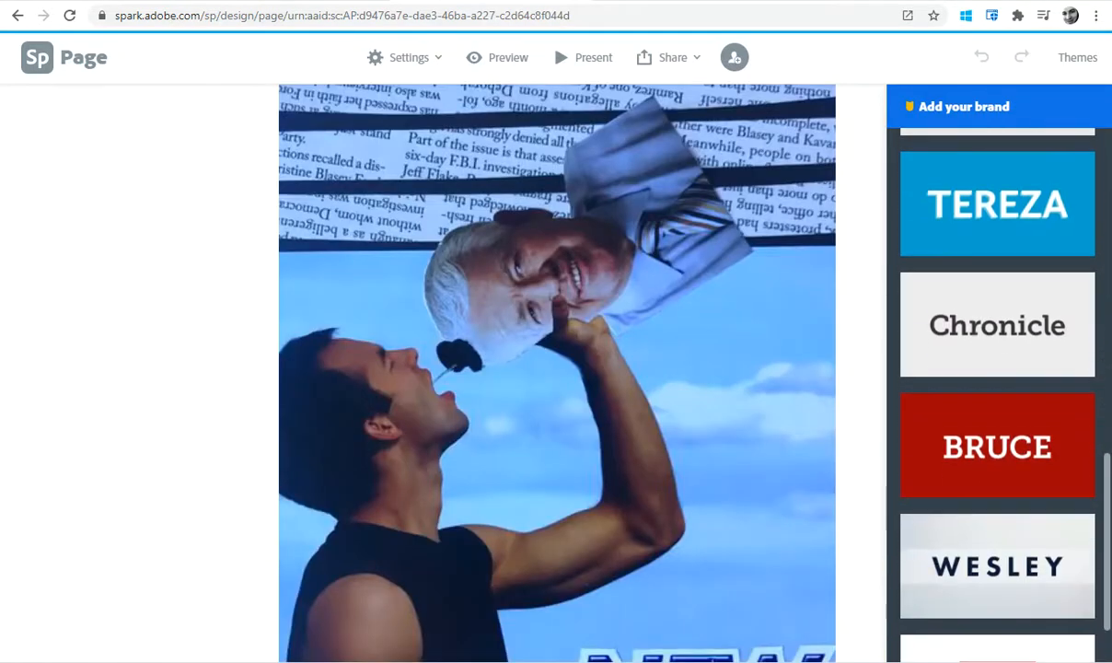
pyautogui.scroll(-3)
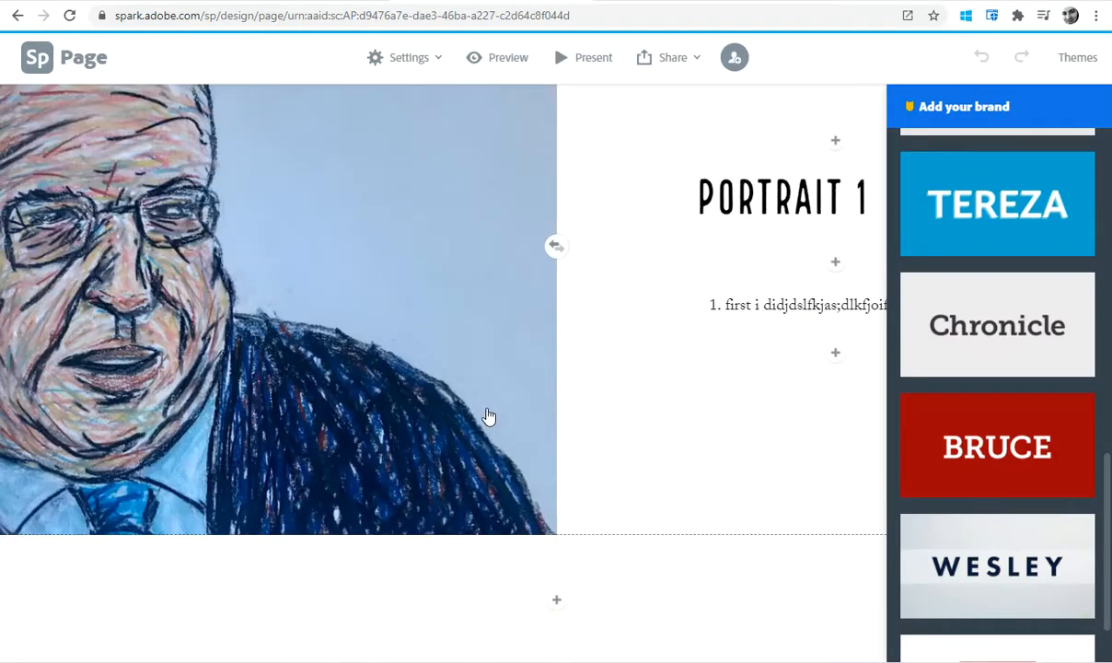
pyautogui.click(556, 599)
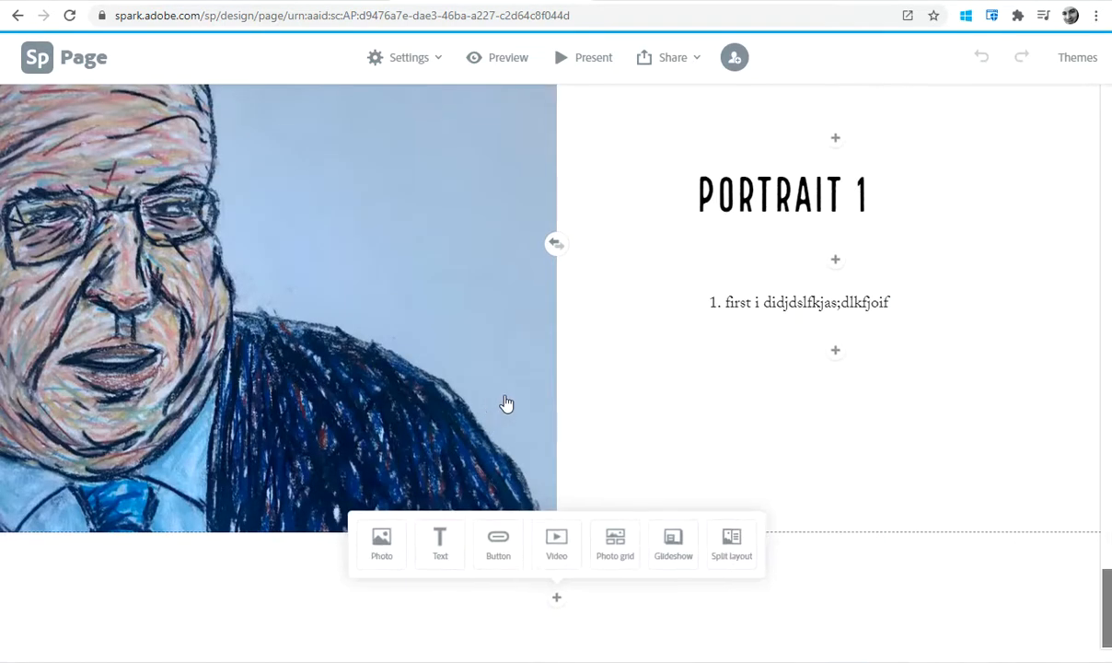
pyautogui.moveTo(580, 369)
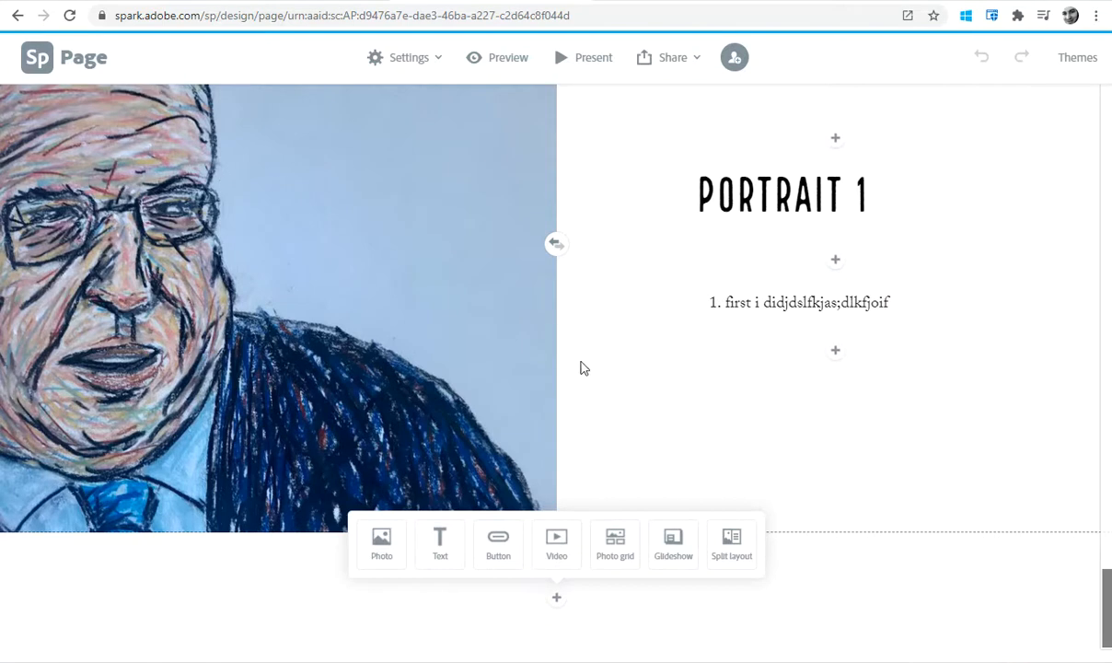
pyautogui.moveTo(551, 273)
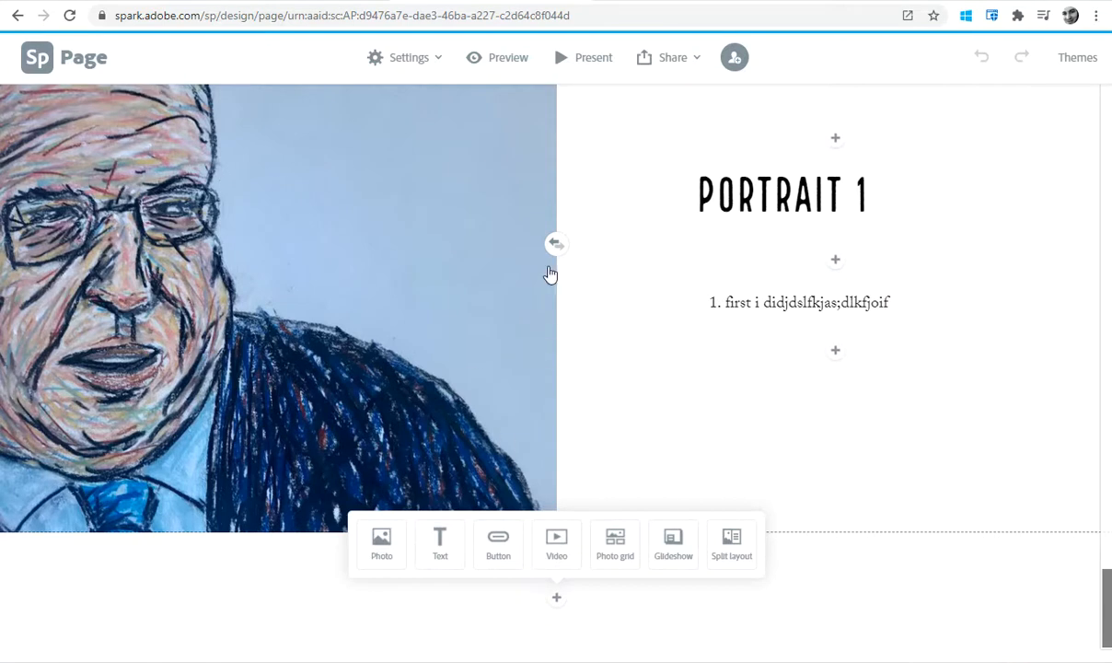
pyautogui.moveTo(889, 465)
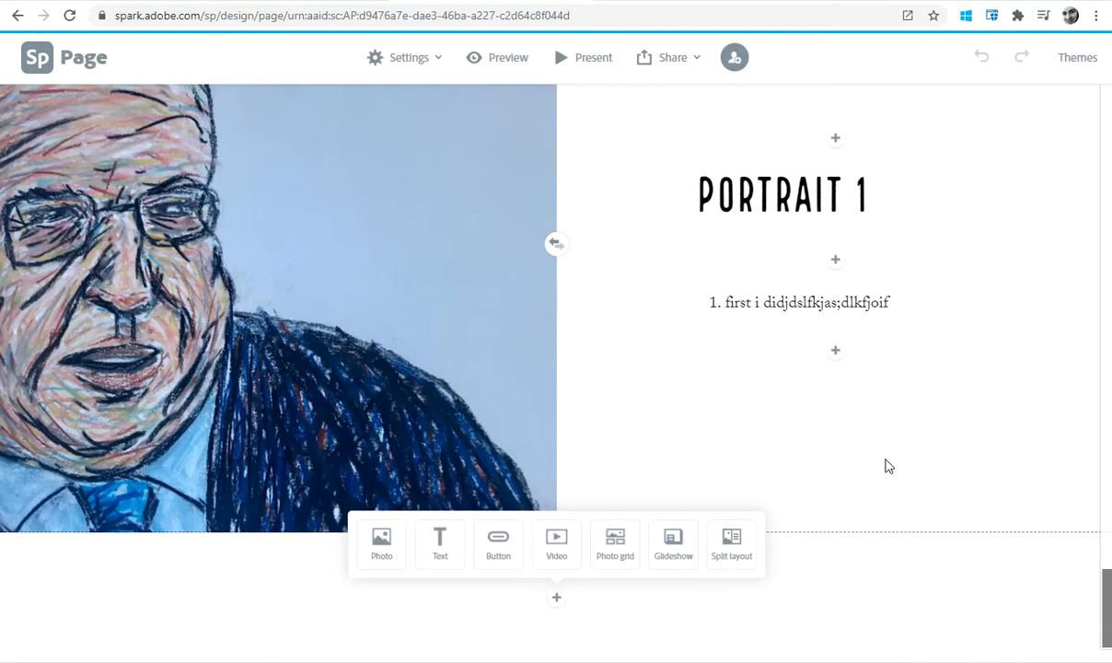
pyautogui.moveTo(783, 473)
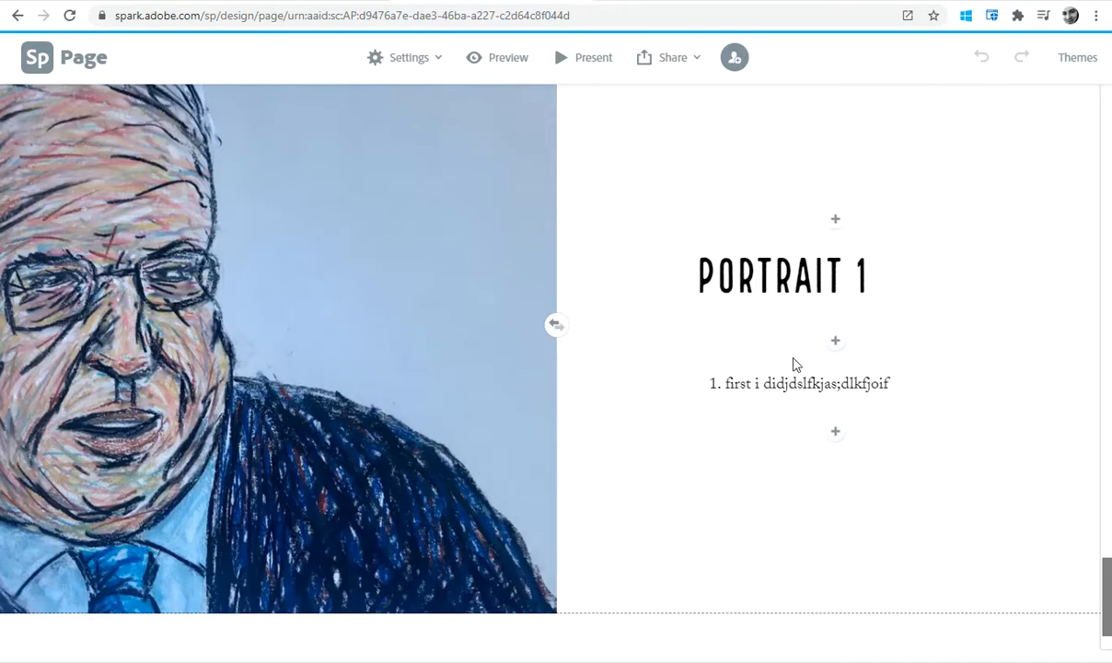
pyautogui.moveTo(656, 188)
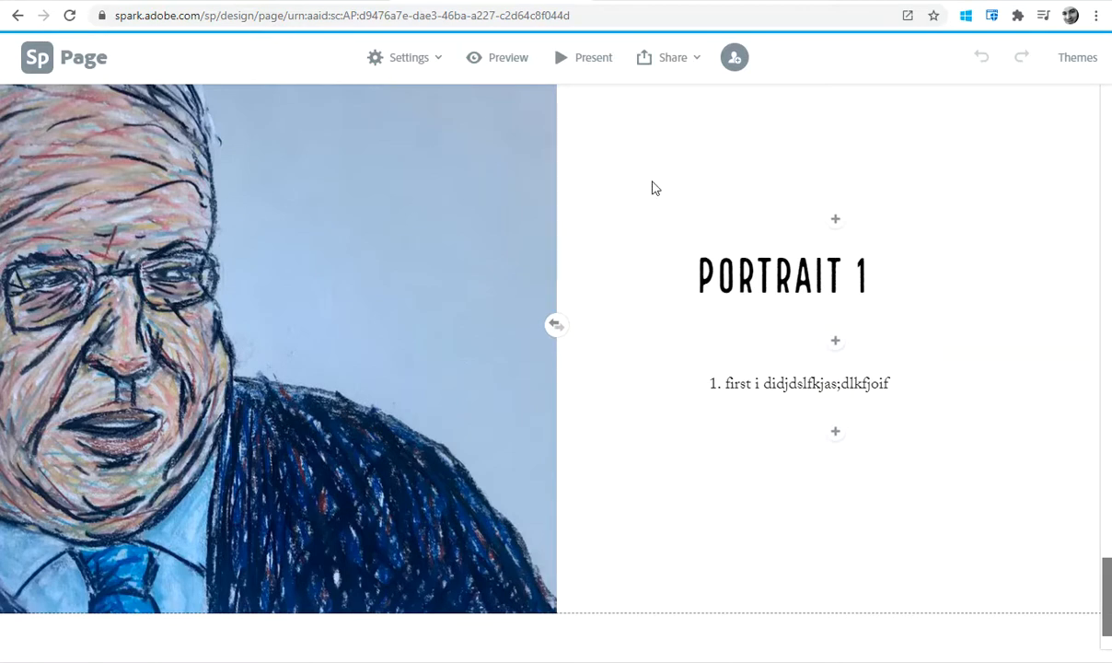
pyautogui.moveTo(673, 57)
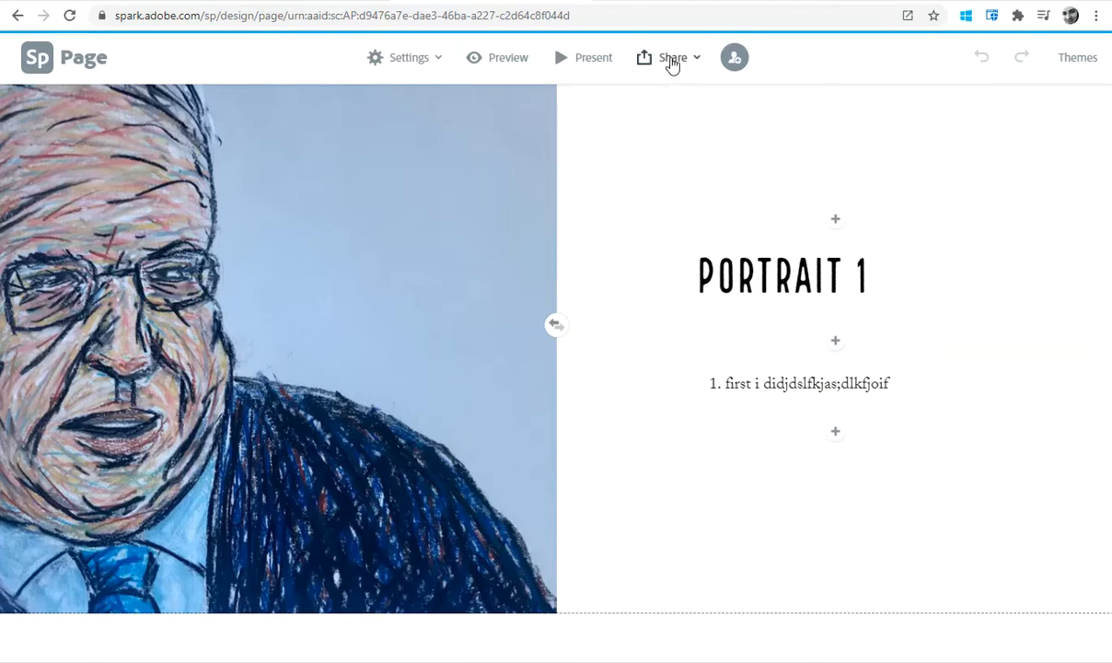
# Publish the folio as a shareable link with Get noticed switched off, then close the dialog.
pyautogui.click(672, 58)
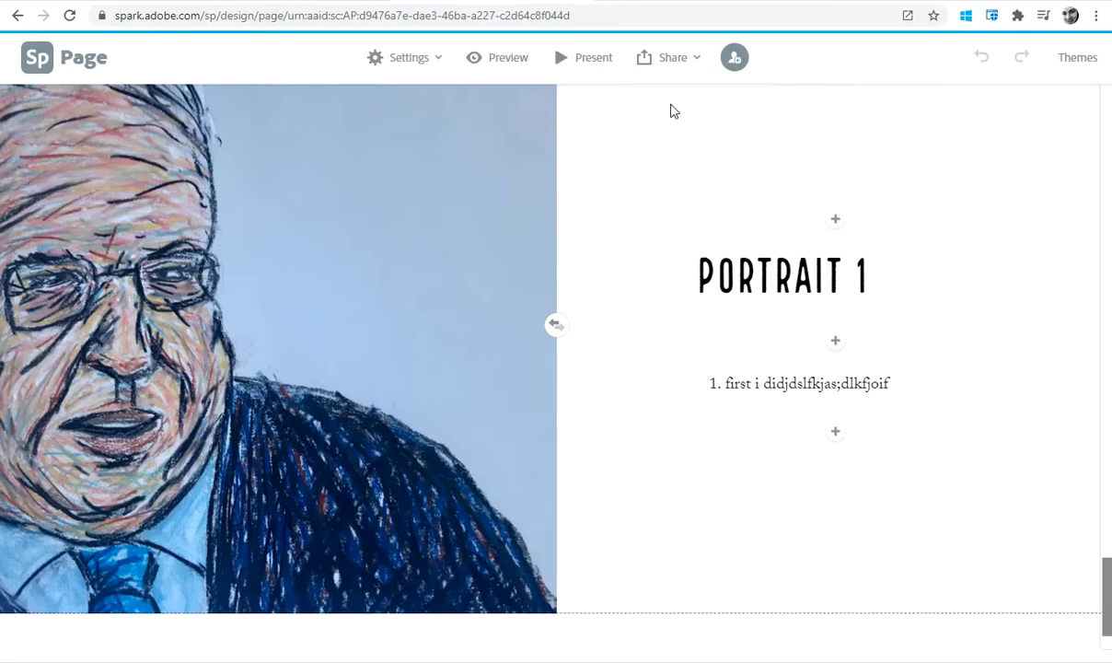
pyautogui.click(672, 57)
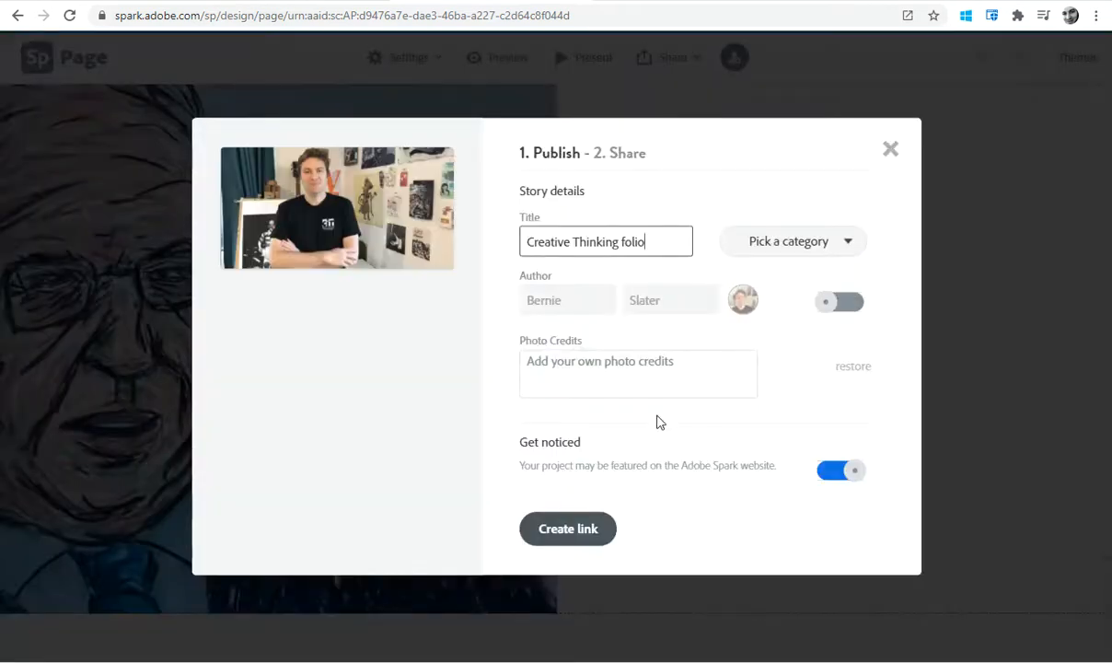
pyautogui.click(841, 470)
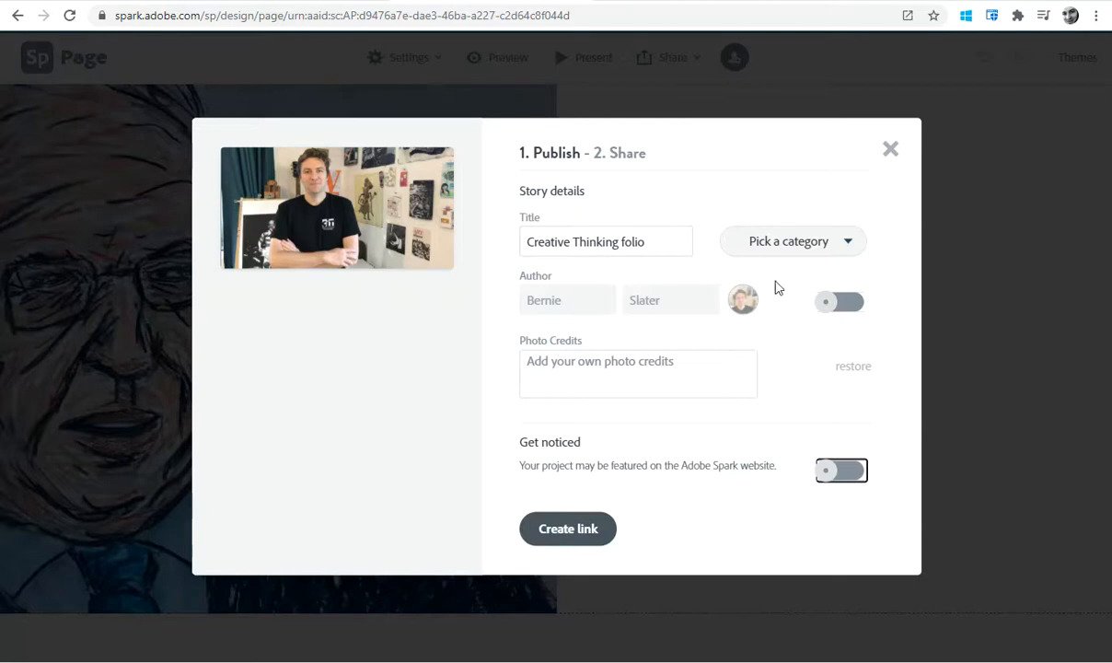
pyautogui.click(568, 529)
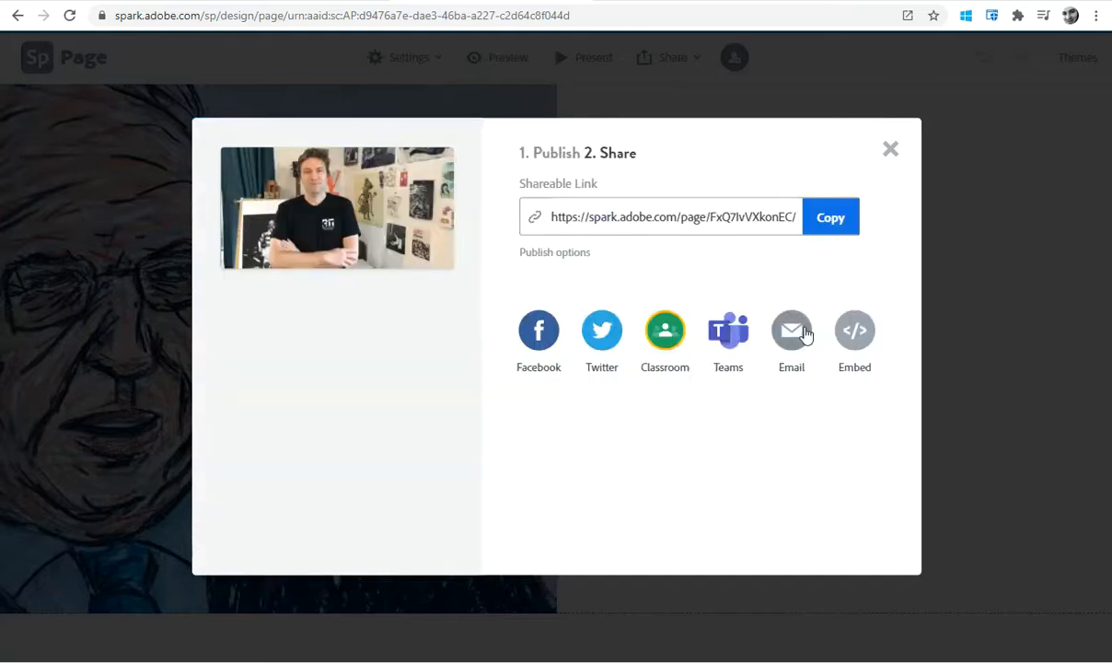
pyautogui.click(829, 217)
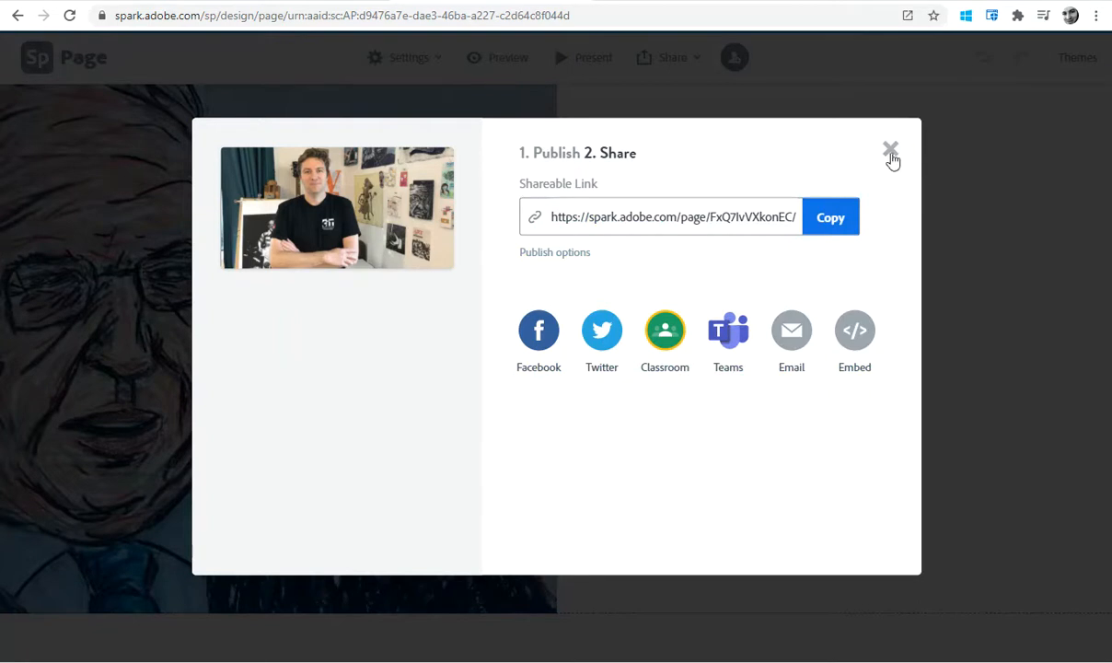
pyautogui.click(890, 148)
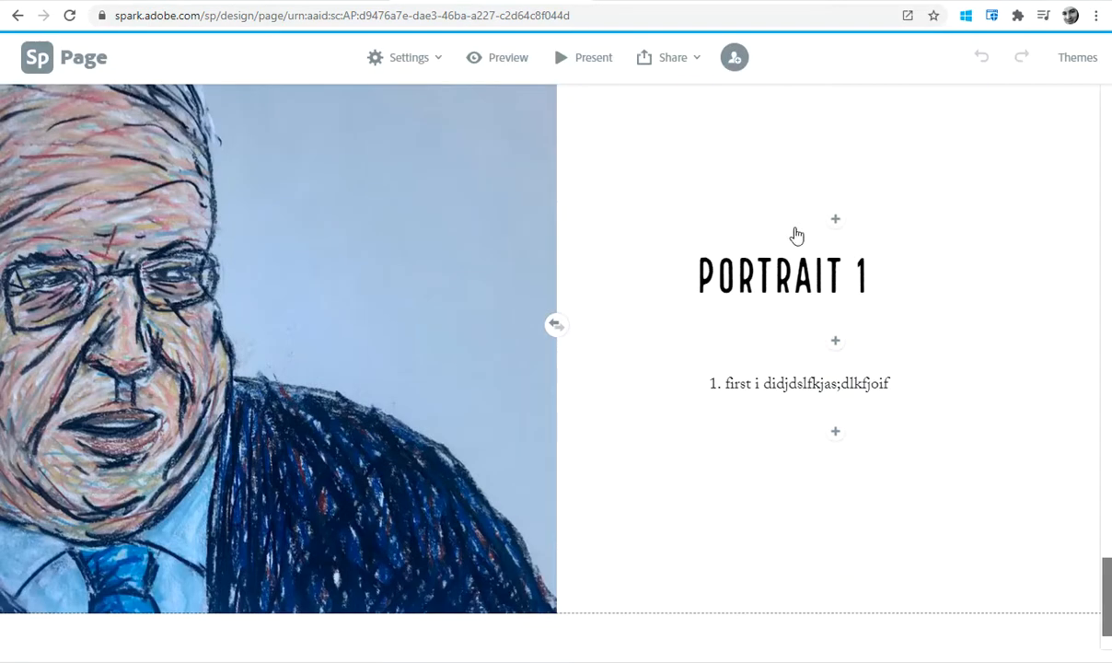
pyautogui.moveTo(659, 65)
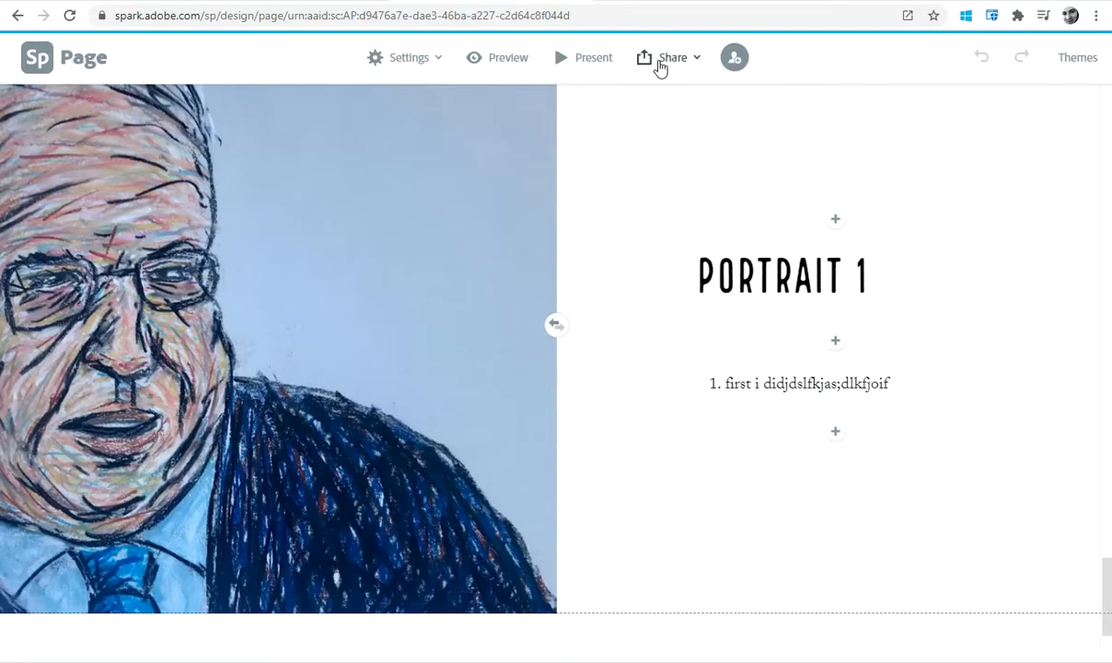
# Print the folio from Share with the destination set to Save as PDF.
pyautogui.click(672, 57)
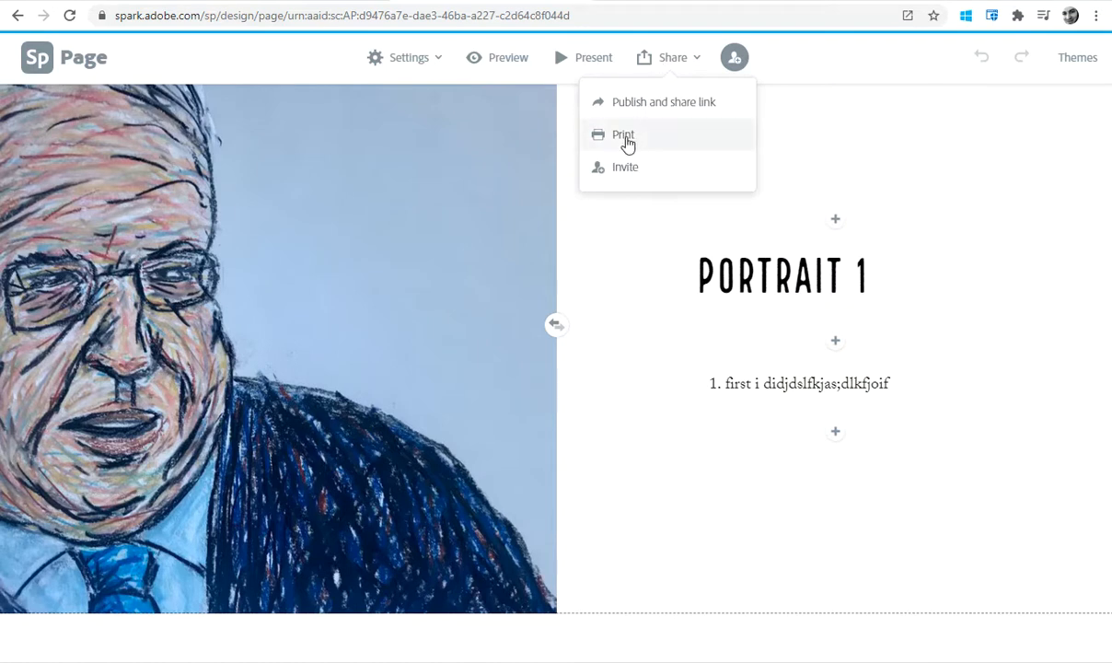
pyautogui.click(623, 135)
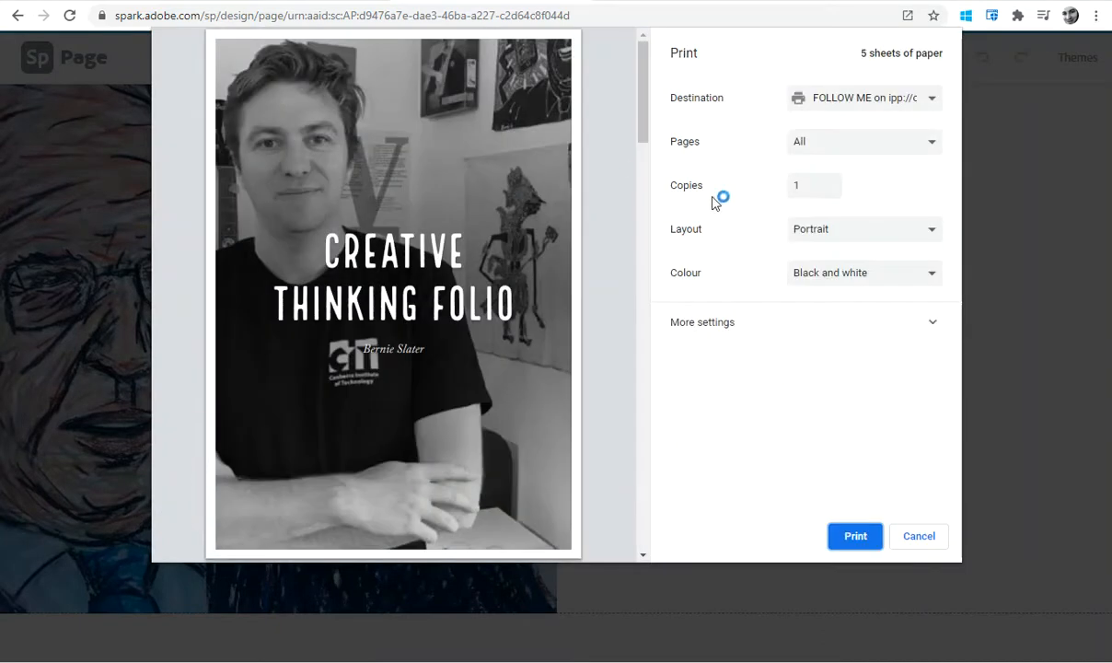
pyautogui.moveTo(841, 108)
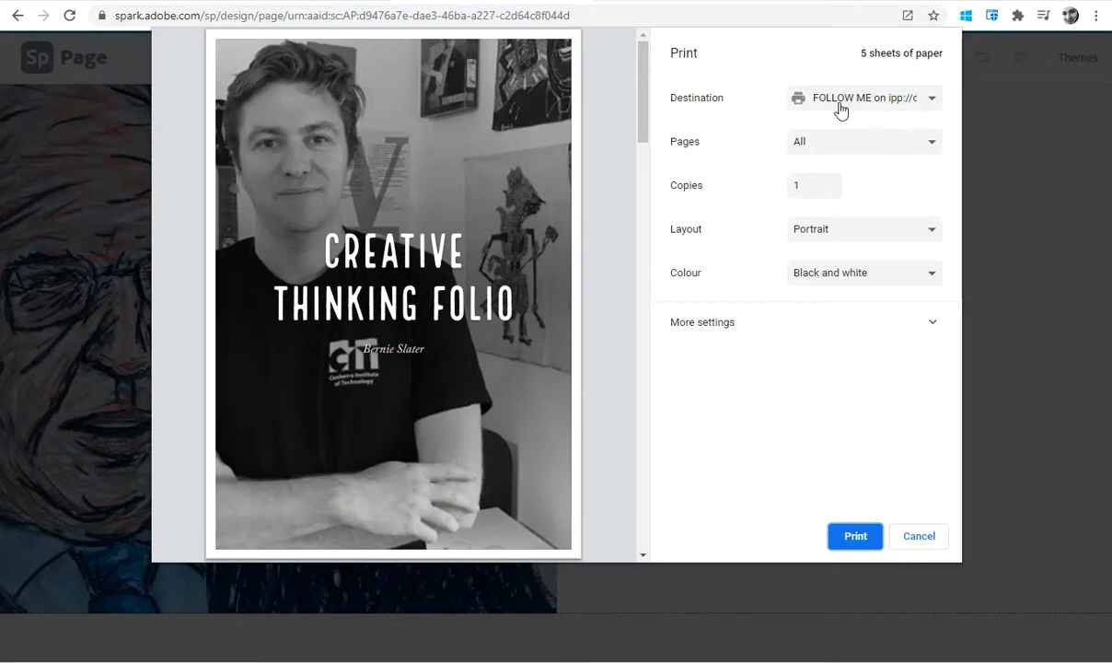
pyautogui.click(862, 97)
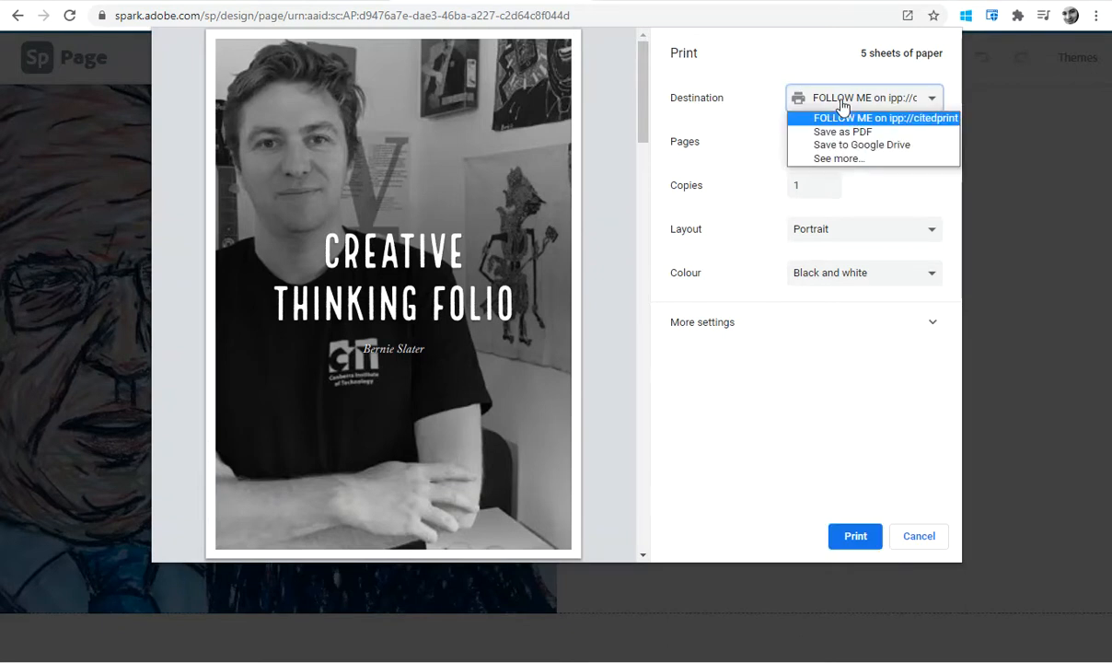
pyautogui.click(841, 131)
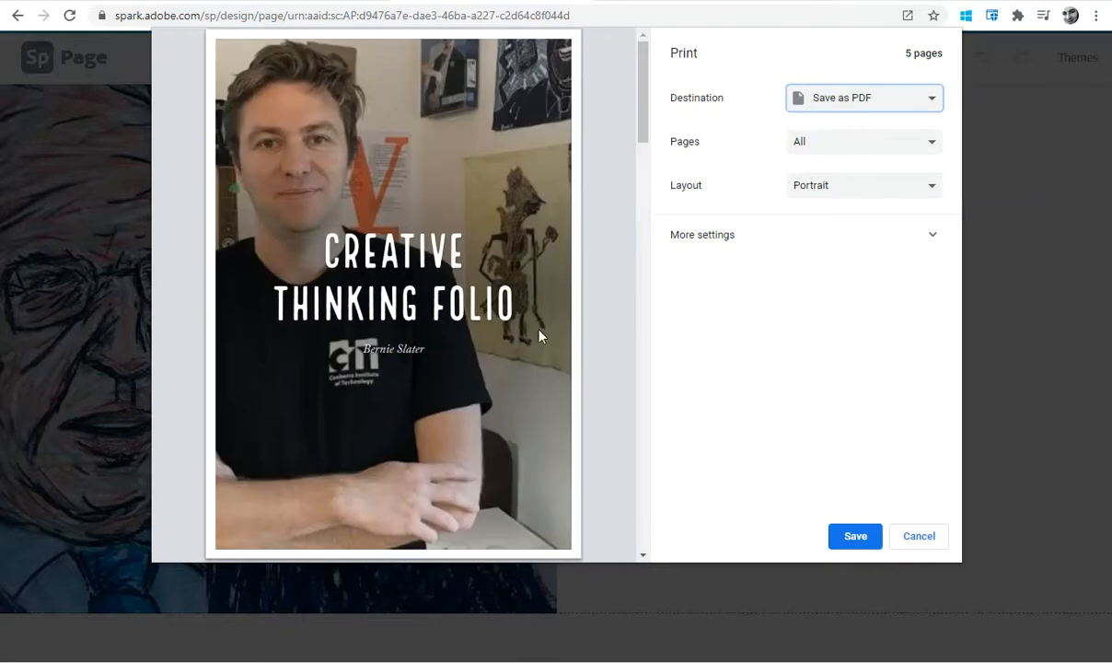
pyautogui.moveTo(349, 327)
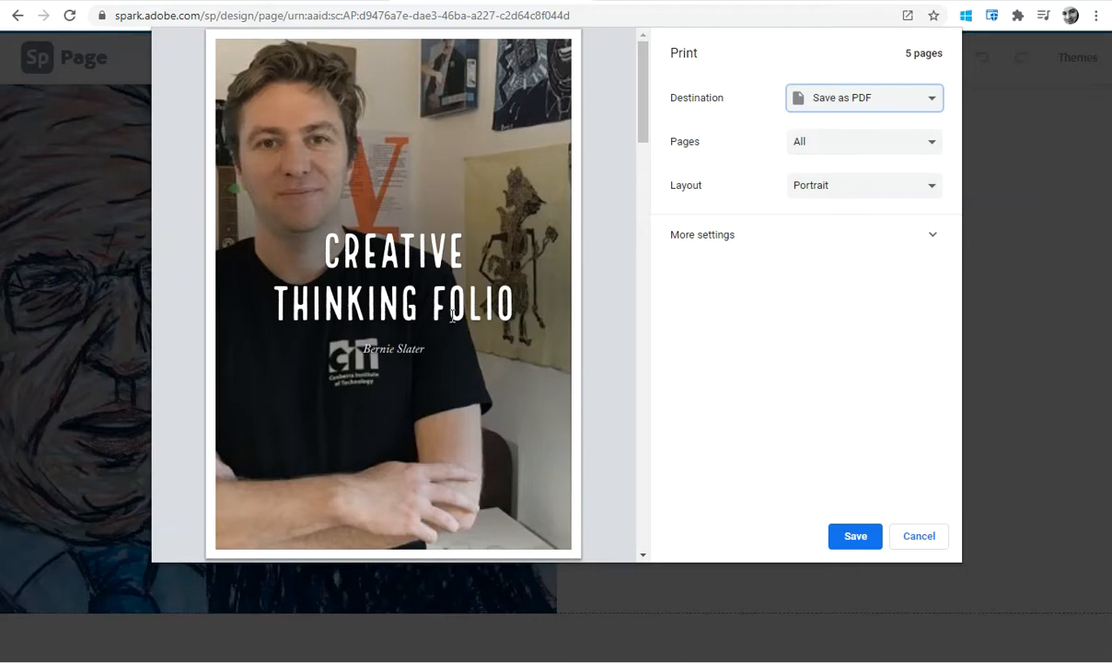
# Review the five-page print preview and save it as a PDF.
pyautogui.scroll(-3)
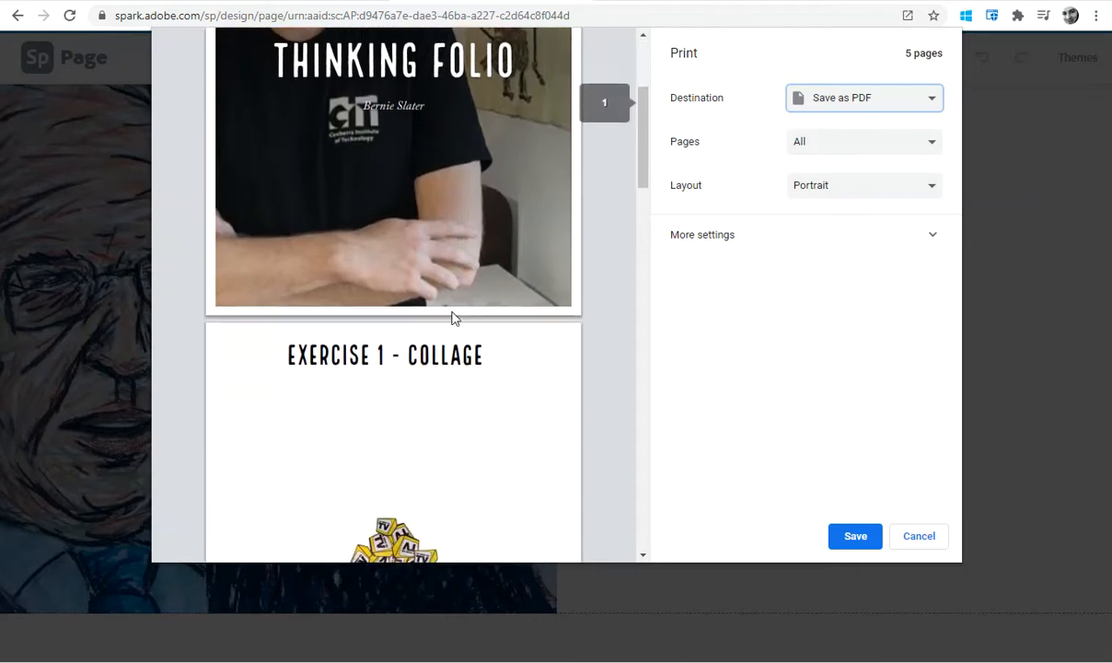
pyautogui.scroll(-3)
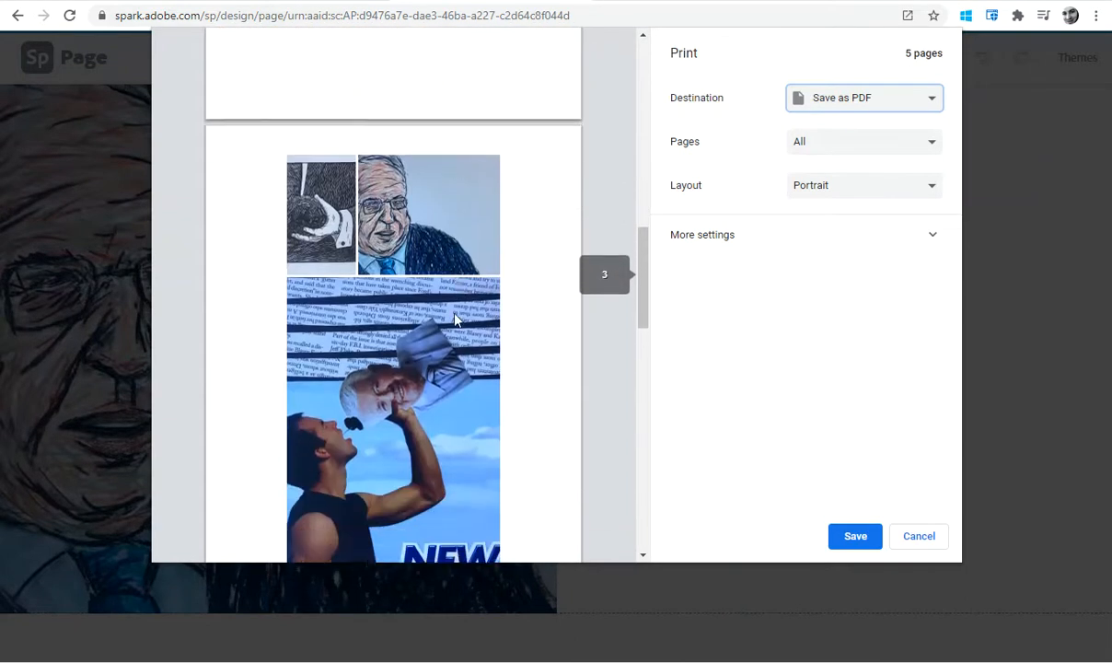
pyautogui.scroll(-3)
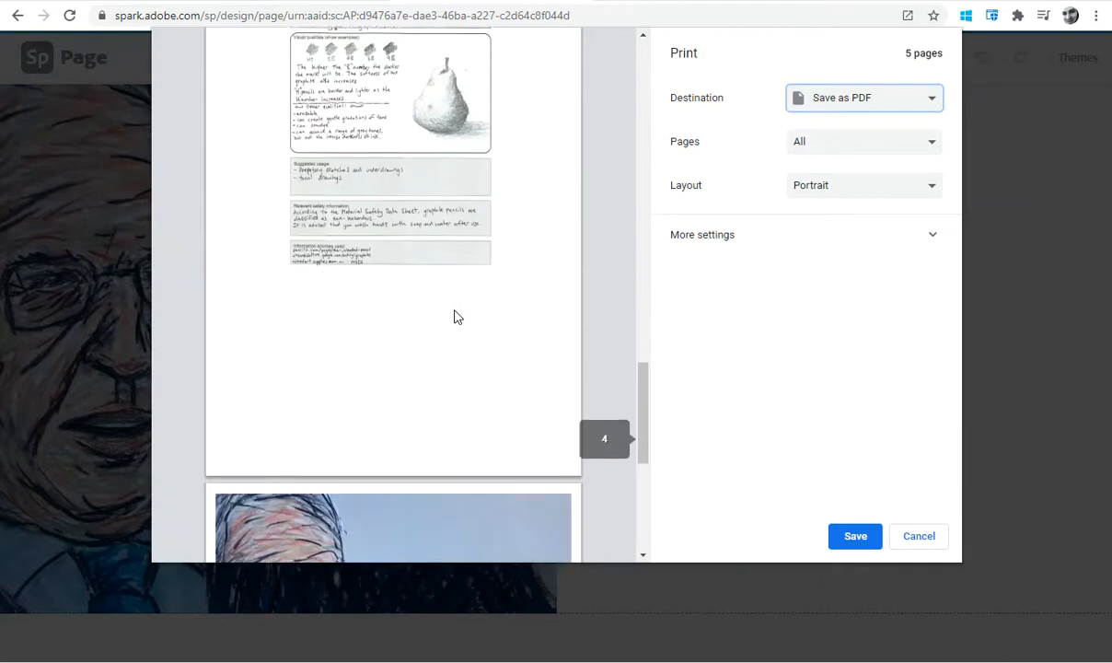
pyautogui.scroll(-3)
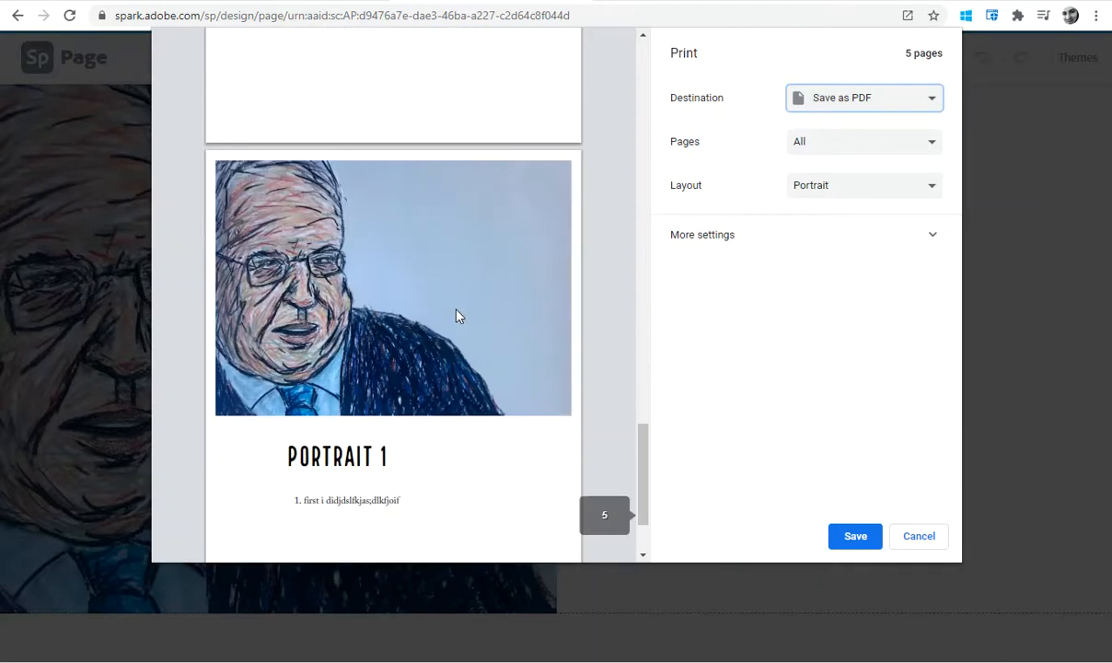
pyautogui.scroll(3)
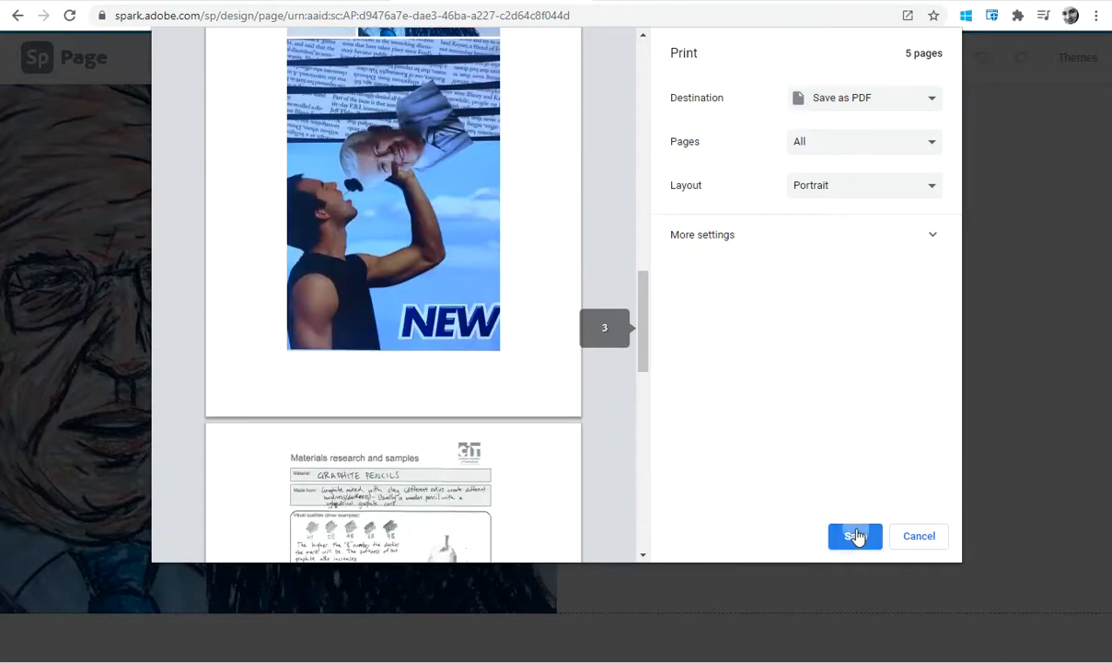
pyautogui.click(854, 536)
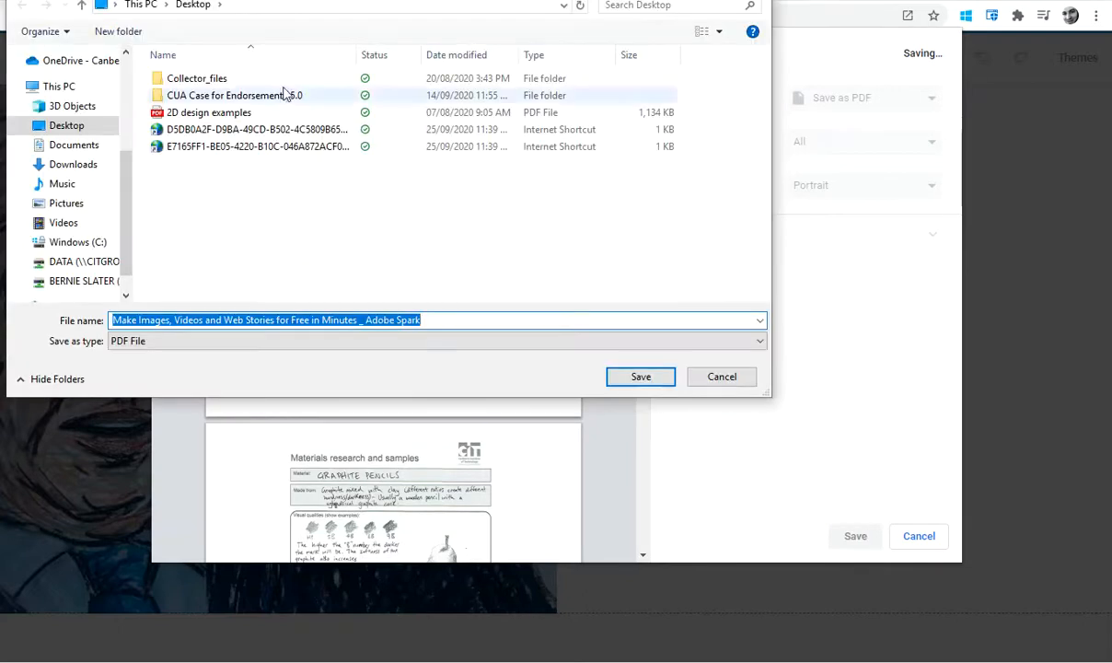